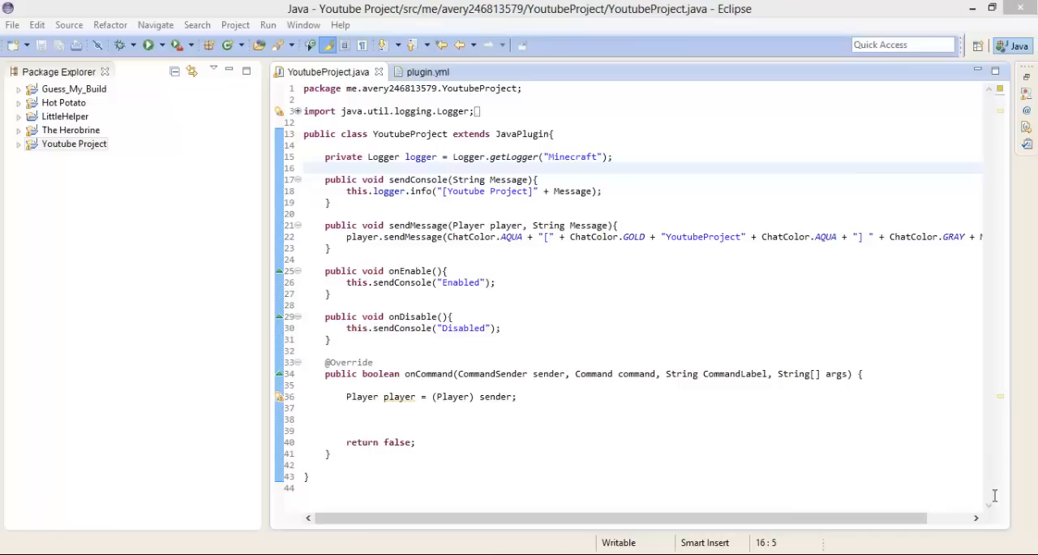
pyautogui.moveTo(763, 330)
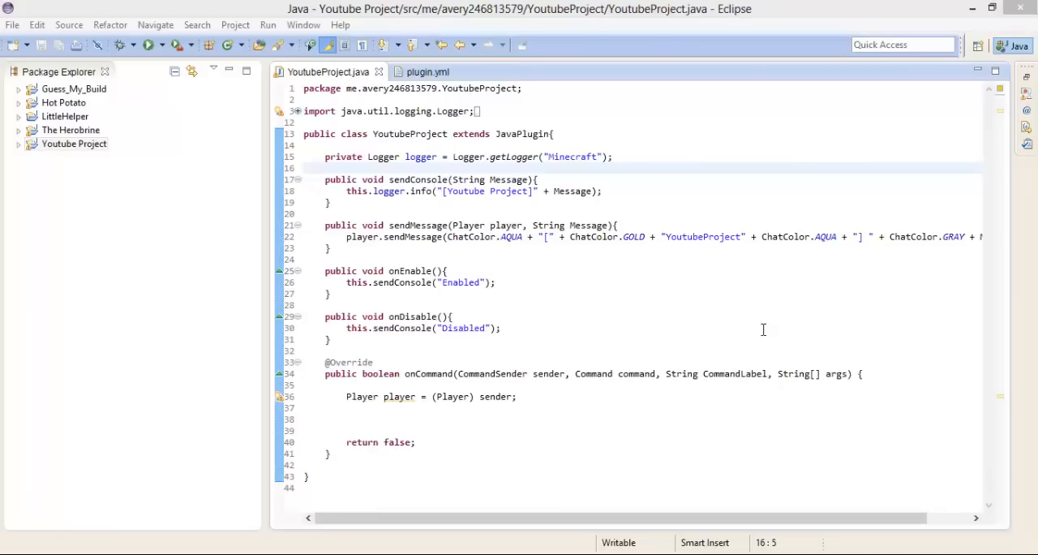
pyautogui.moveTo(730, 108)
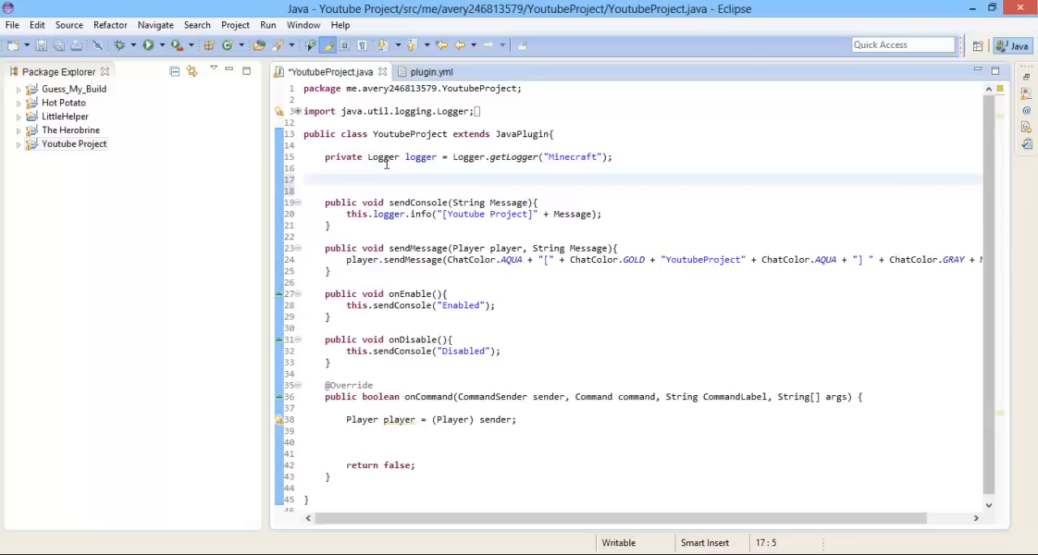
# Declare 'public Location teleportLocation = null;' and place the cursor inside onCommand.
pyautogui.write('public')
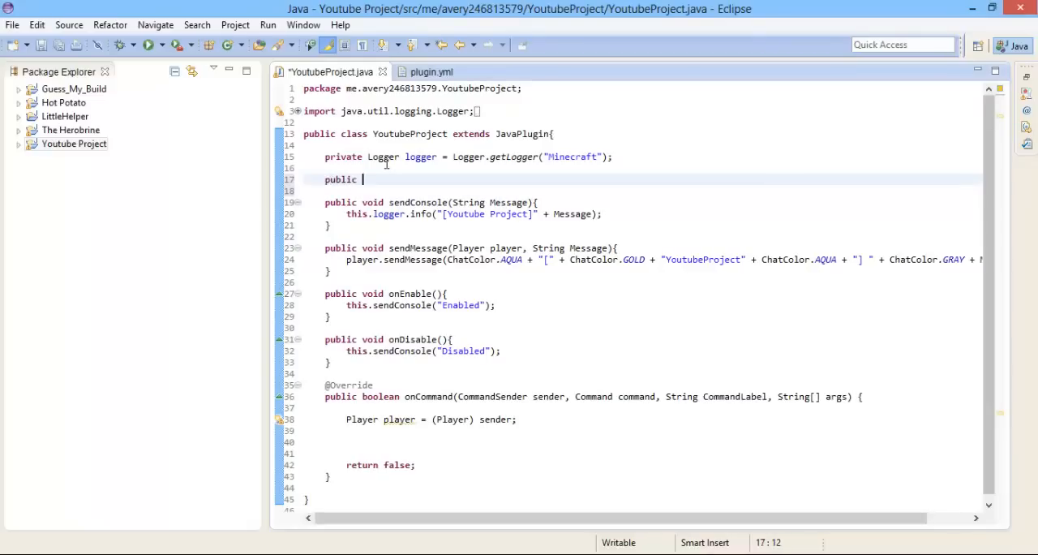
pyautogui.write('Loc')
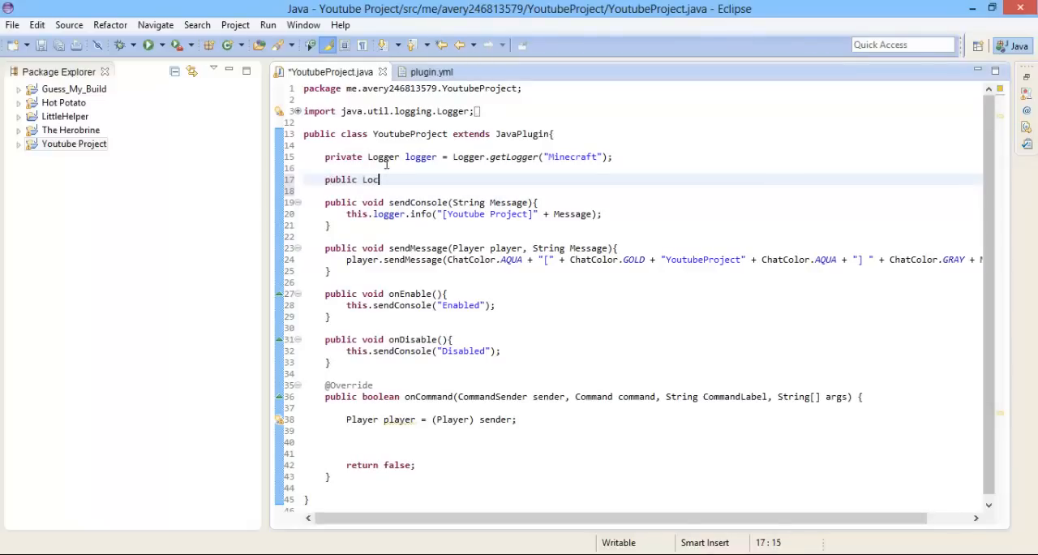
pyautogui.write('ation locat')
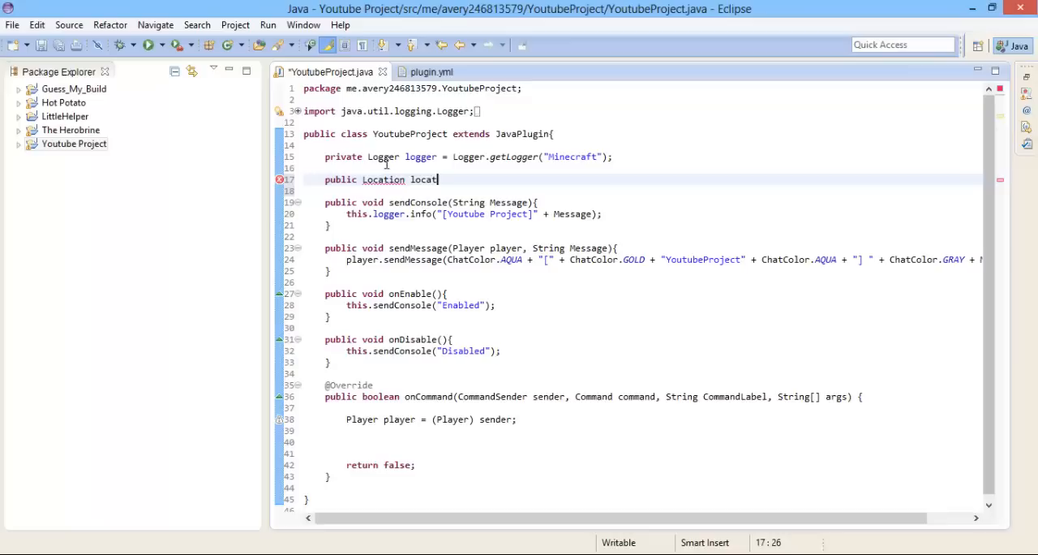
pyautogui.write('teleportL')
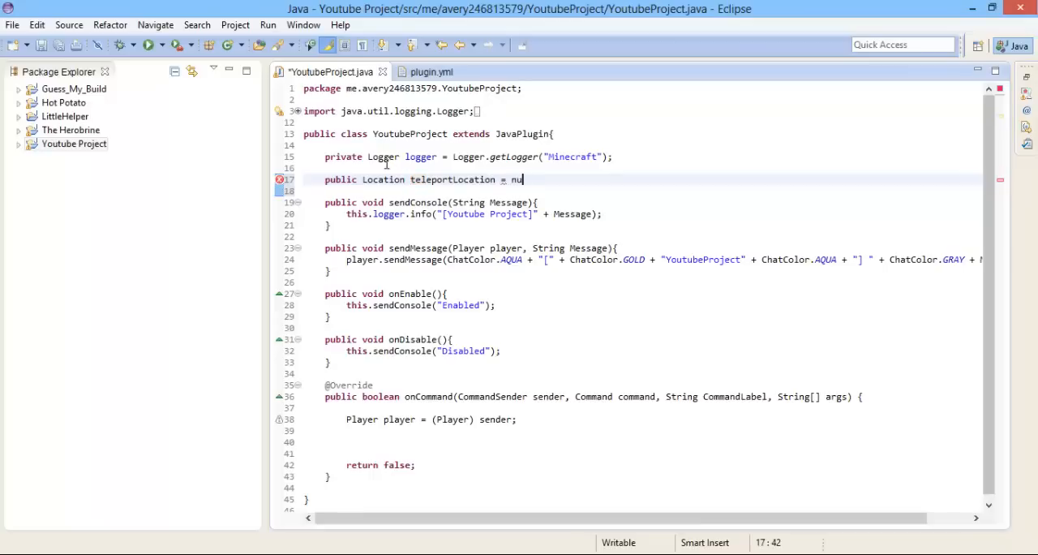
pyautogui.write('ll;')
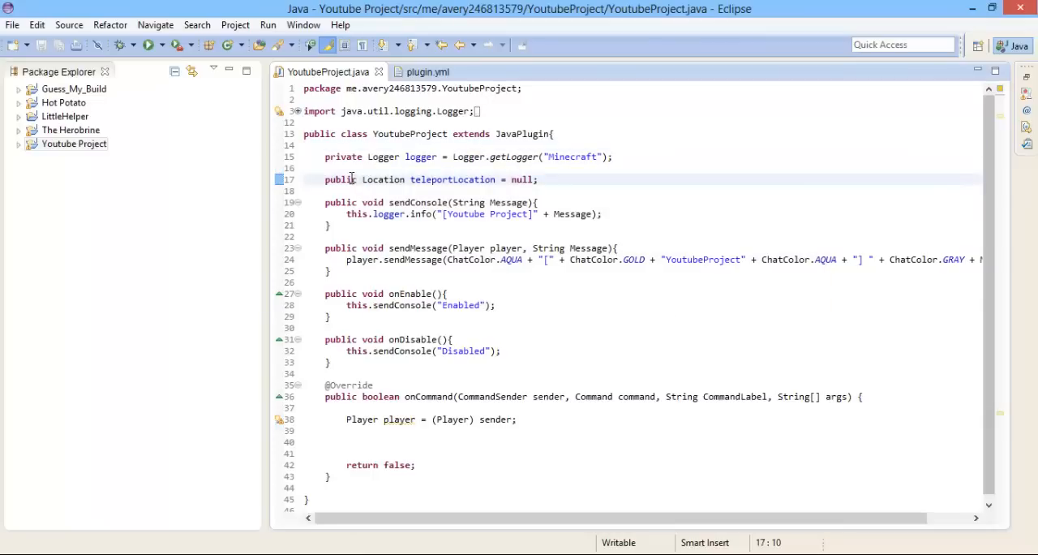
pyautogui.click(386, 180)
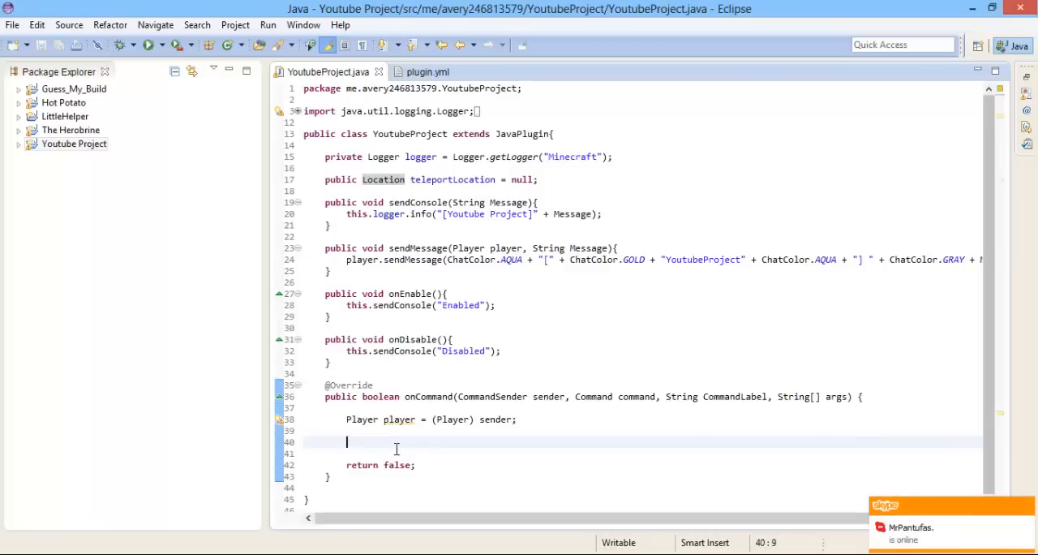
pyautogui.moveTo(430, 435)
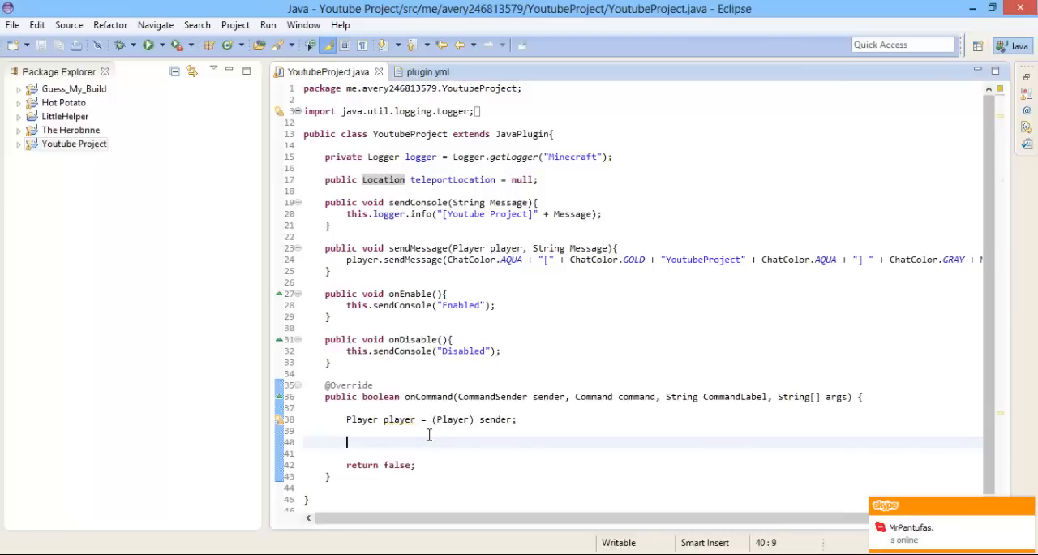
# Add an empty if(CommandLabel.equalsIgnoreCase("Teleport")){ } block inside onCommand.
pyautogui.write('if(')
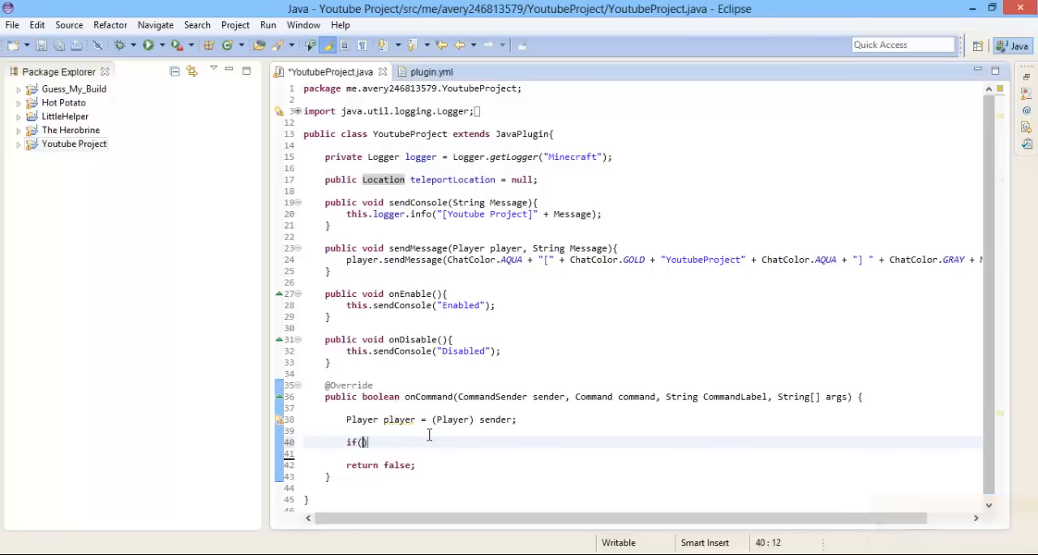
pyautogui.write('CommandLabel.equalsIgnoreCase("')
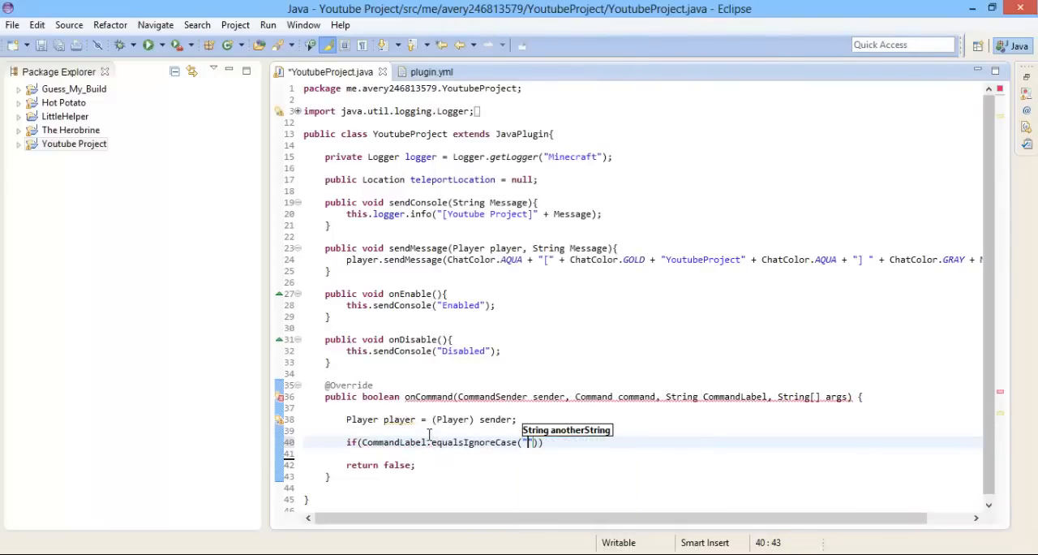
pyautogui.write('Tele')
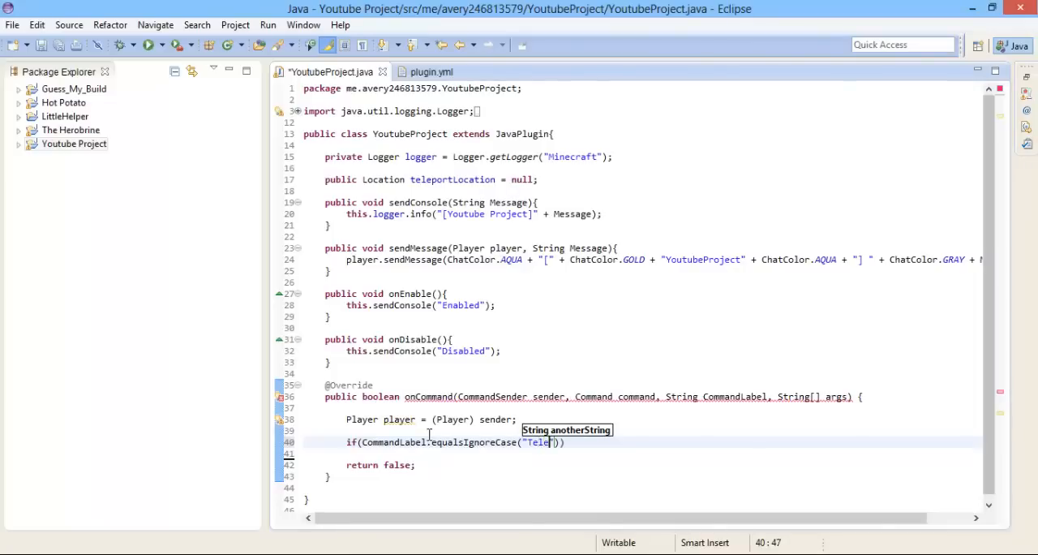
pyautogui.write('port')
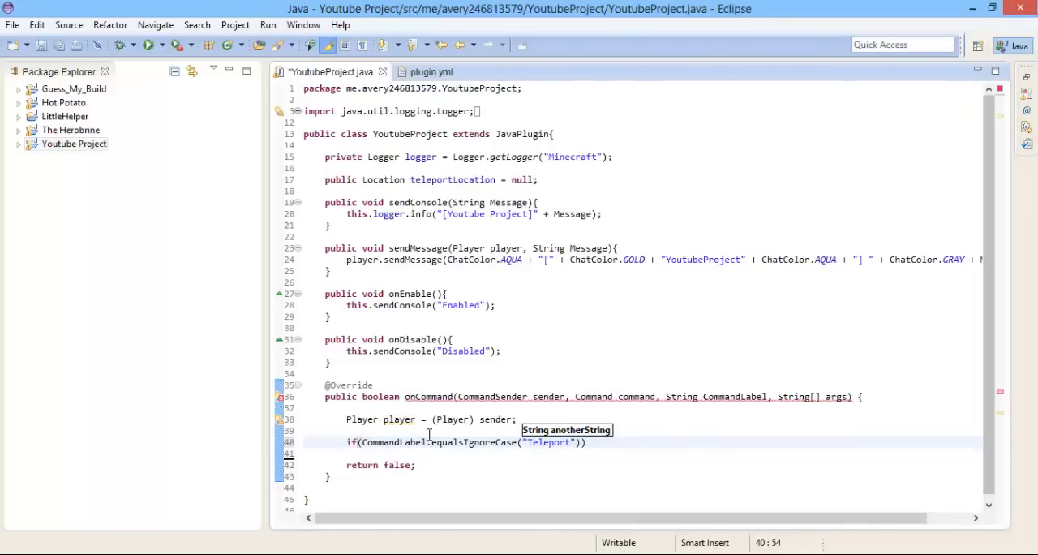
pyautogui.write('{')
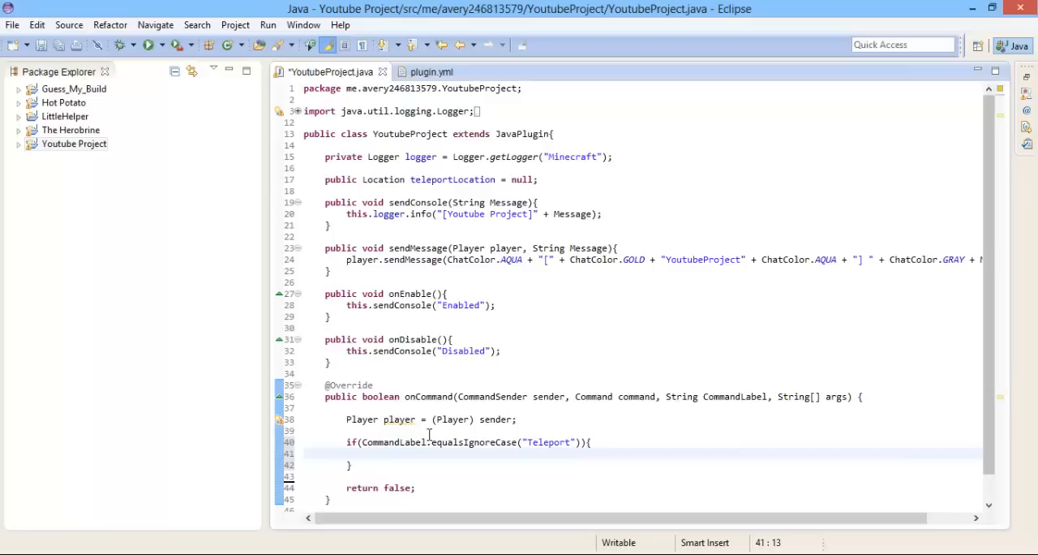
pyautogui.write('//  /Teleport Ave')
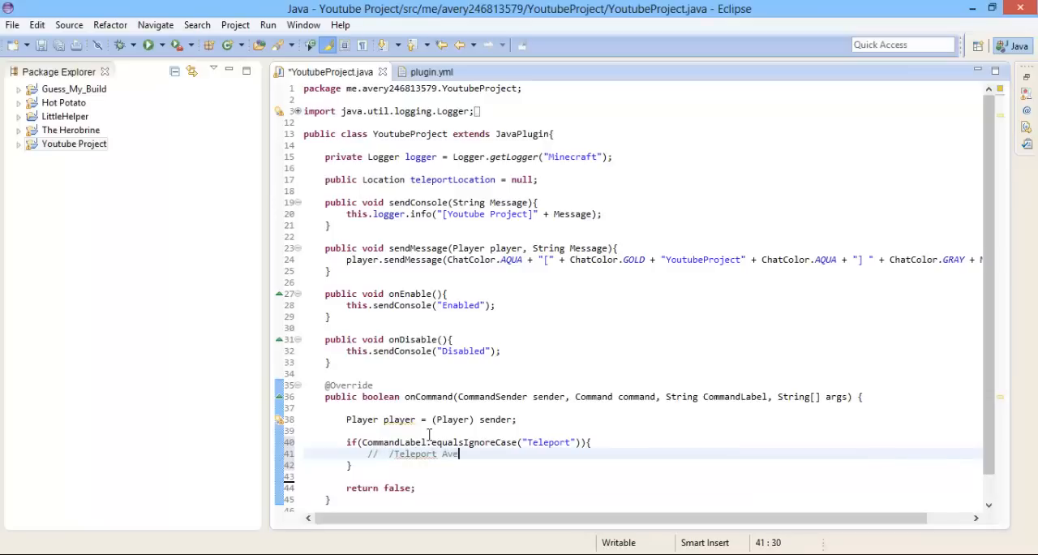
pyautogui.write('ry')
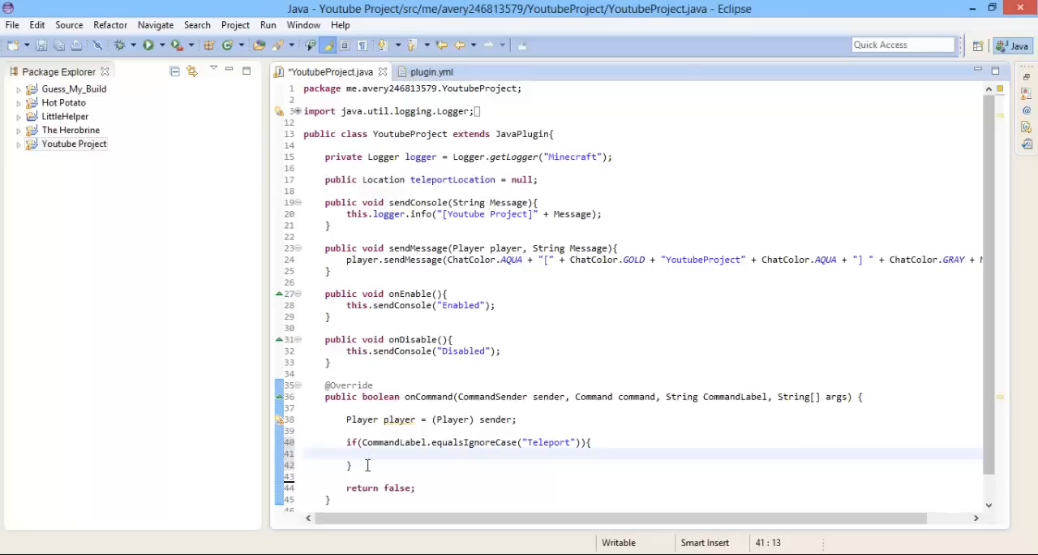
# Add a nested if(args[0].equalsIgnoreCase("Set")){ check inside the Teleport block.
pyautogui.write('if(')
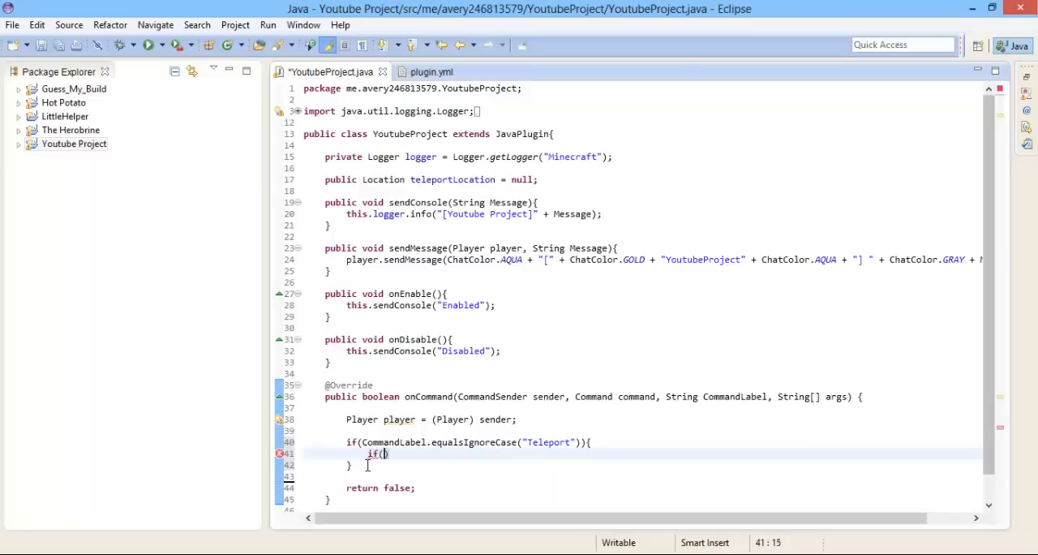
pyautogui.write('(')
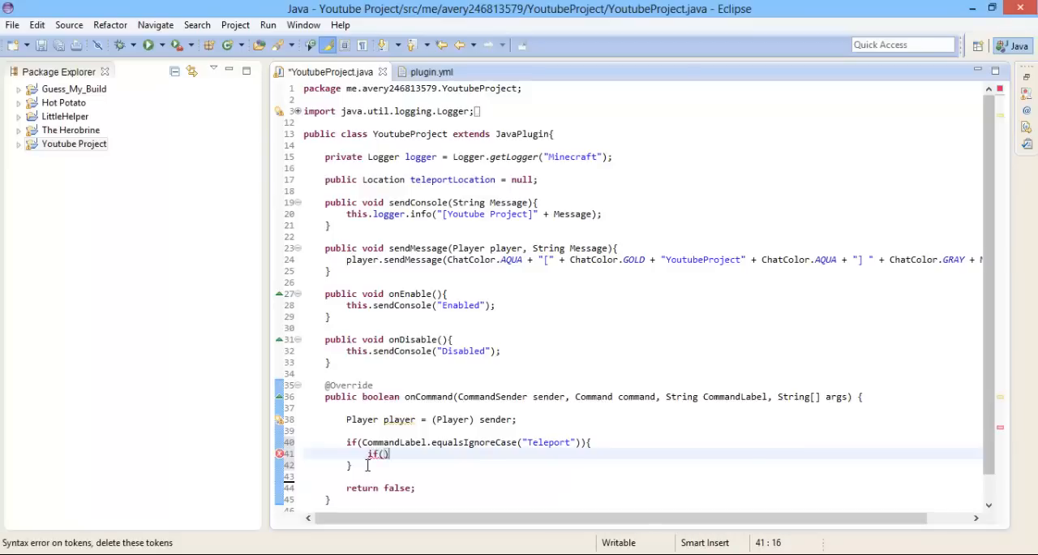
pyautogui.write('args')
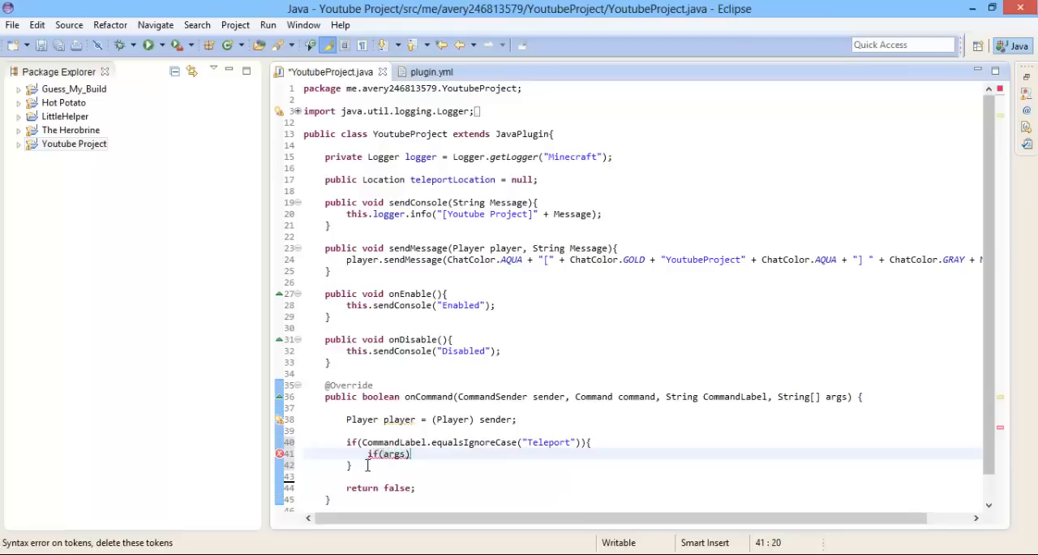
pyautogui.write('[0')
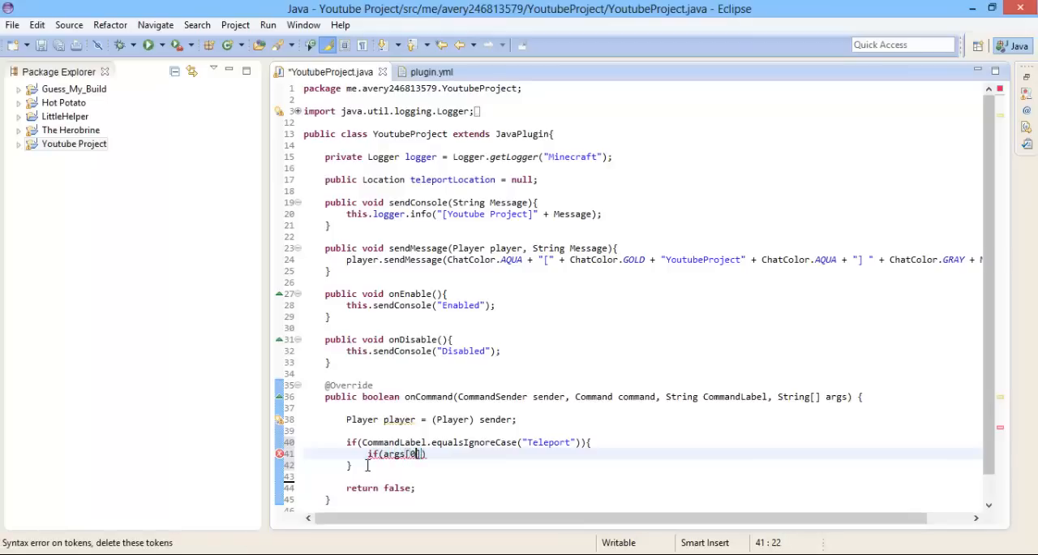
pyautogui.write('.b')
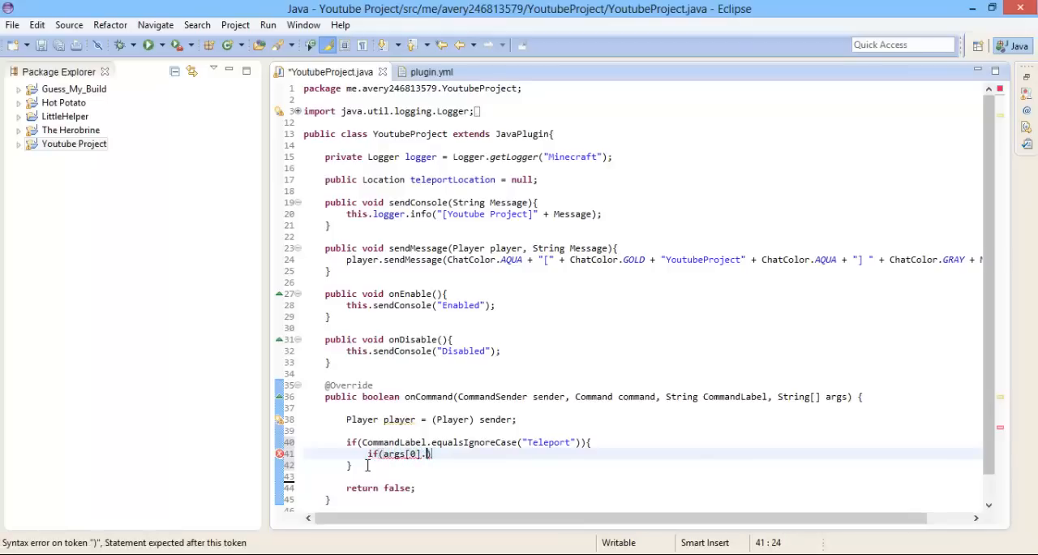
pyautogui.write('equalsIgnoreCase("')
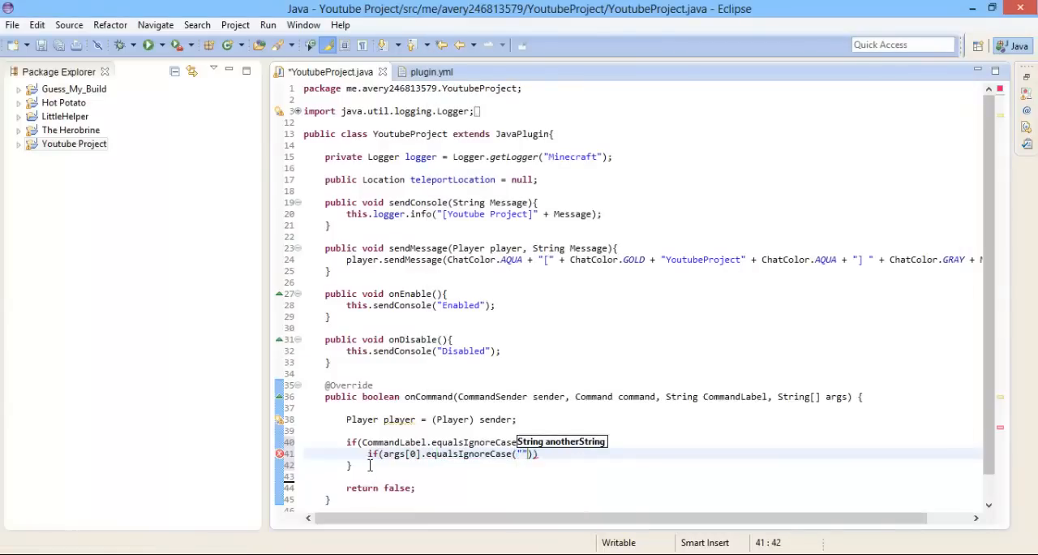
pyautogui.moveTo(554, 454)
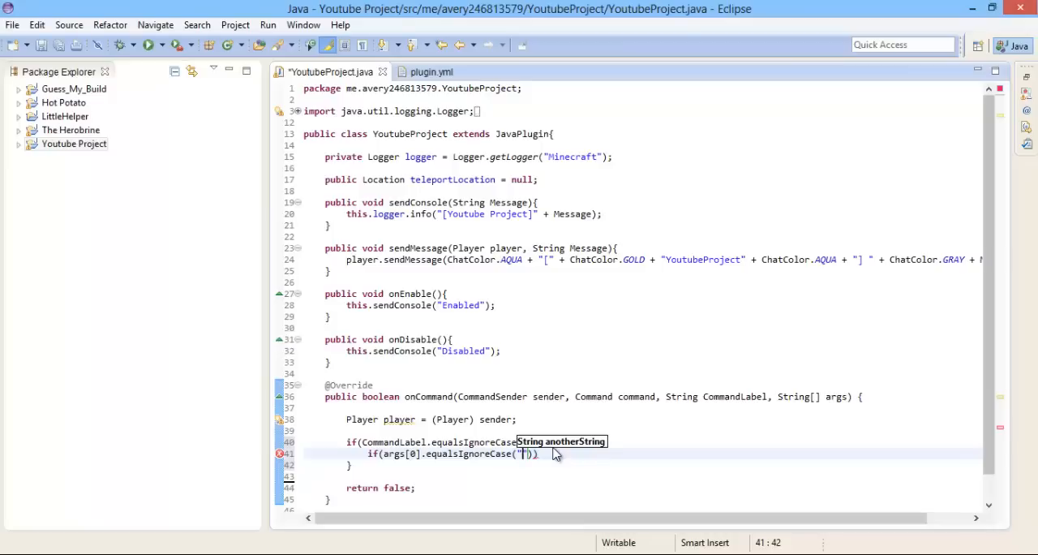
pyautogui.write('S')
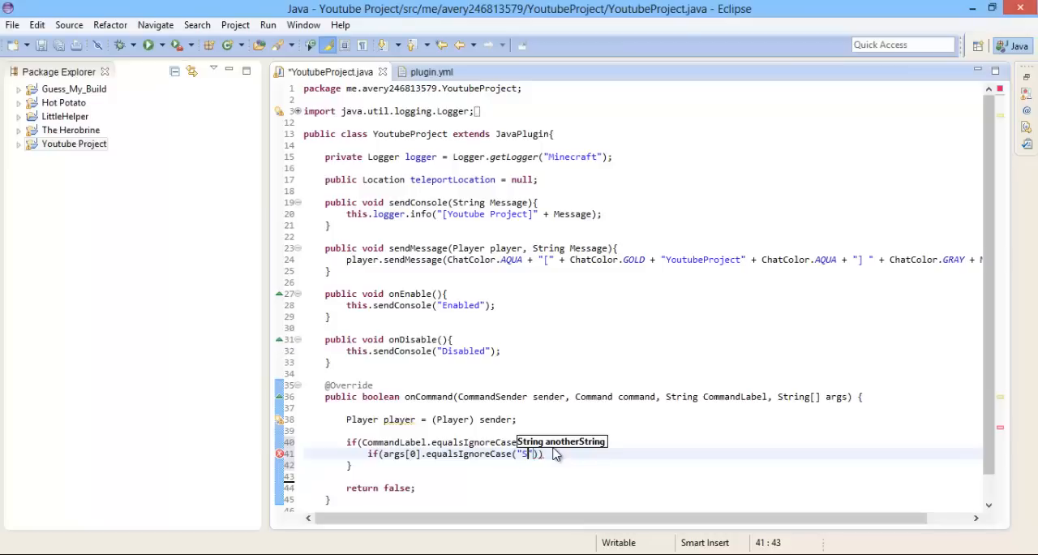
pyautogui.write('et')
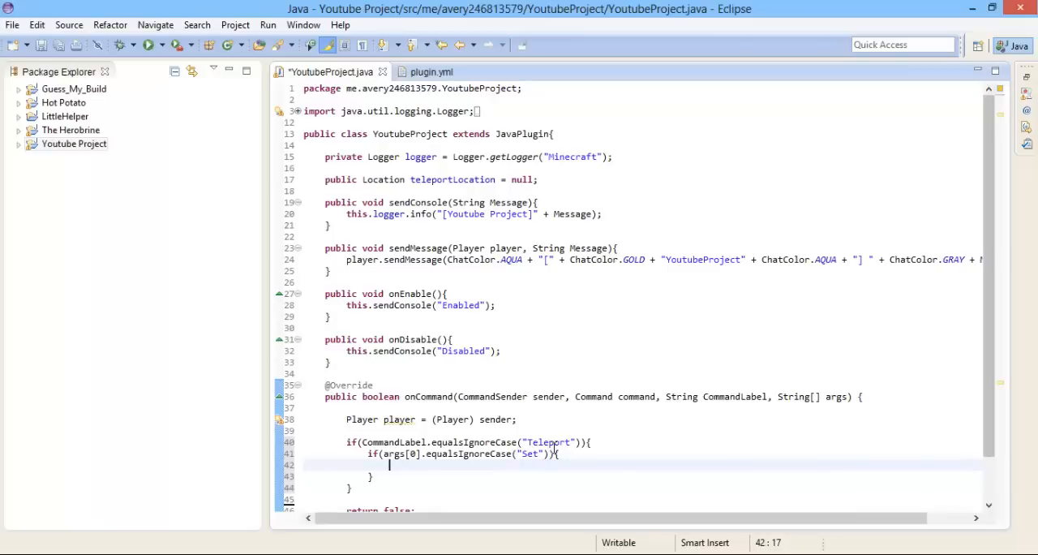
# Assign teleportLocation = location; inside the Set branch.
pyautogui.write('te')
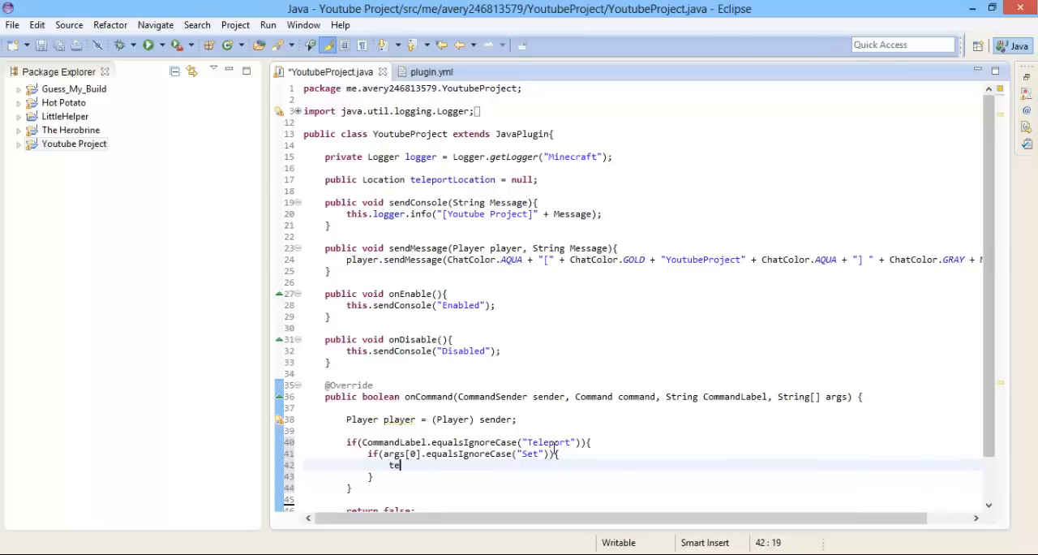
pyautogui.write('teleportLoca')
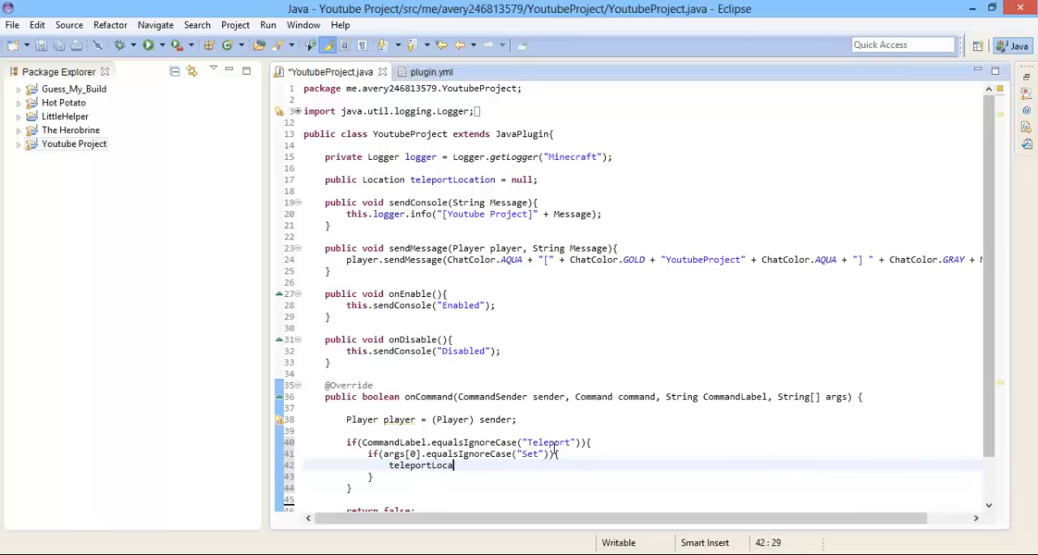
pyautogui.write('tion =')
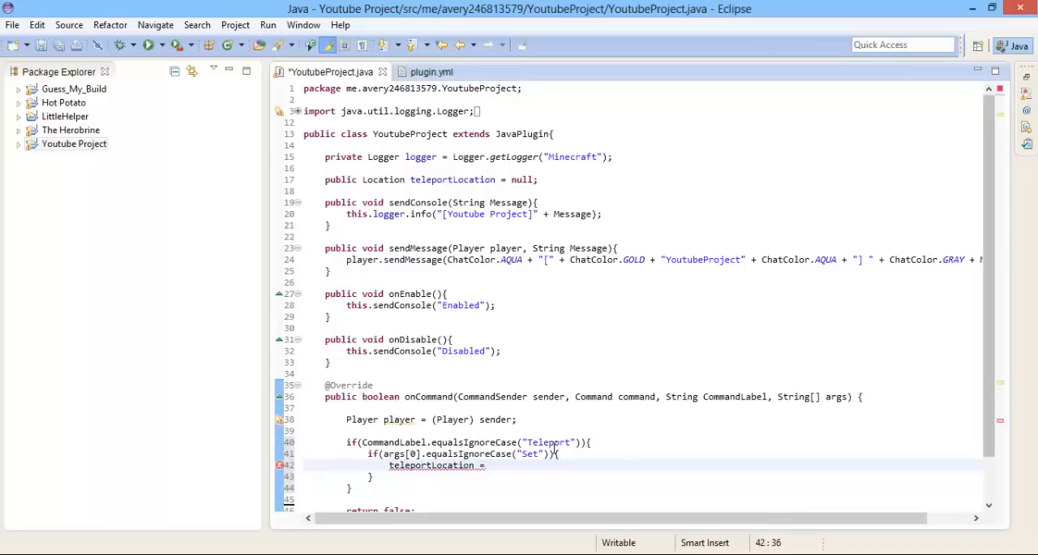
pyautogui.write('pla')
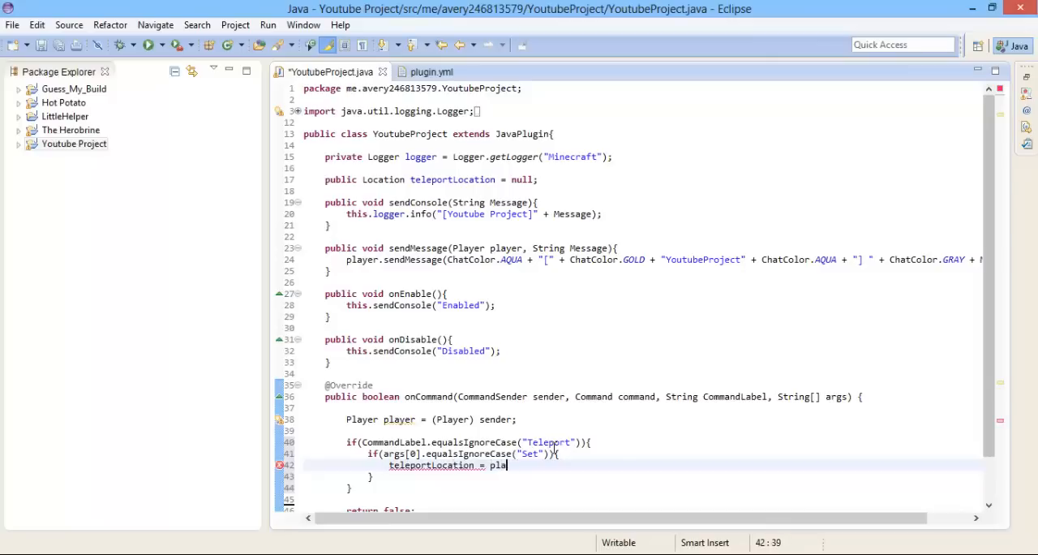
pyautogui.write('yer')
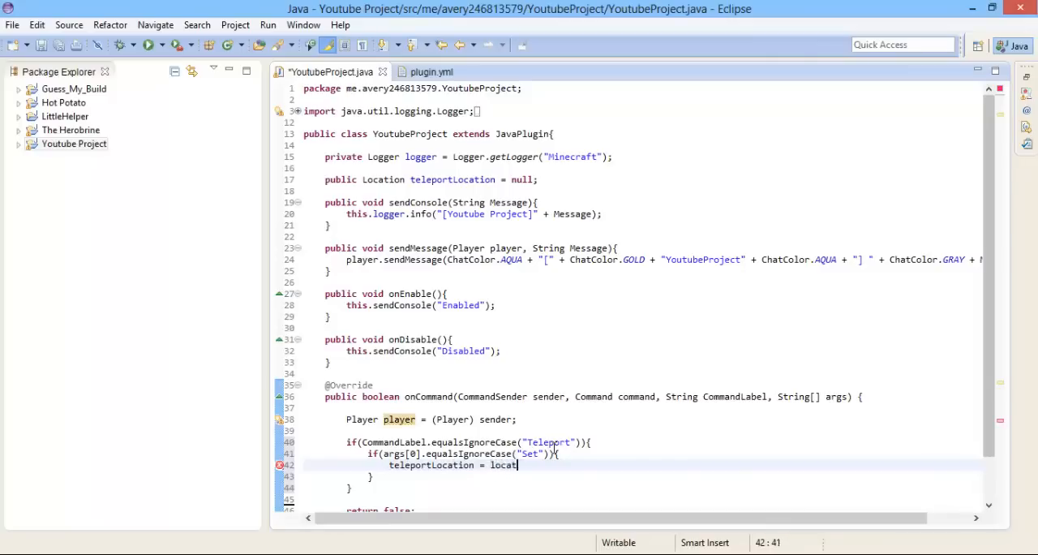
pyautogui.write('ion;')
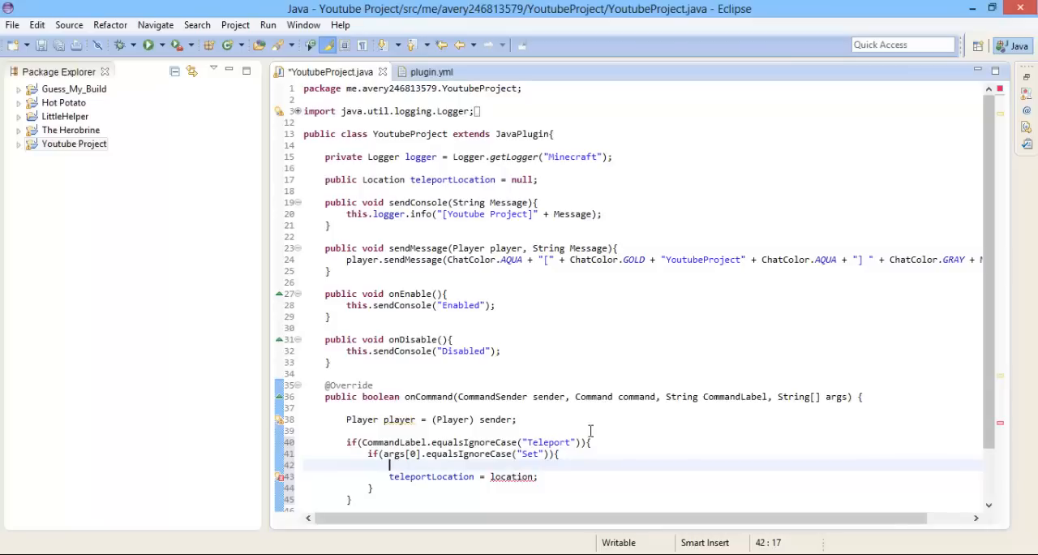
# Add 'Location location = player.getLocation();' above the teleportLocation assignment.
pyautogui.write('Location location')
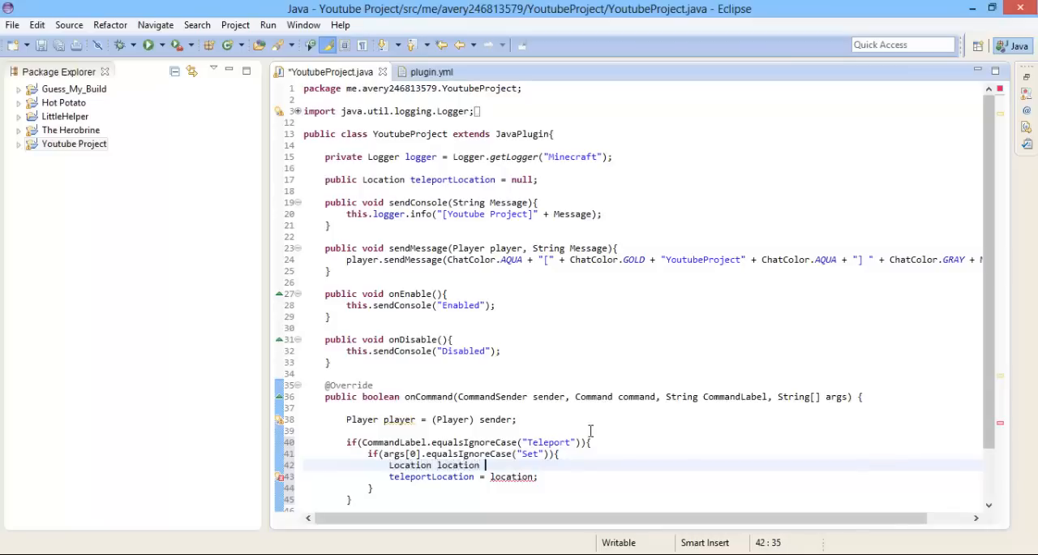
pyautogui.write('player.getLocation();')
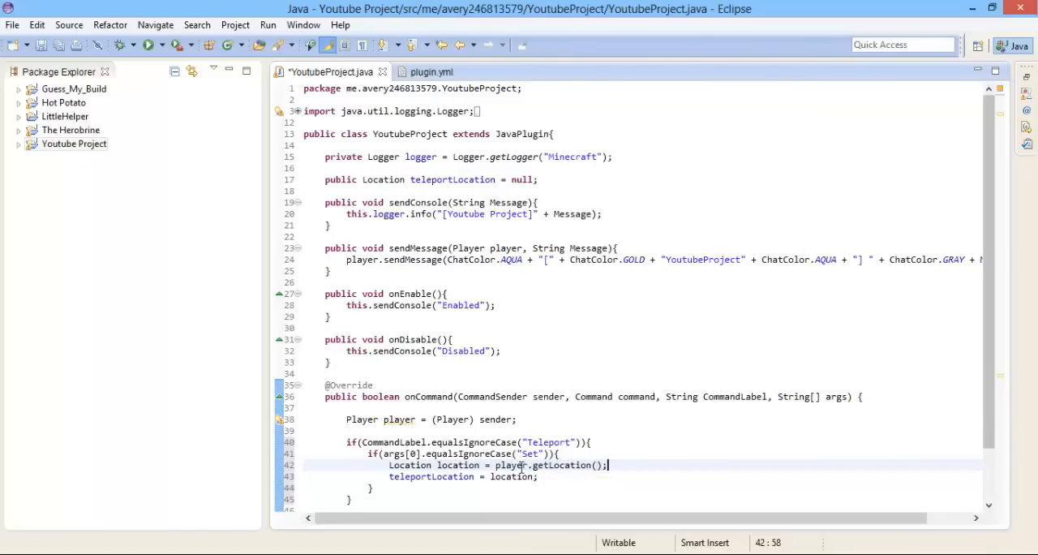
pyautogui.doubleClick(511, 477)
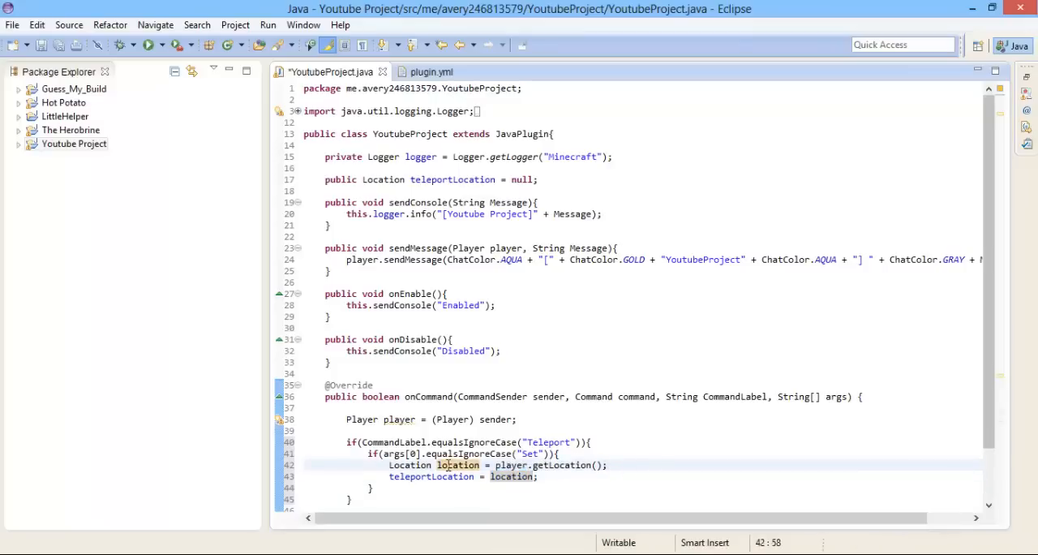
pyautogui.click(552, 477)
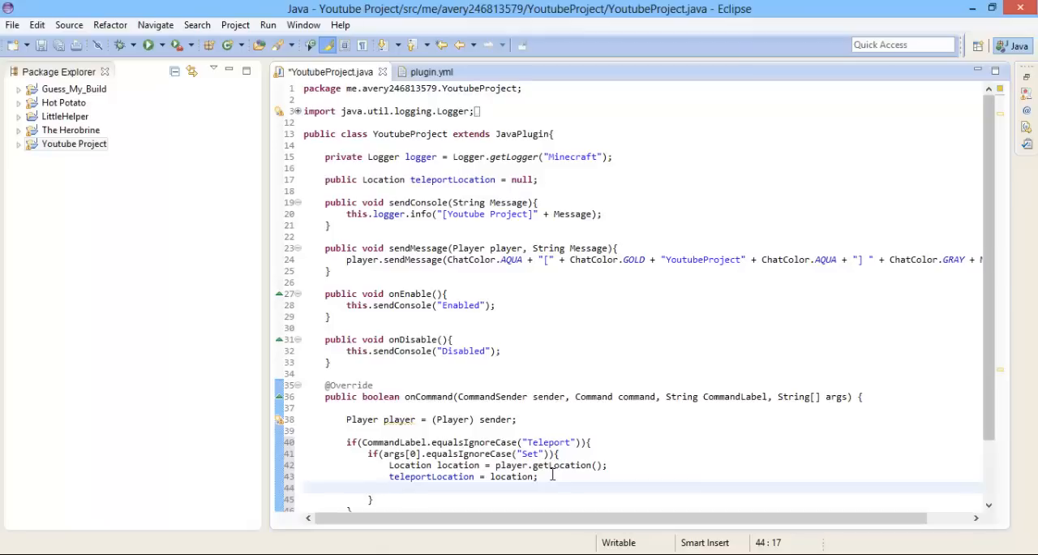
# Call this.sendMessage(player, "You have set the location."); in the Set branch.
pyautogui.write('this.sendMessage(player, "");')
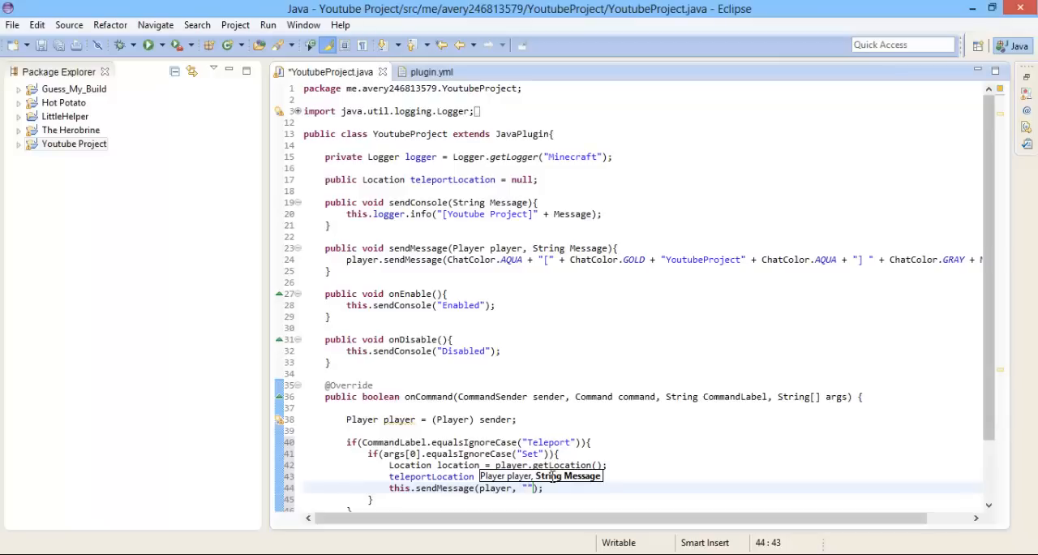
pyautogui.write('You have set the l')
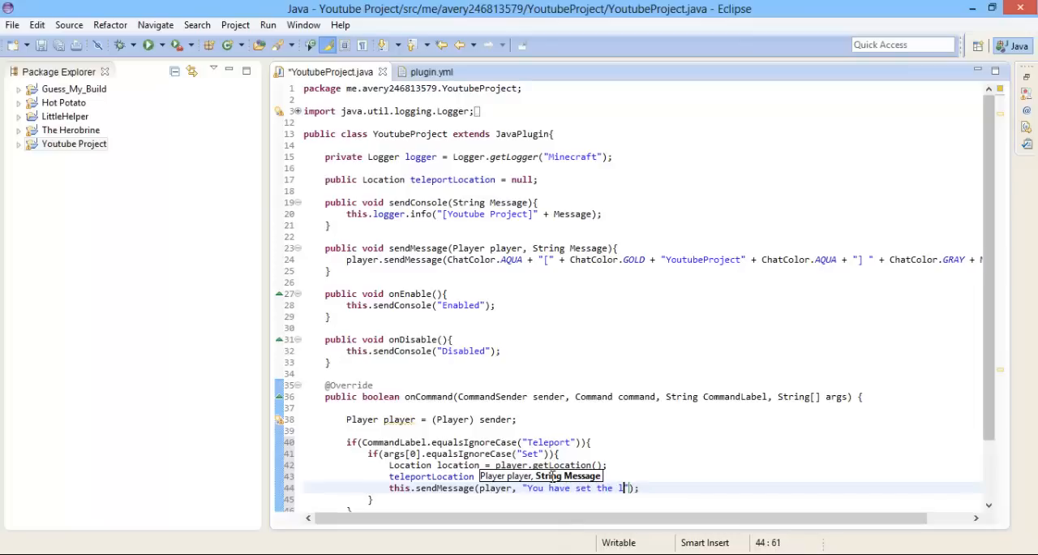
pyautogui.write('ocation.')
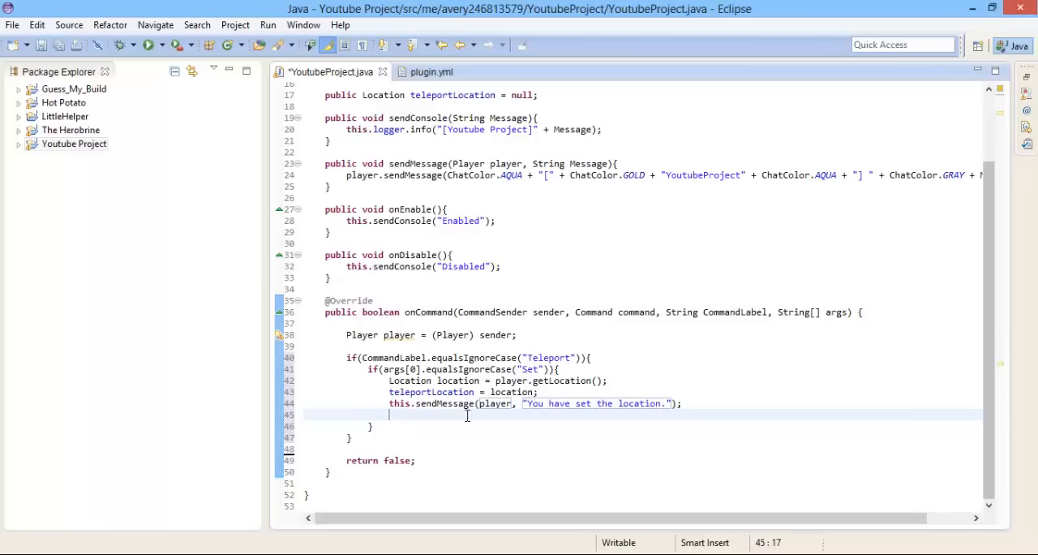
# Call player.playSound(location, Sound.ENDERDRAGON_DEATH, 10, 10); in the Set branch.
pyautogui.write('player.playSound(location, arg1, arg2, arg3);')
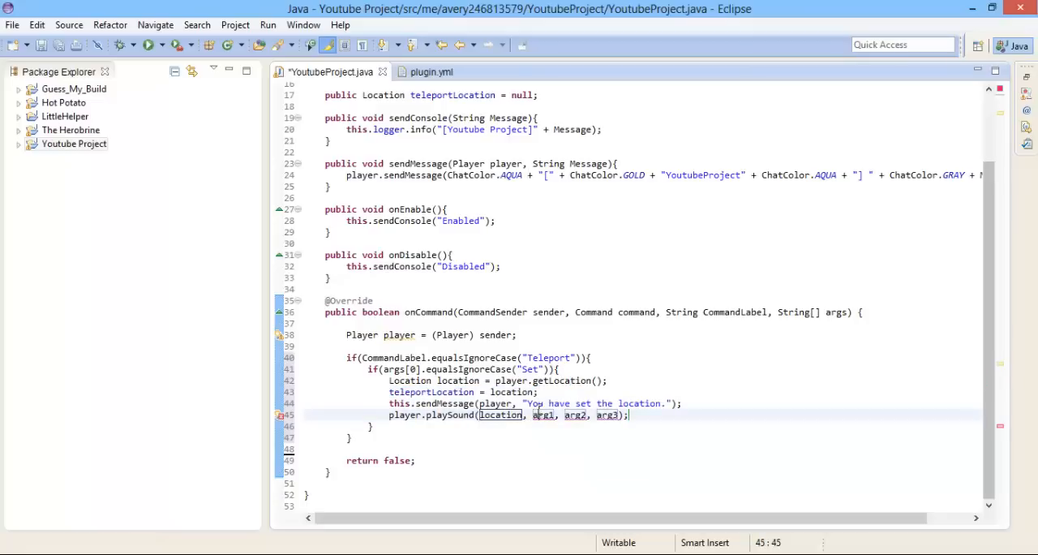
pyautogui.doubleClick(541, 415)
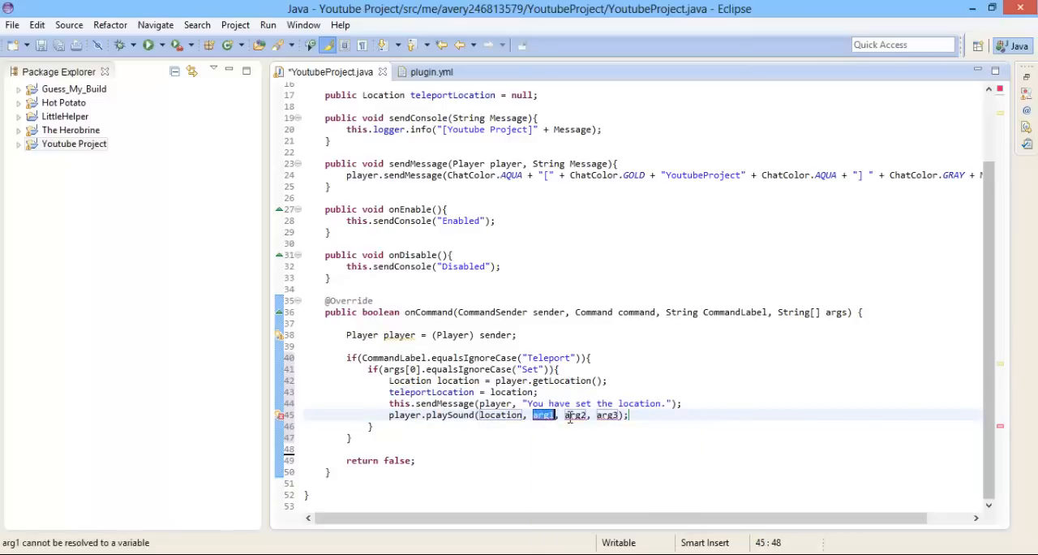
pyautogui.write('Sound.')
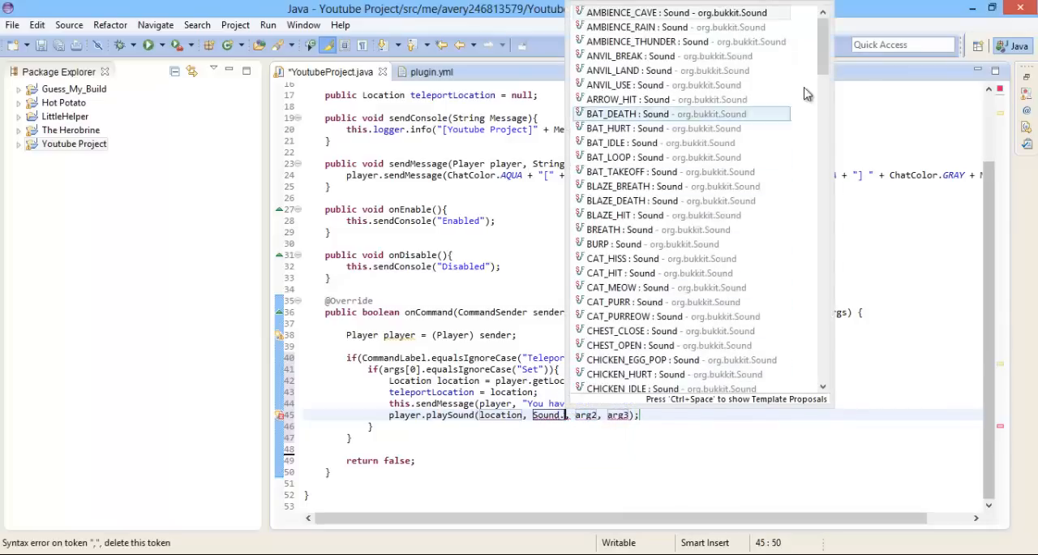
pyautogui.scroll(-3)
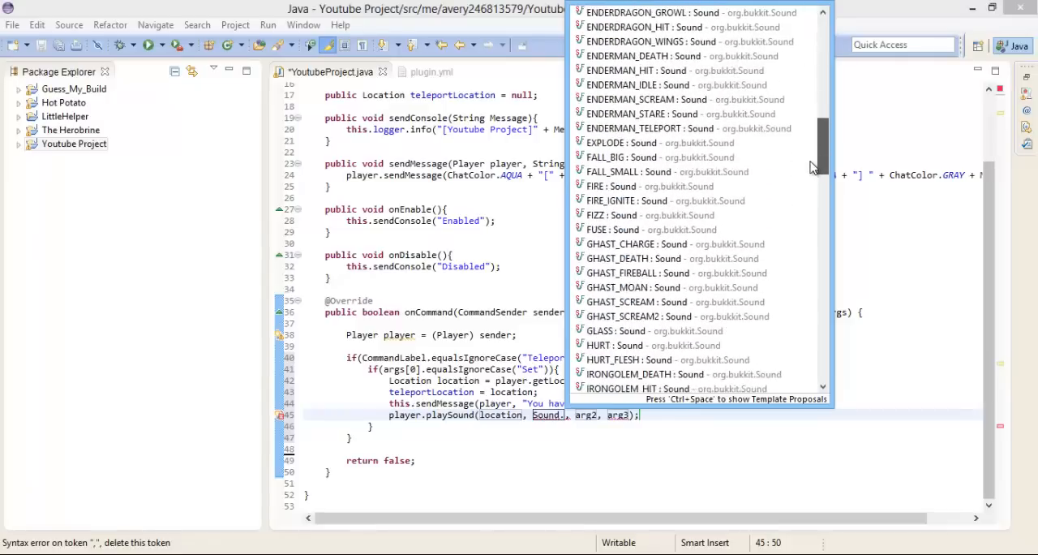
pyautogui.scroll(-3)
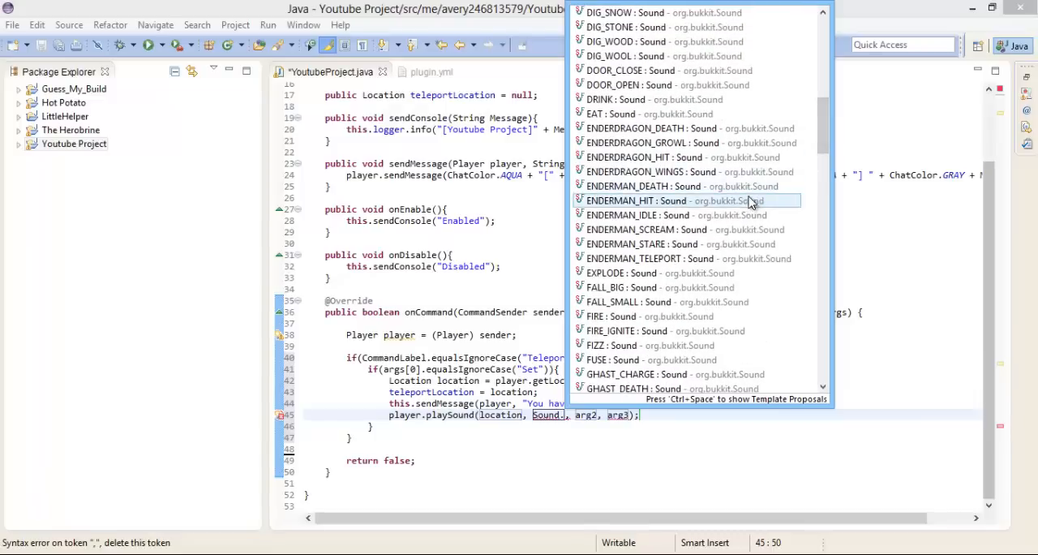
pyautogui.moveTo(747, 143)
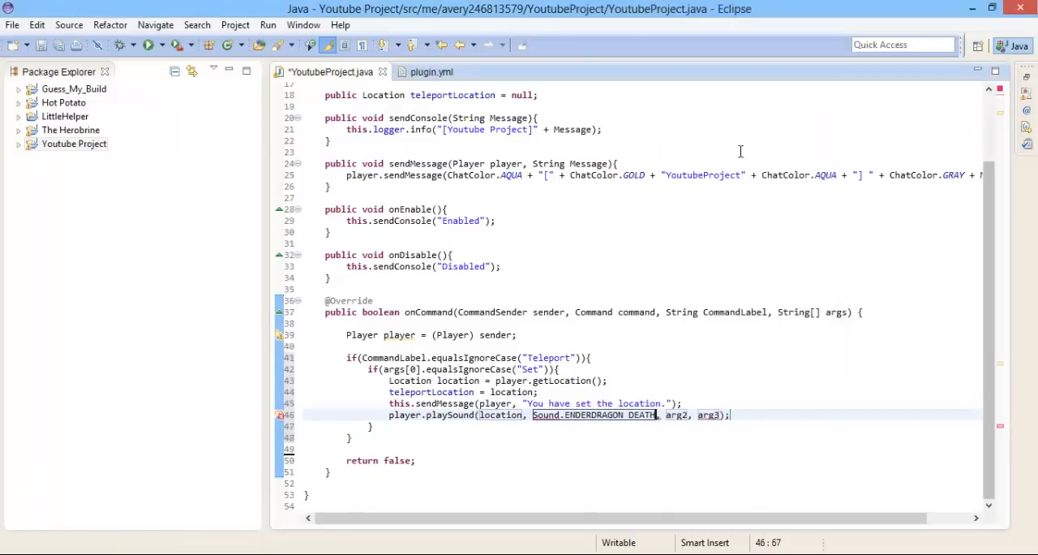
pyautogui.click(678, 415)
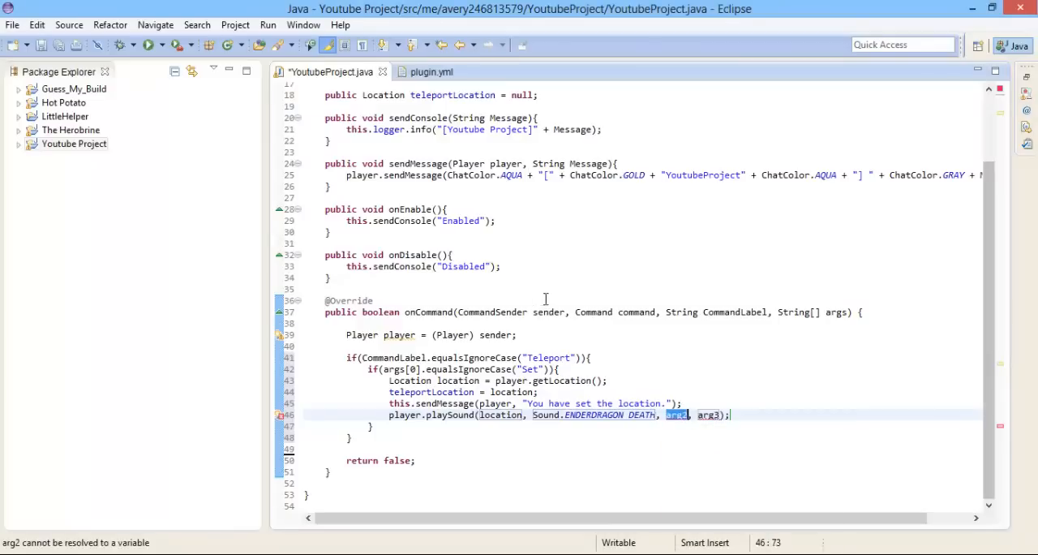
pyautogui.moveTo(542, 428)
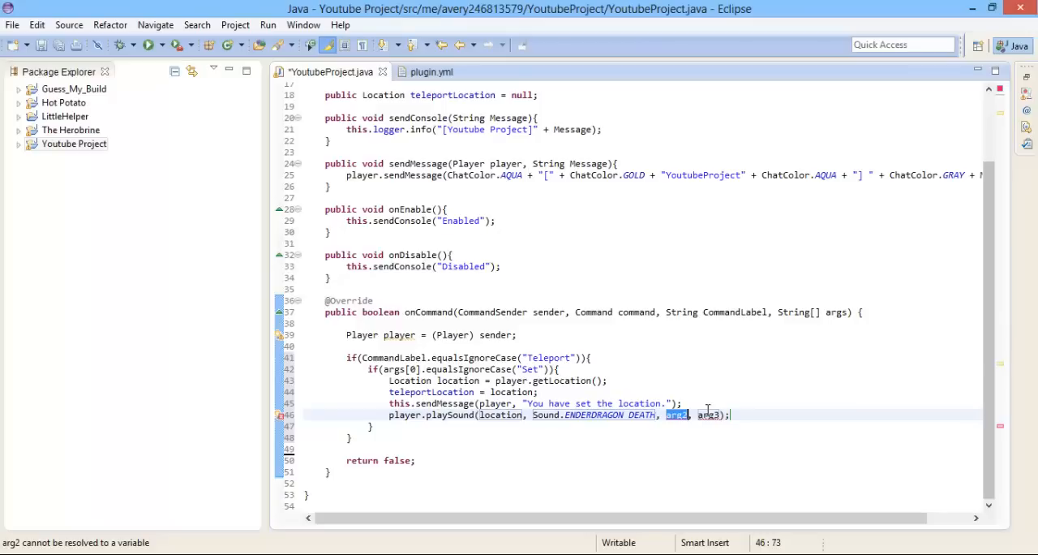
pyautogui.write('1,')
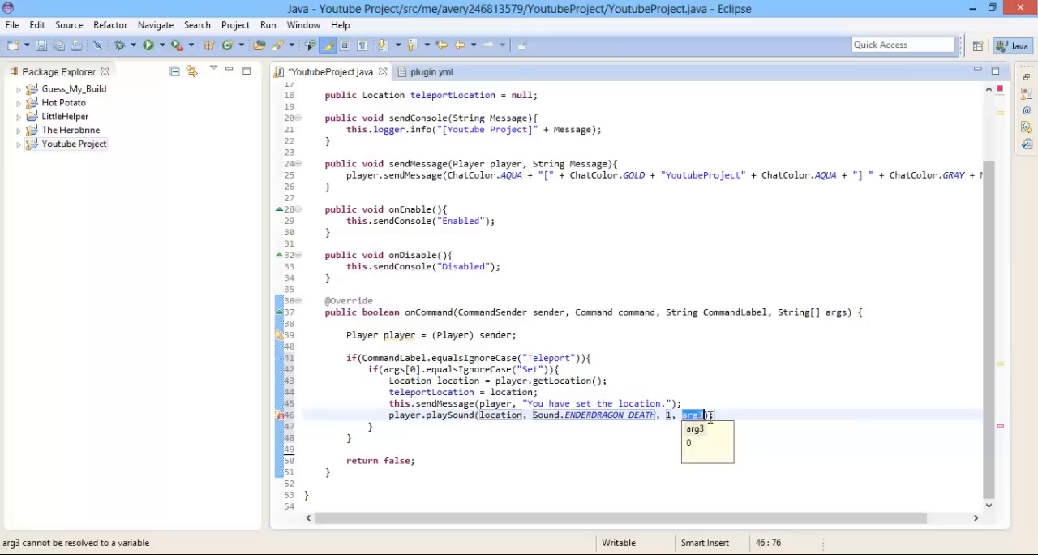
pyautogui.write('10')
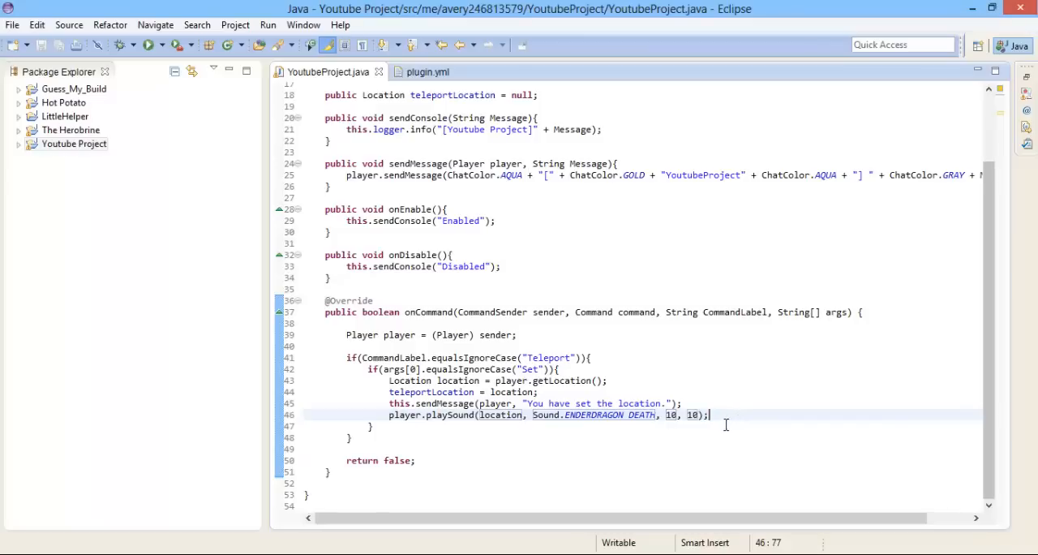
pyautogui.moveTo(707, 415); pyautogui.dragTo(478, 416)
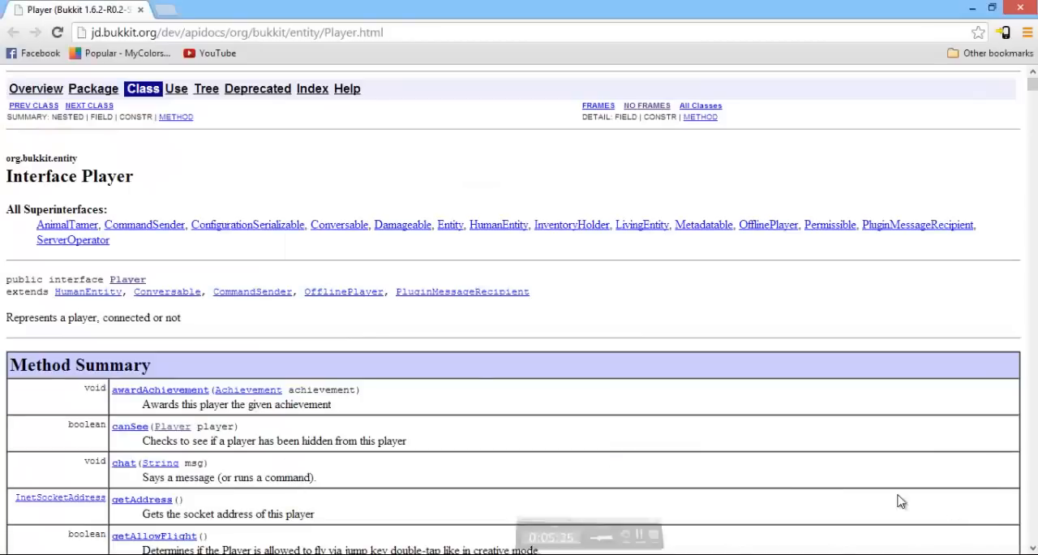
pyautogui.moveTo(414, 363)
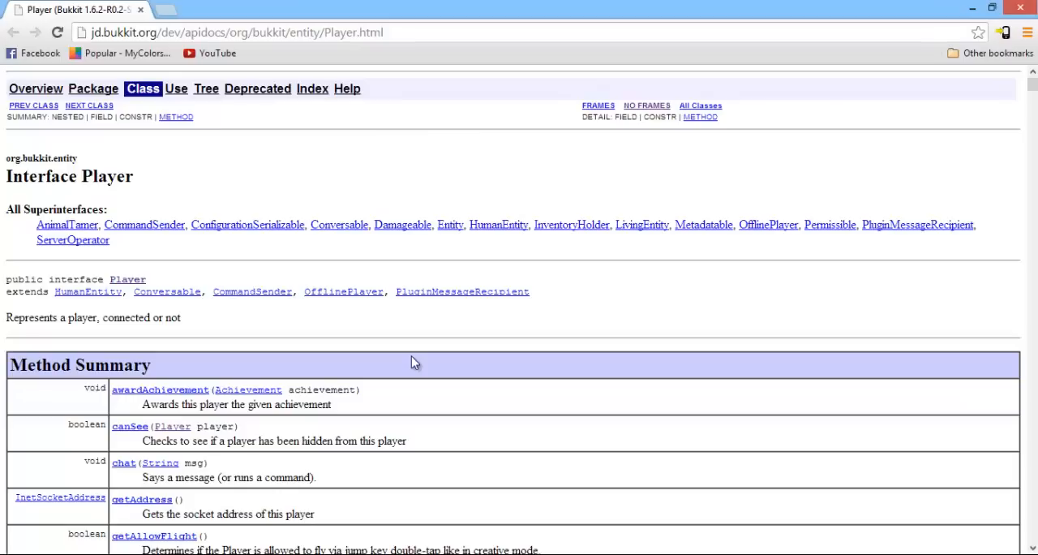
pyautogui.moveTo(441, 363)
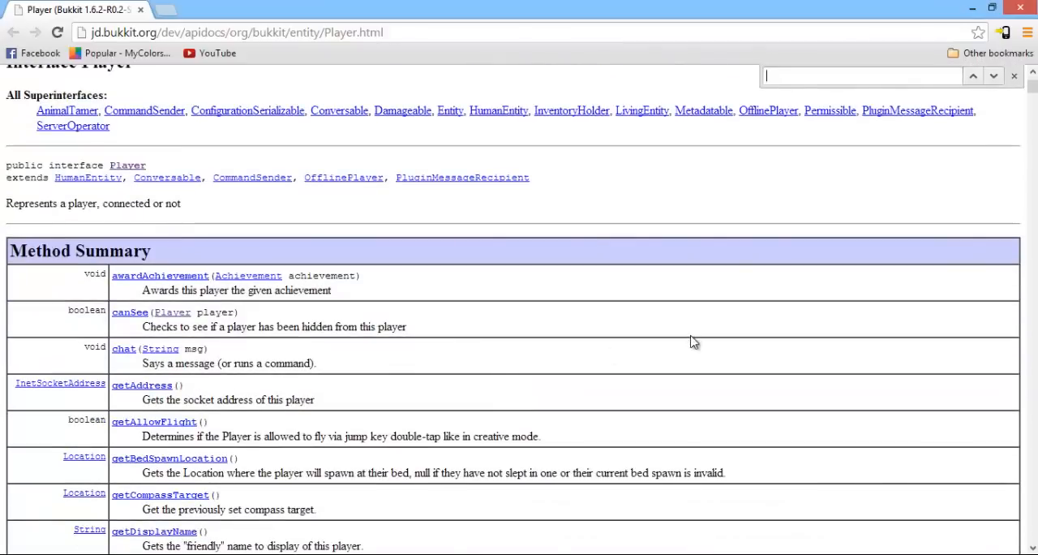
# Look up playSound on the Player Javadocs page, noting its volume and pitch float parameters.
pyautogui.write('playSound')
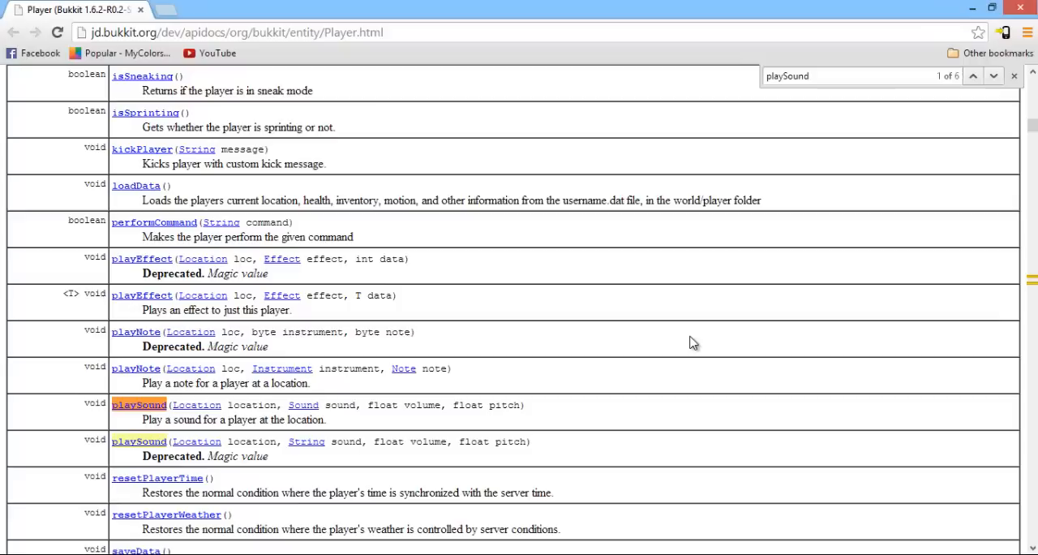
pyautogui.moveTo(1014, 75)
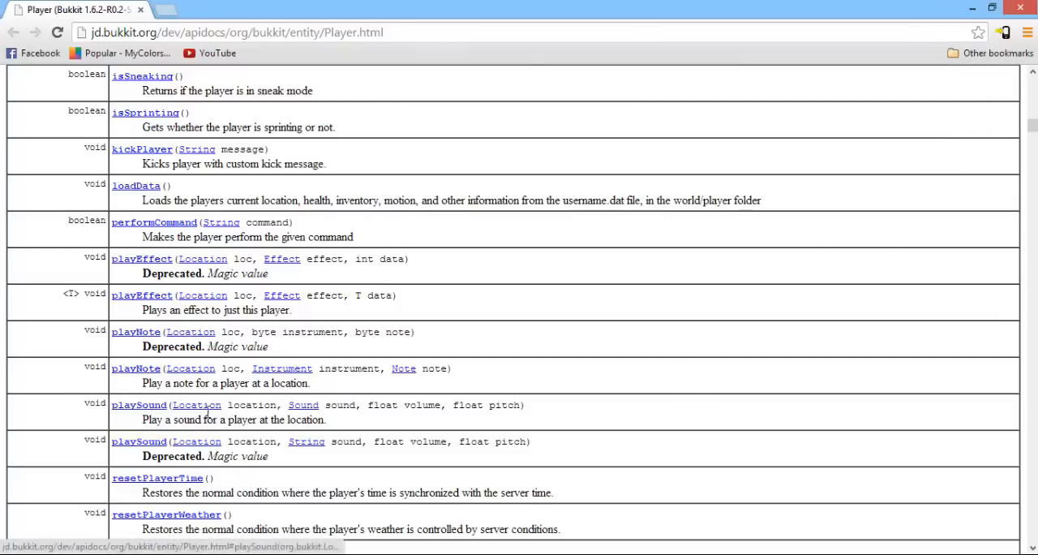
pyautogui.doubleClick(339, 406)
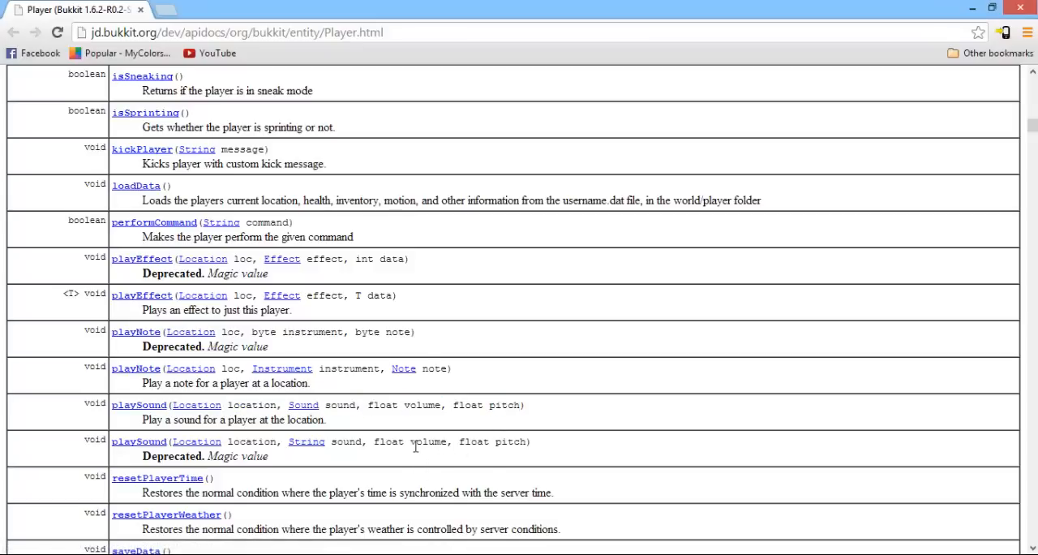
pyautogui.doubleClick(389, 441)
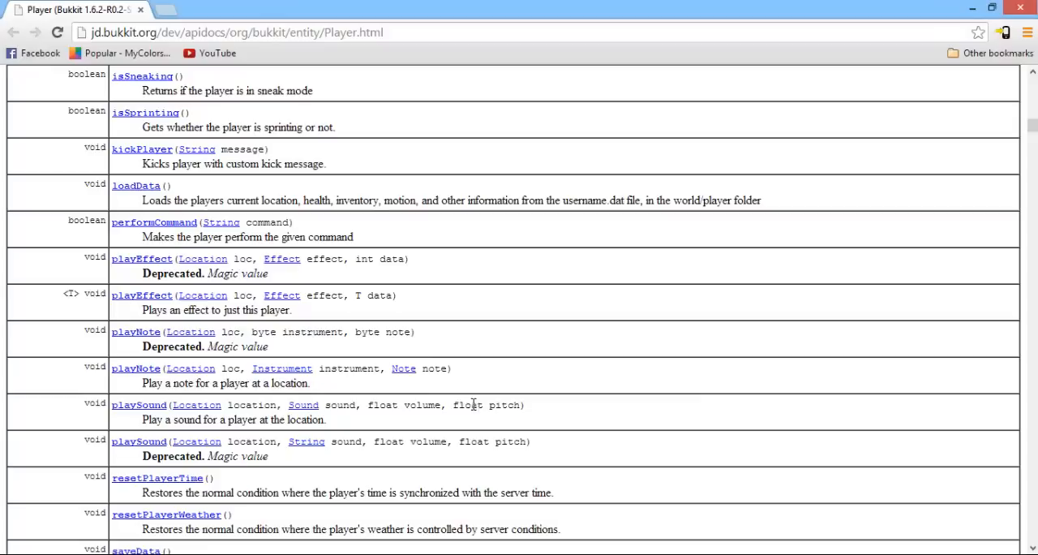
pyautogui.doubleClick(422, 406)
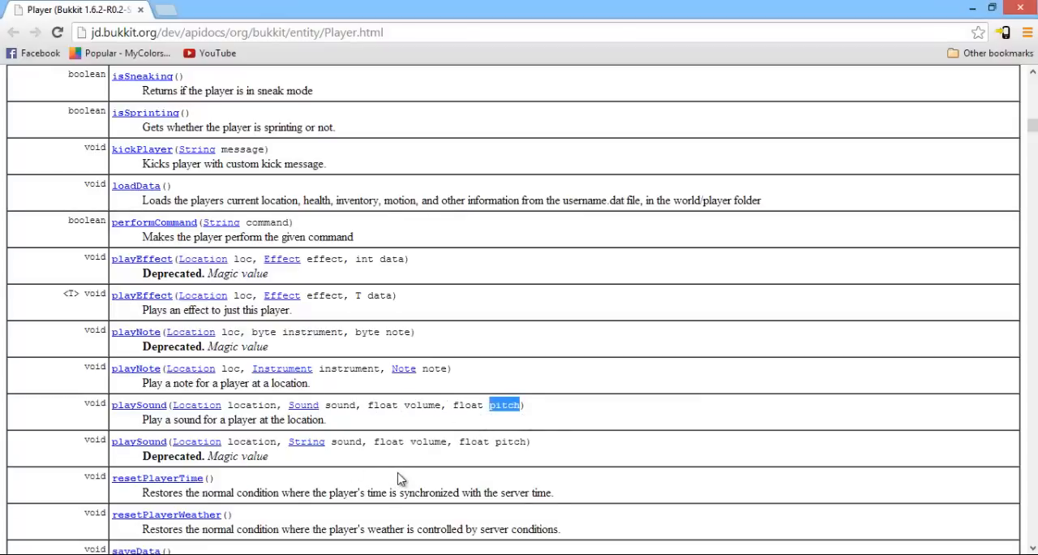
pyautogui.scroll(-3)
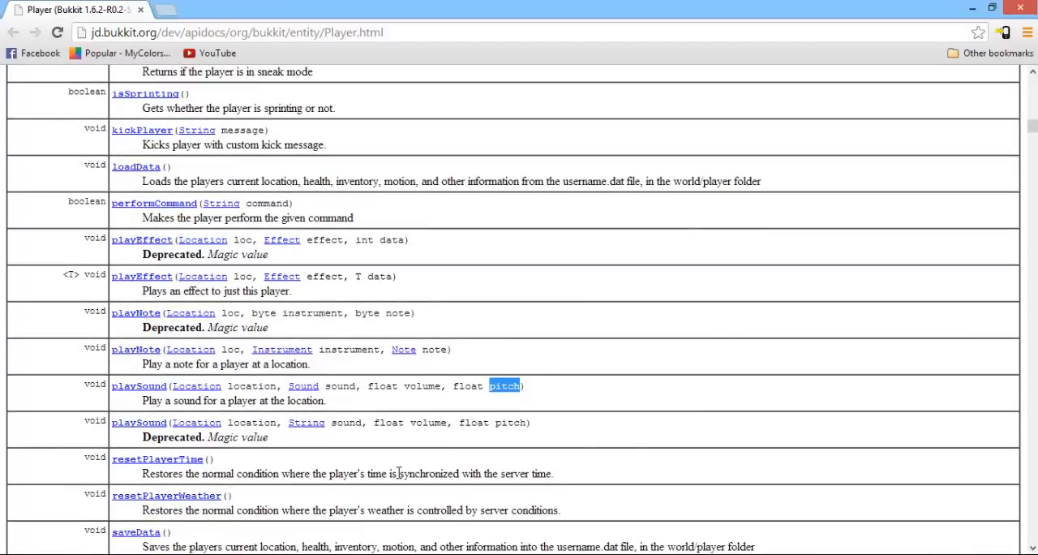
pyautogui.scroll(-3)
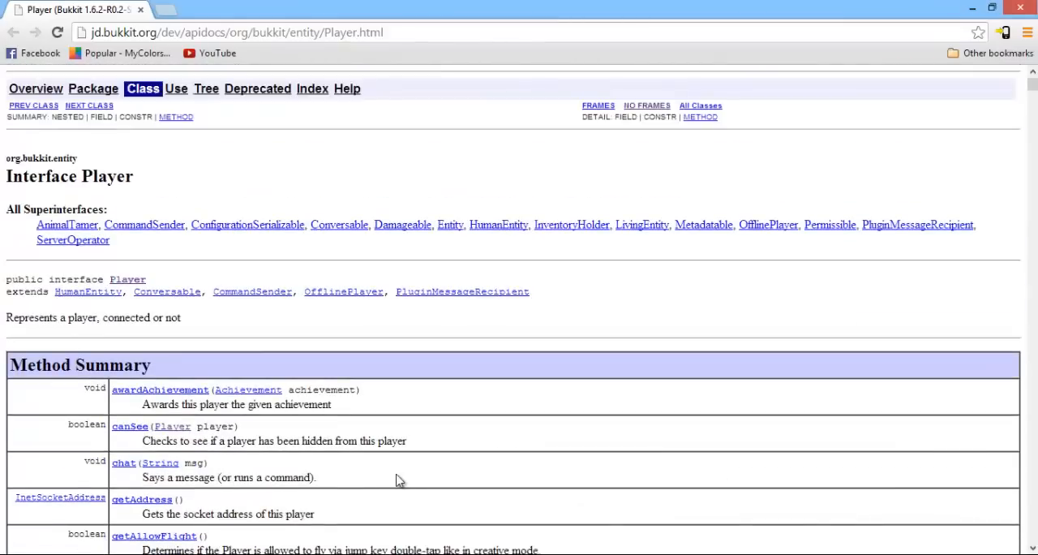
pyautogui.moveTo(449, 312)
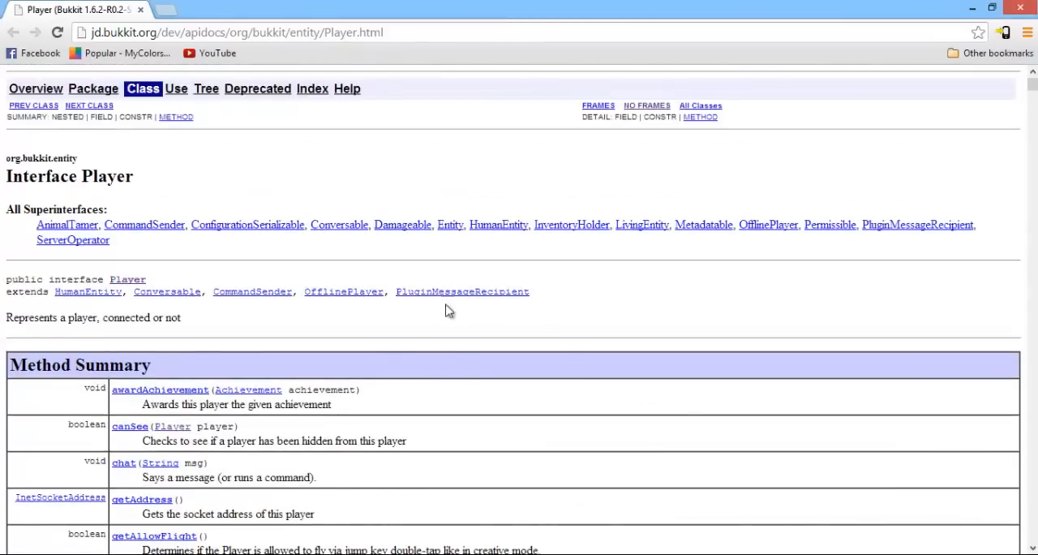
pyautogui.scroll(-3)
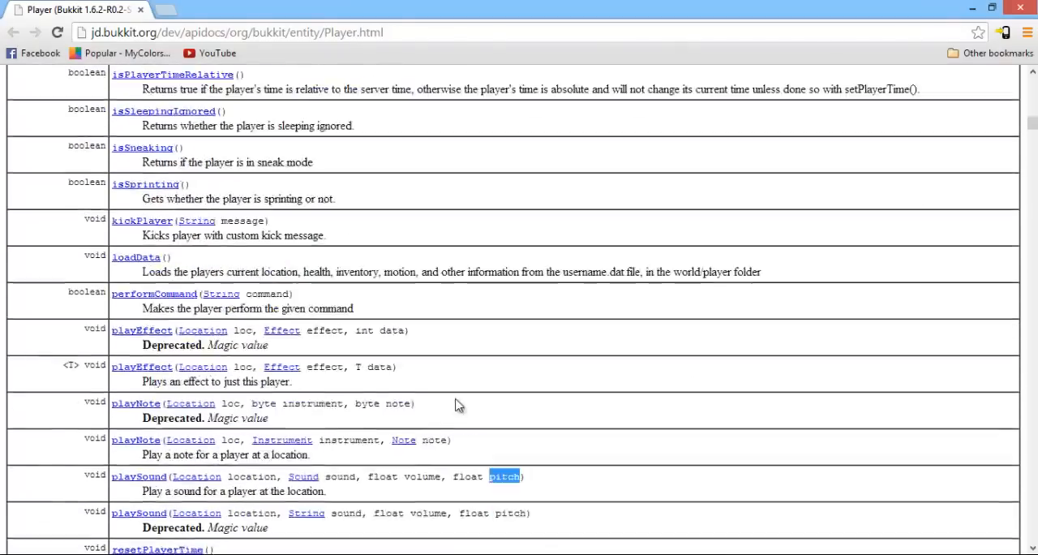
pyautogui.scroll(-3)
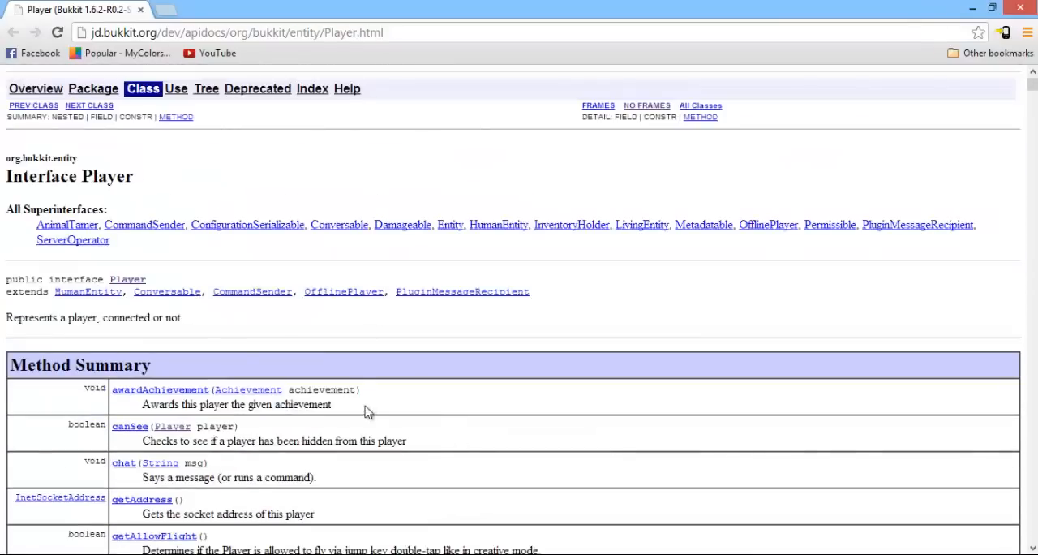
pyautogui.scroll(-3)
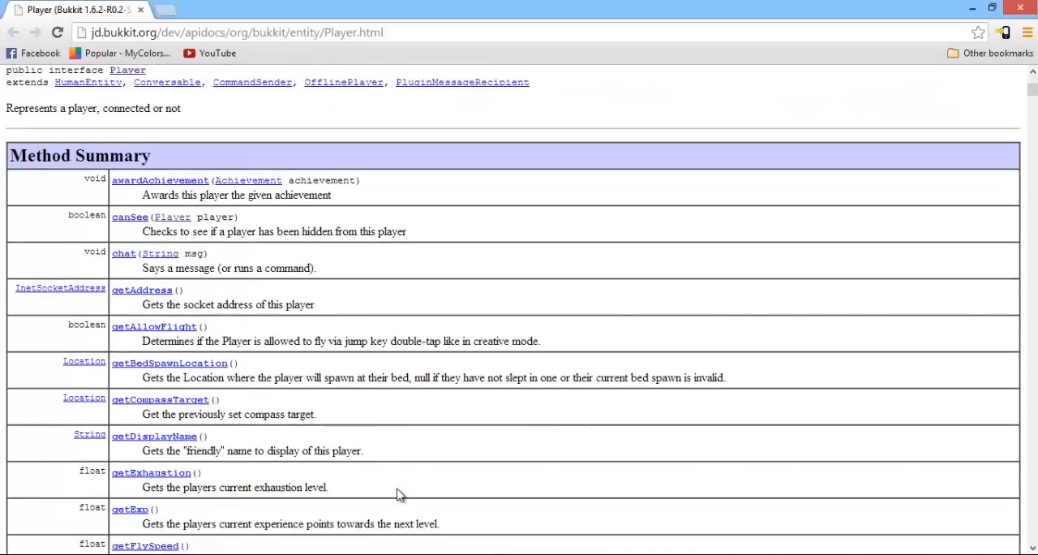
pyautogui.moveTo(355, 545)
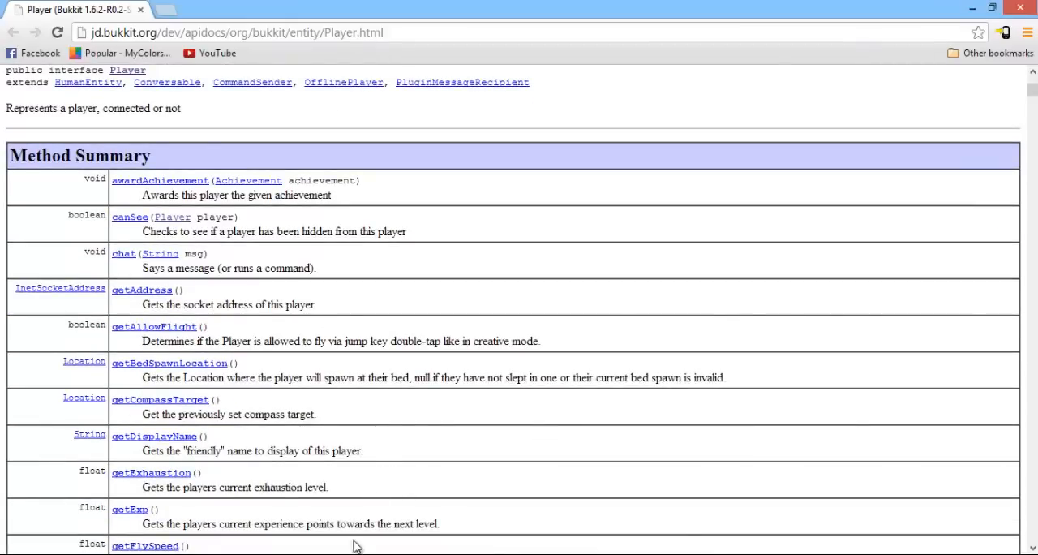
pyautogui.moveTo(308, 506)
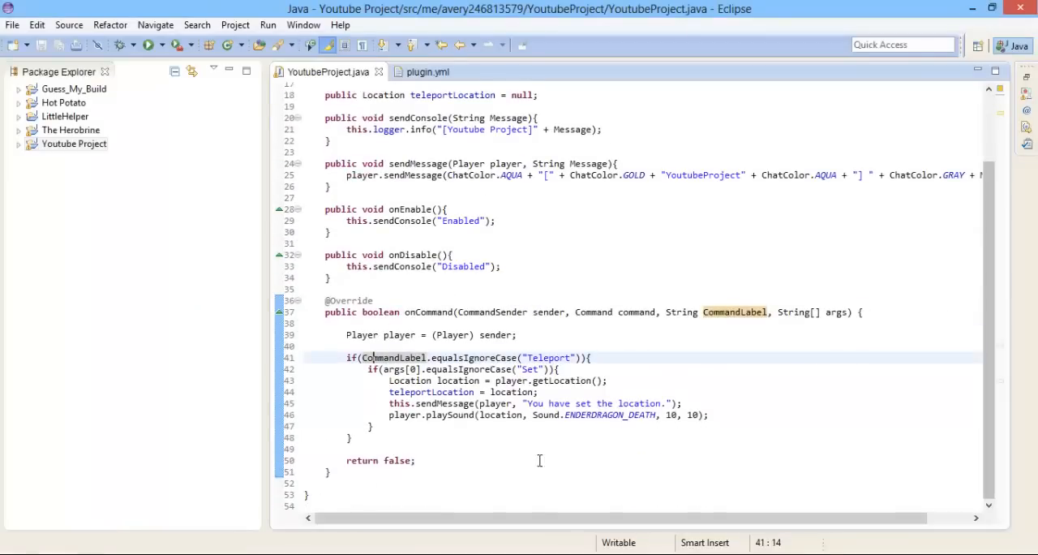
pyautogui.moveTo(668, 415)
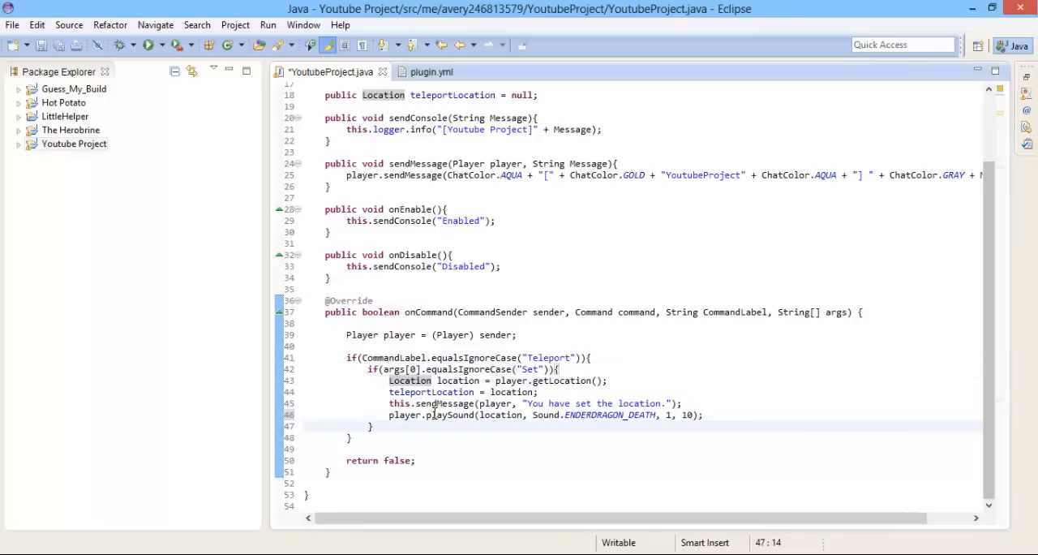
pyautogui.moveTo(445, 416)
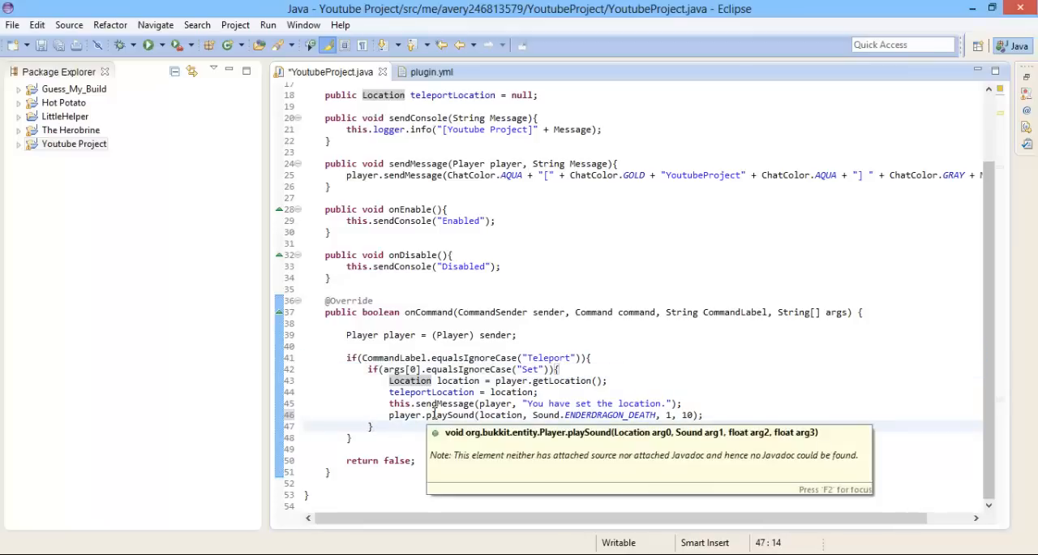
# Change the playSound volume from 10 to 1 and begin an else if after the Set block.
pyautogui.write('else3 if(args[0')
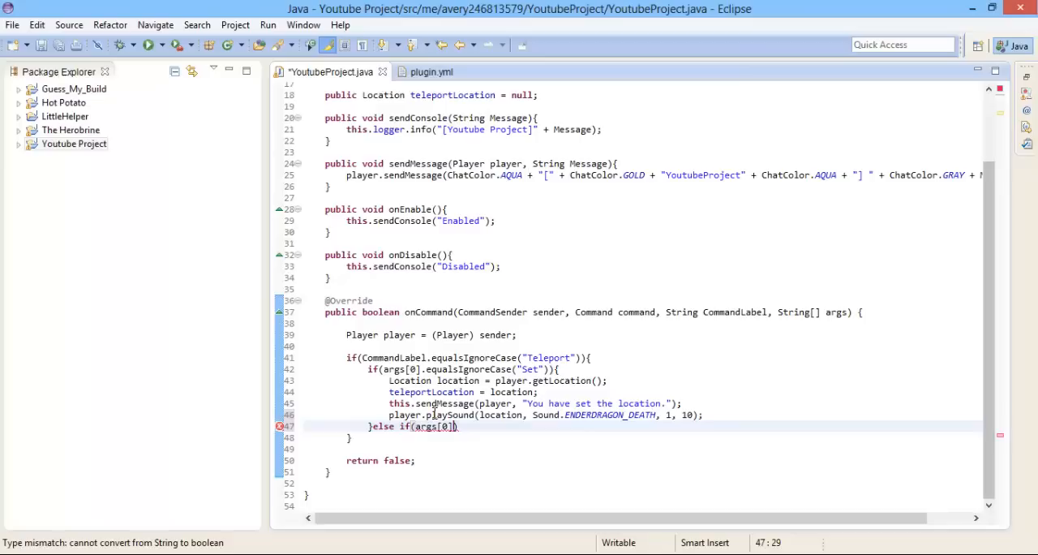
# Add an else if(args[0].equalsIgnoreCase("Go")) branch with a nested null check on the location.
pyautogui.write('.equalsIgnoreCase("')
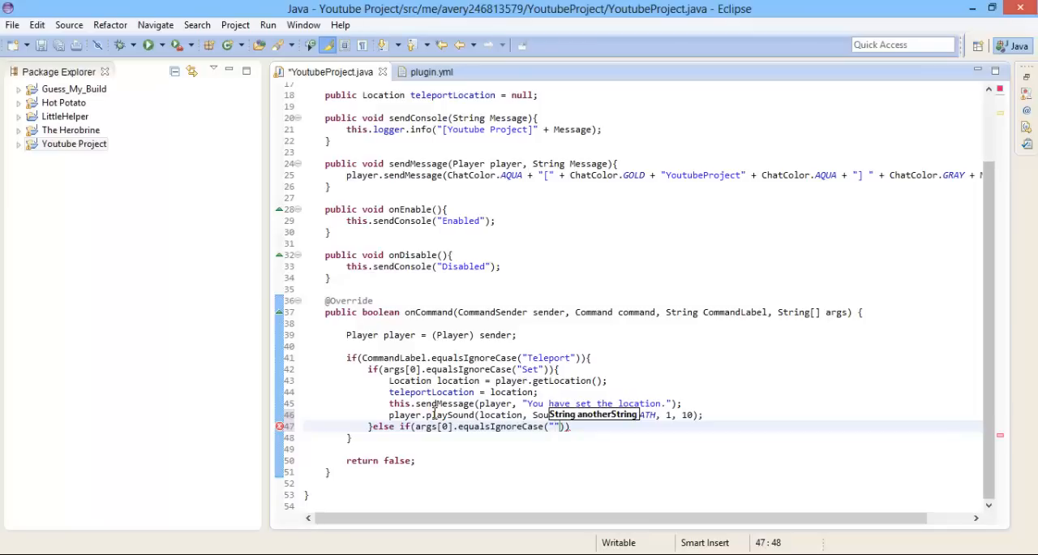
pyautogui.write('Go')
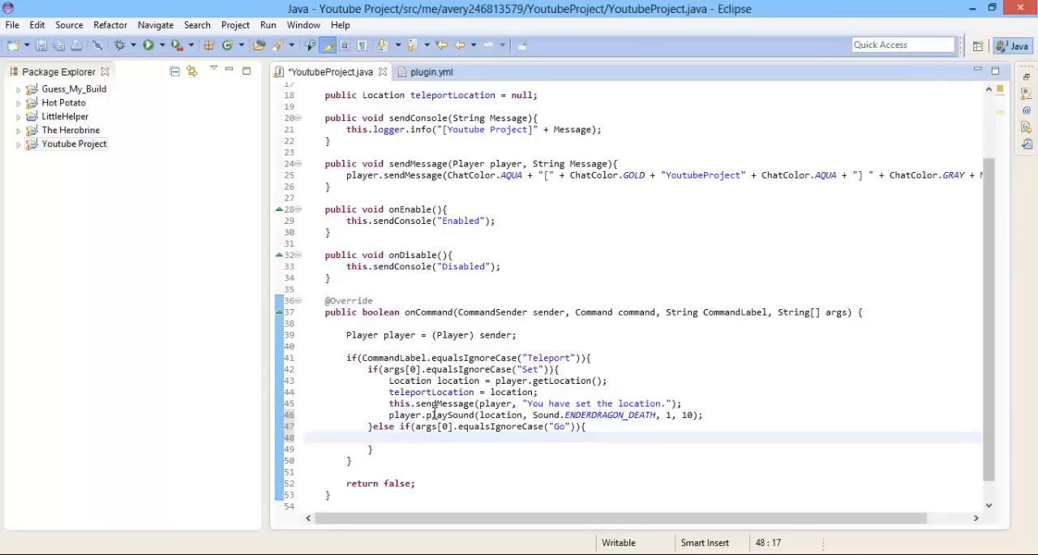
pyautogui.write('if(load')
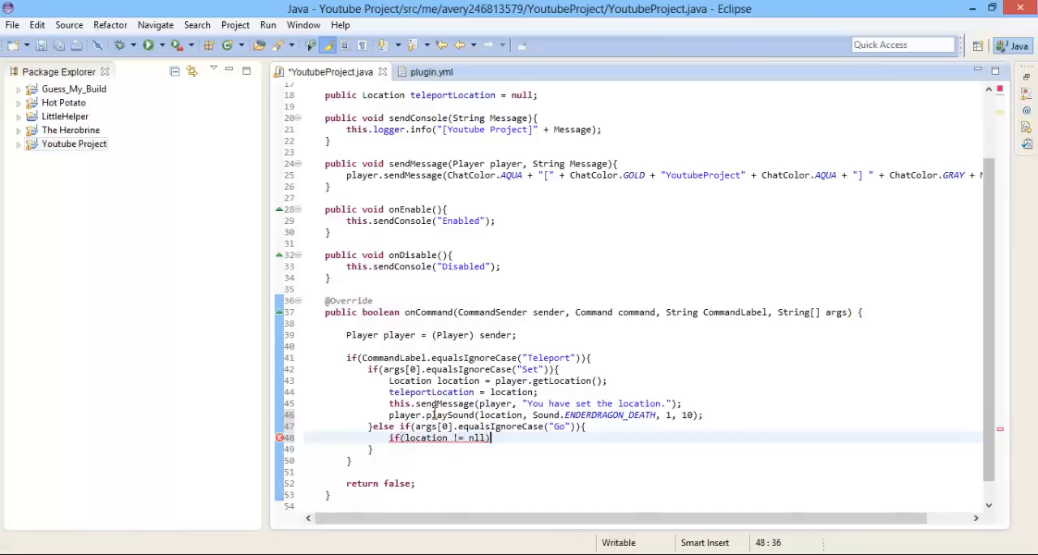
pyautogui.write('Ull')
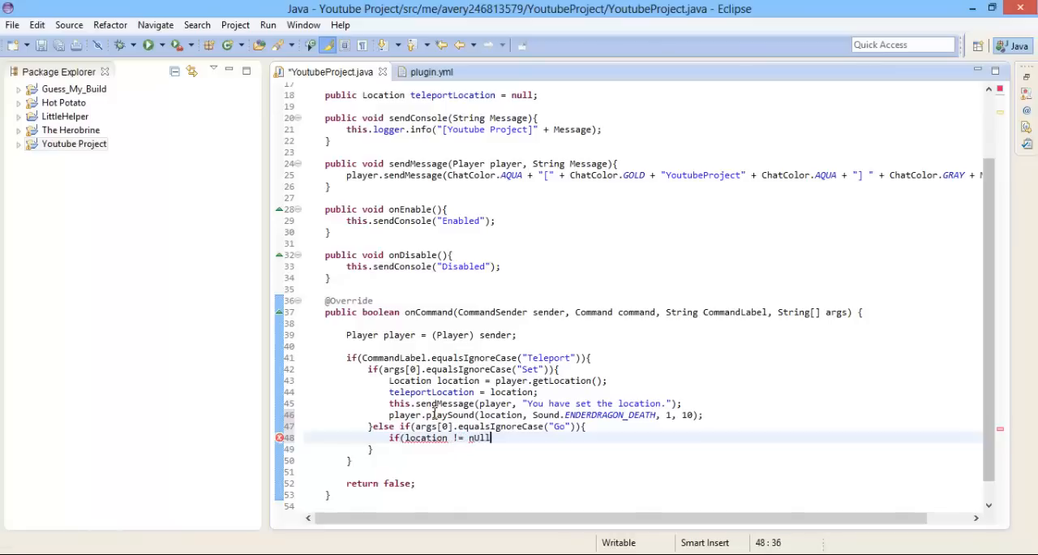
pyautogui.press('BackSpace')
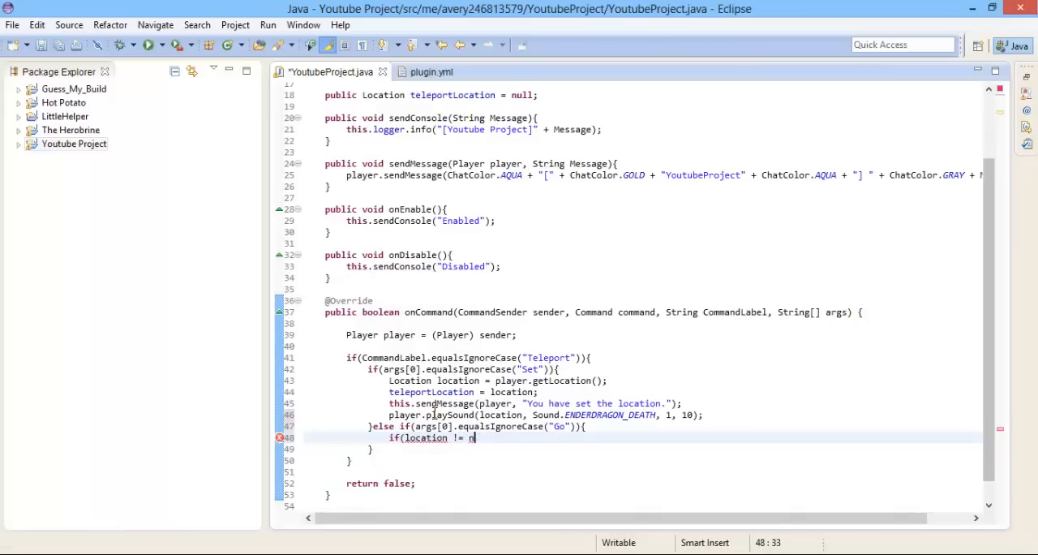
pyautogui.write('ull){')
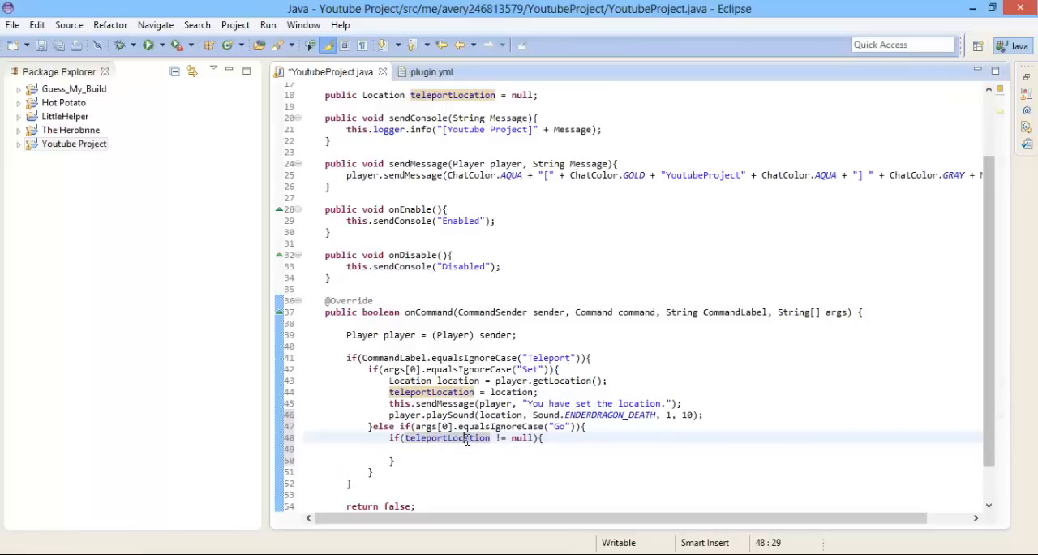
# Add an else branch sending the player "The location is not set!".
pyautogui.click(413, 448)
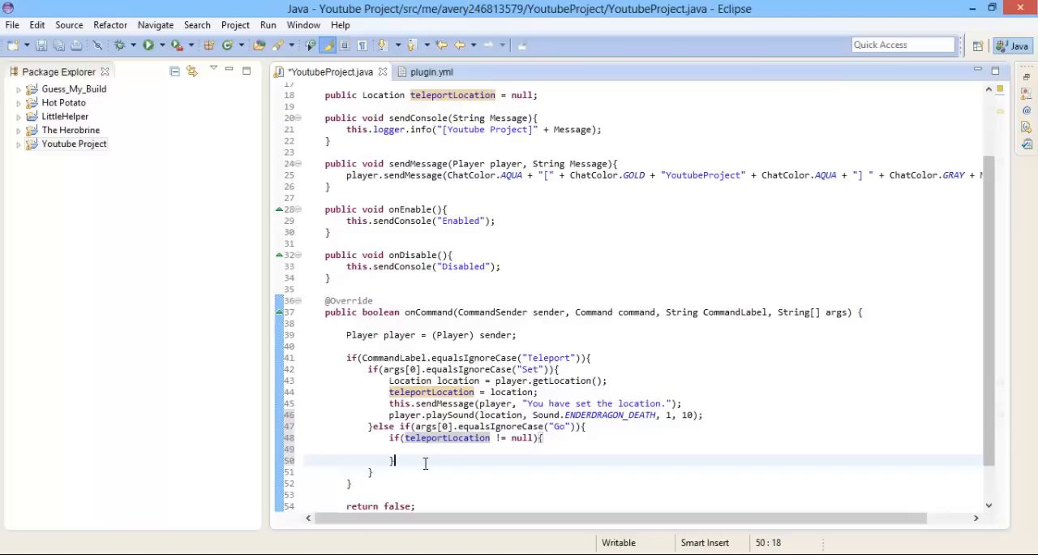
pyautogui.write('ese')
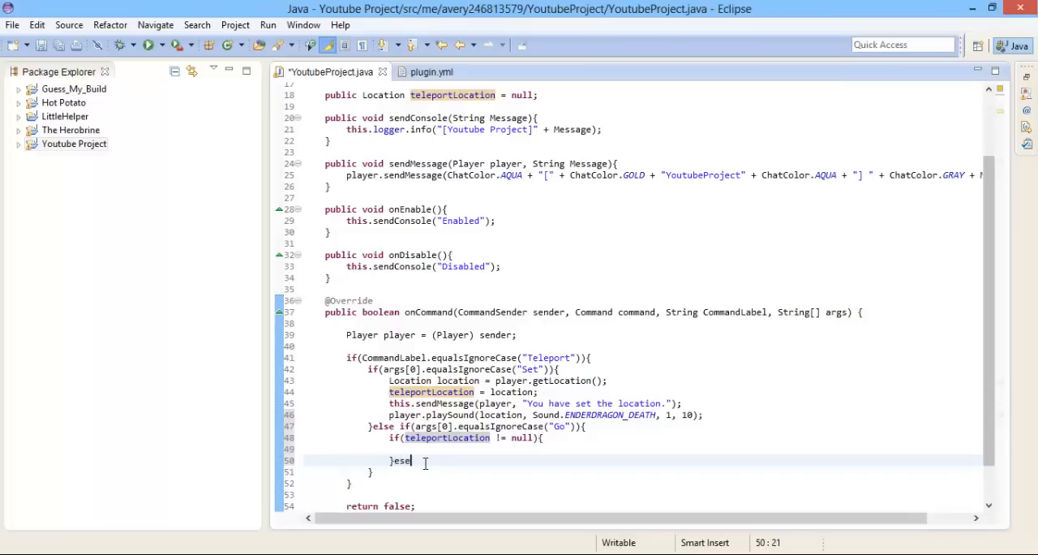
pyautogui.write('lse{')
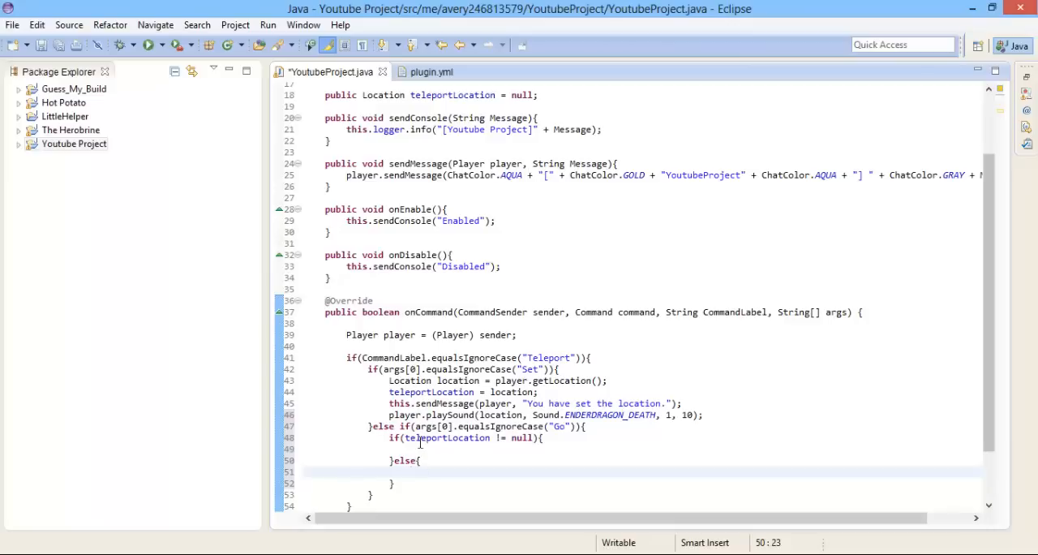
pyautogui.doubleClick(446, 438)
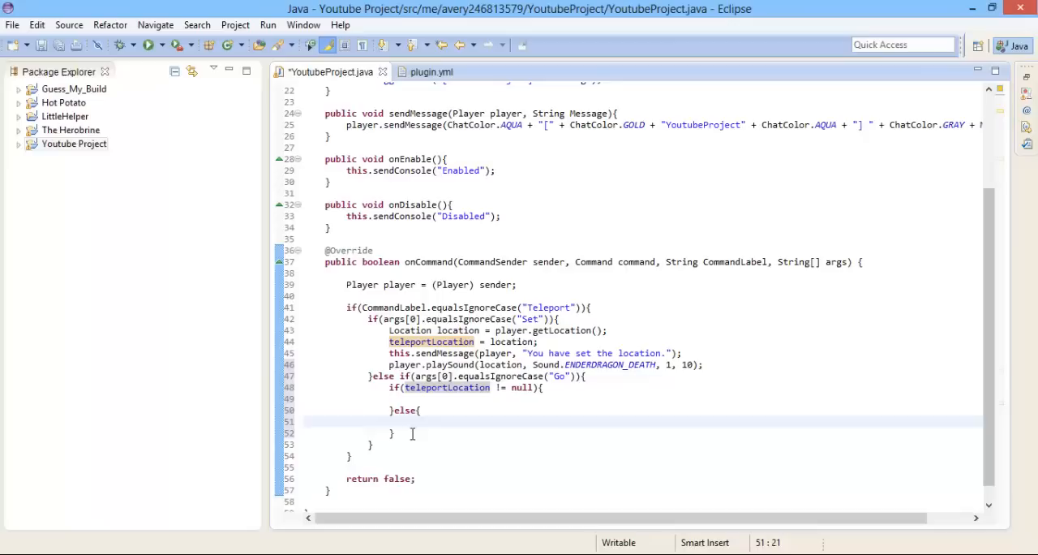
pyautogui.write('this')
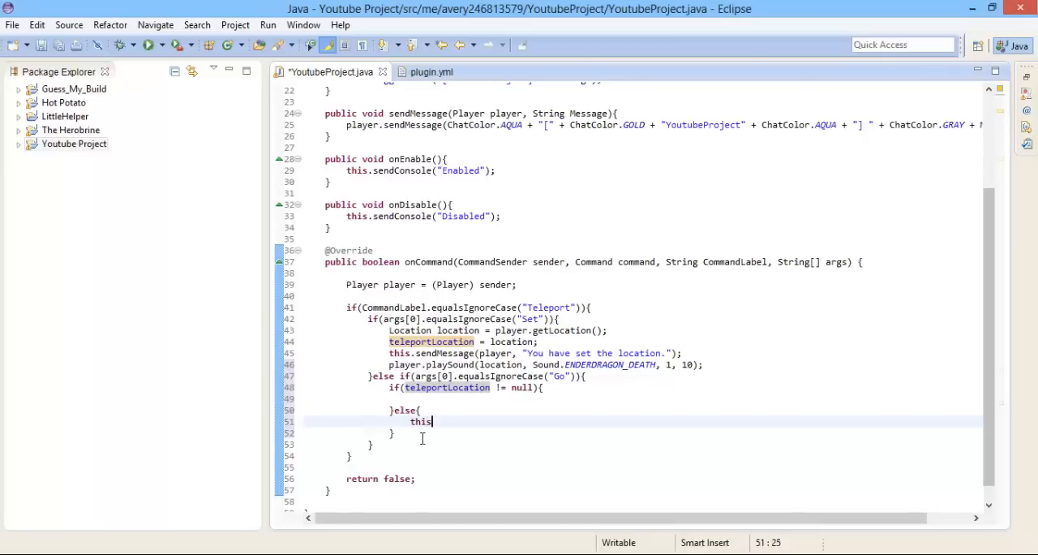
pyautogui.write('.sendMessage(player, "");')
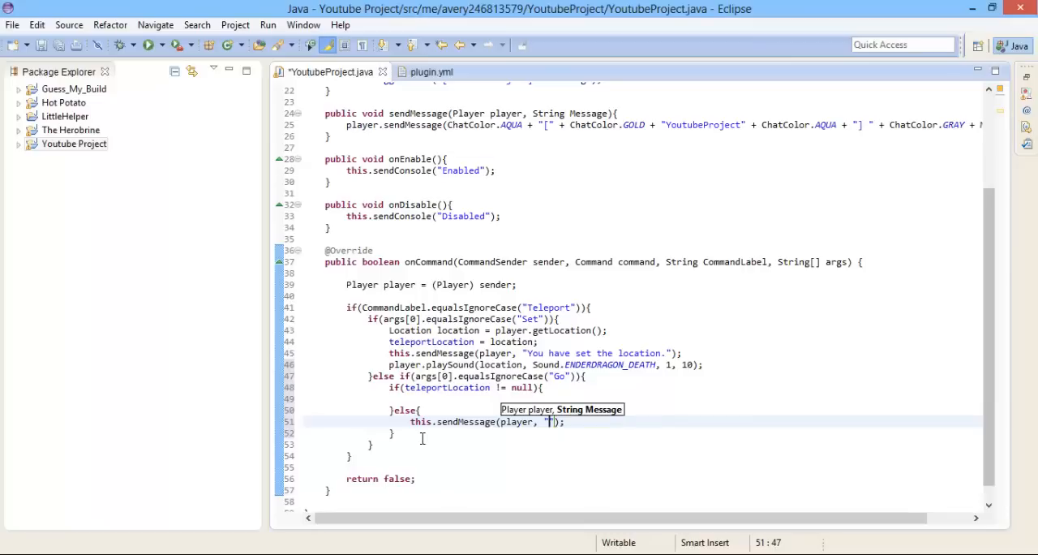
pyautogui.write('Local')
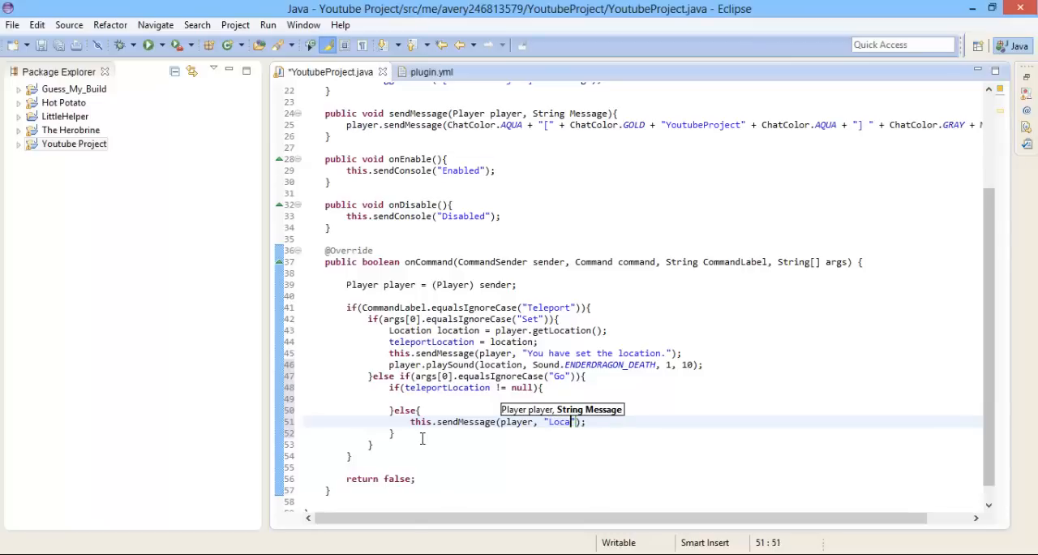
pyautogui.write('The l')
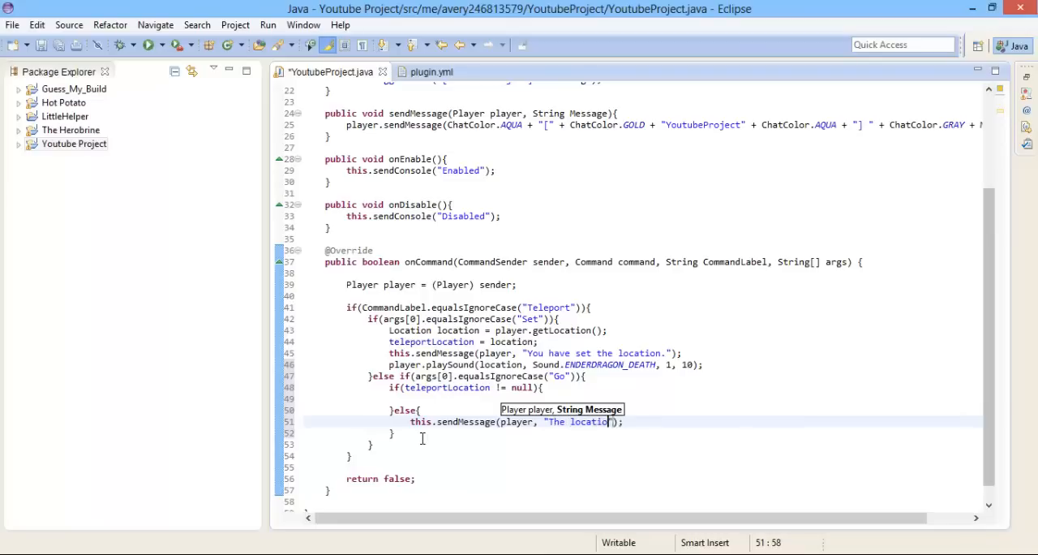
pyautogui.write('is not set.')
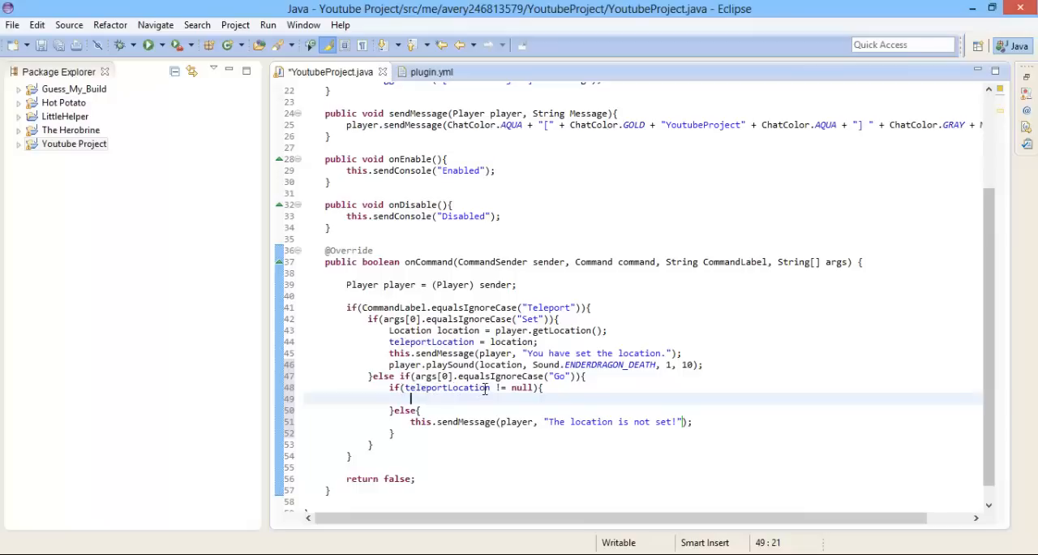
pyautogui.moveTo(502, 414)
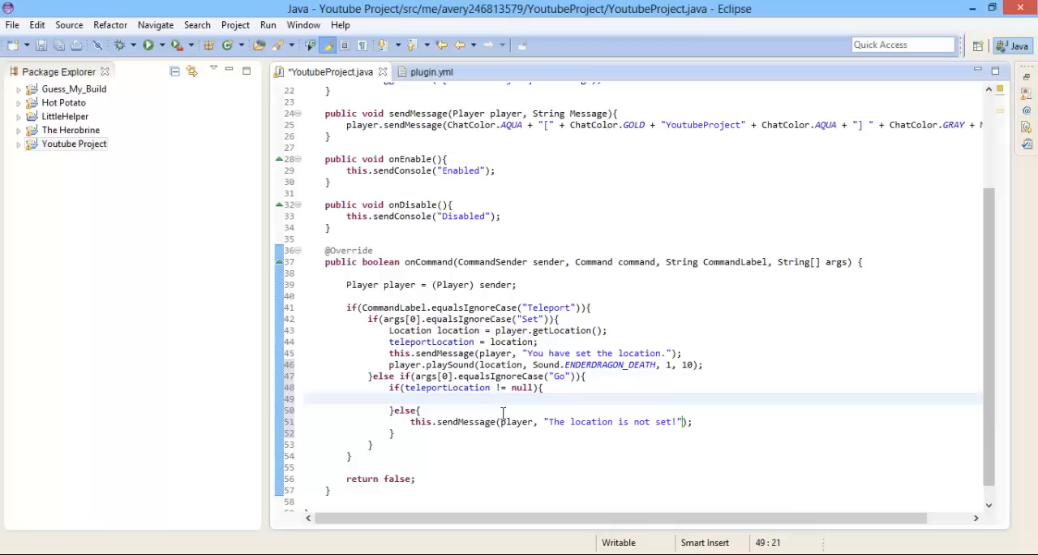
# Call player.teleport(teleportLocation); when the saved location is not null.
pyautogui.write('player.teleport(teleportLocation')
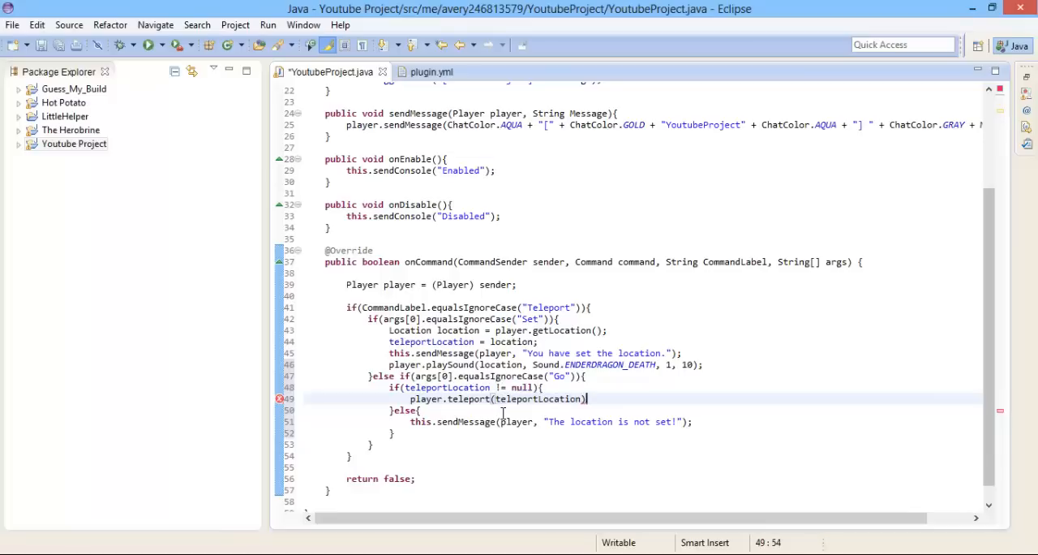
pyautogui.write(';')
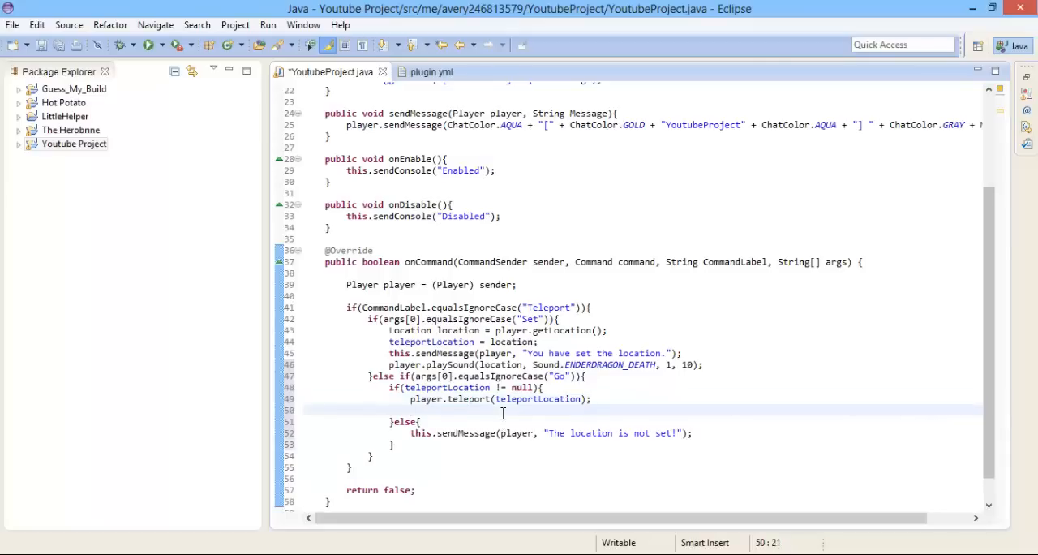
# Send "You have been teleported." and play Sound.ANVIL_LAND at the player's location, volume 1, pitch 10.
pyautogui.write('this.sendMessage(')
pyautogui.write('player.playSound(p[1], arg1, arg2, arg3);')
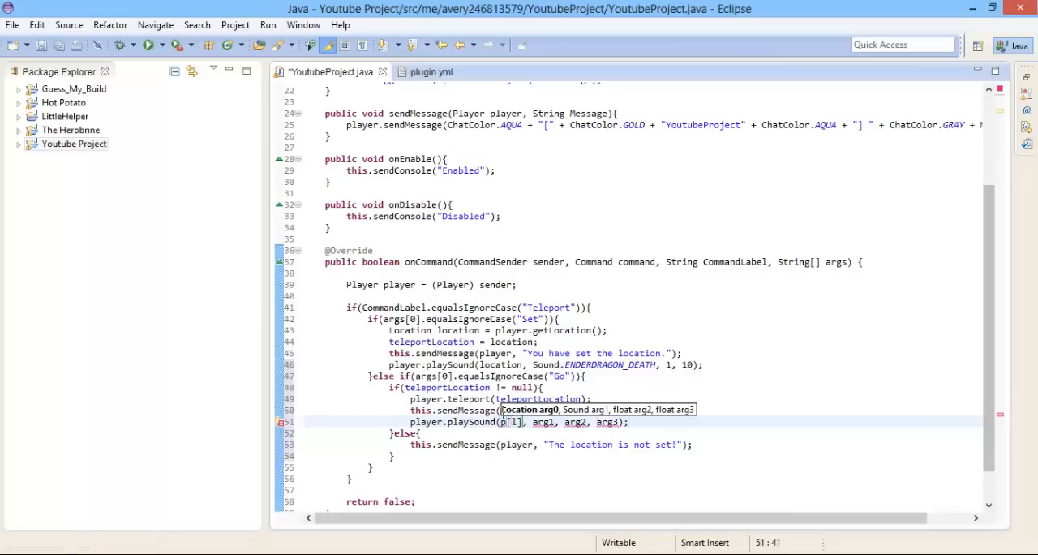
pyautogui.write('player.getLocation(')
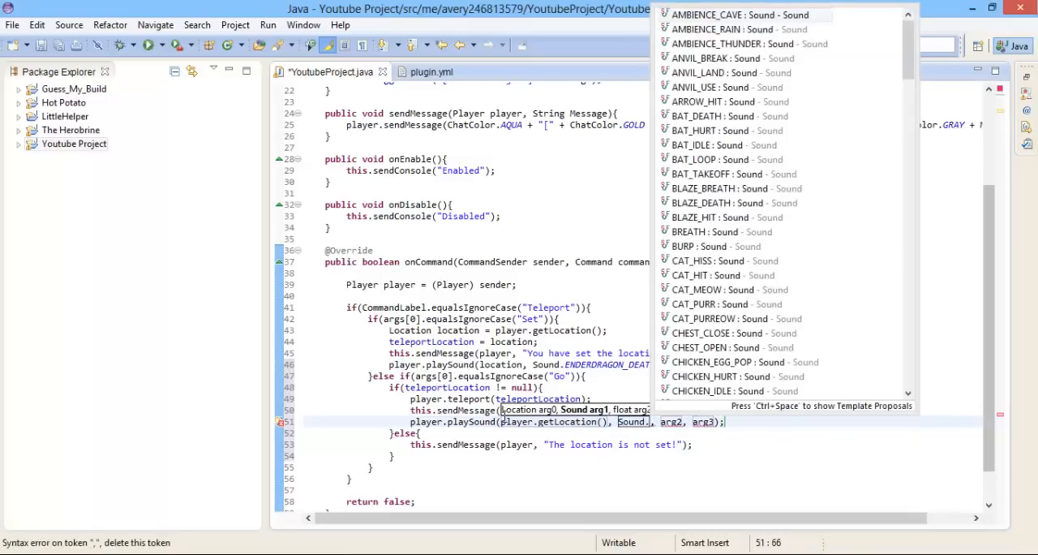
pyautogui.moveTo(730, 101)
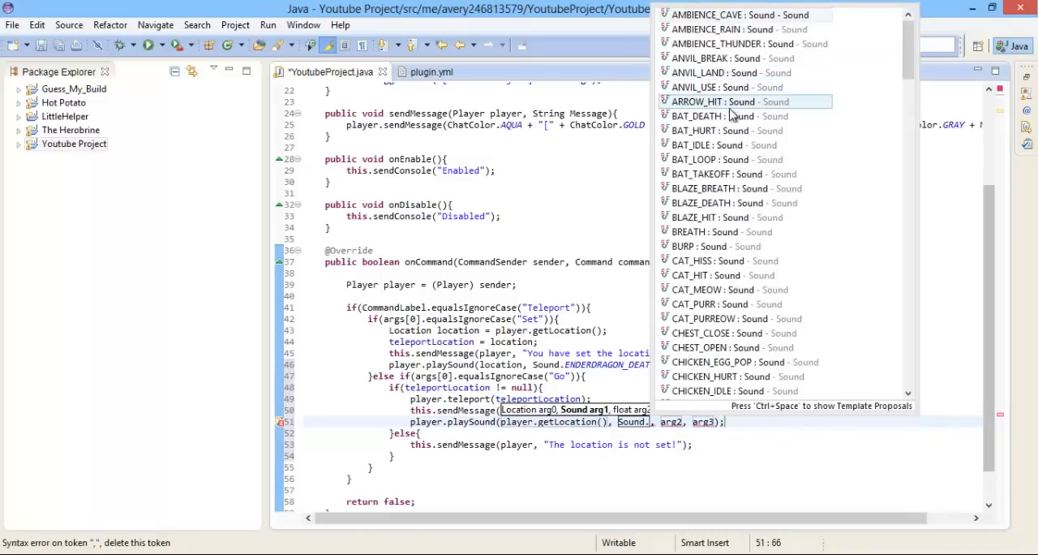
pyautogui.moveTo(733, 72)
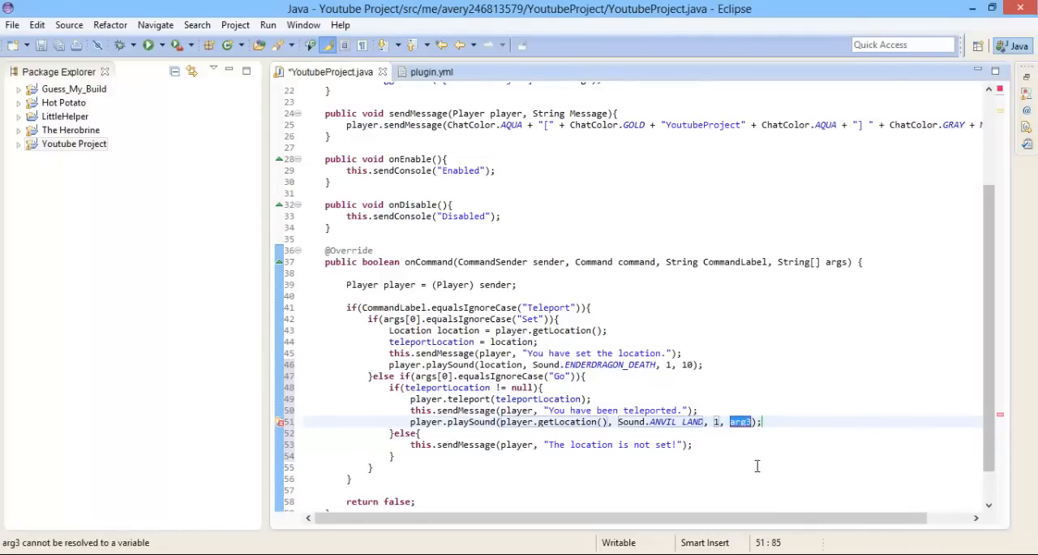
pyautogui.write('10')
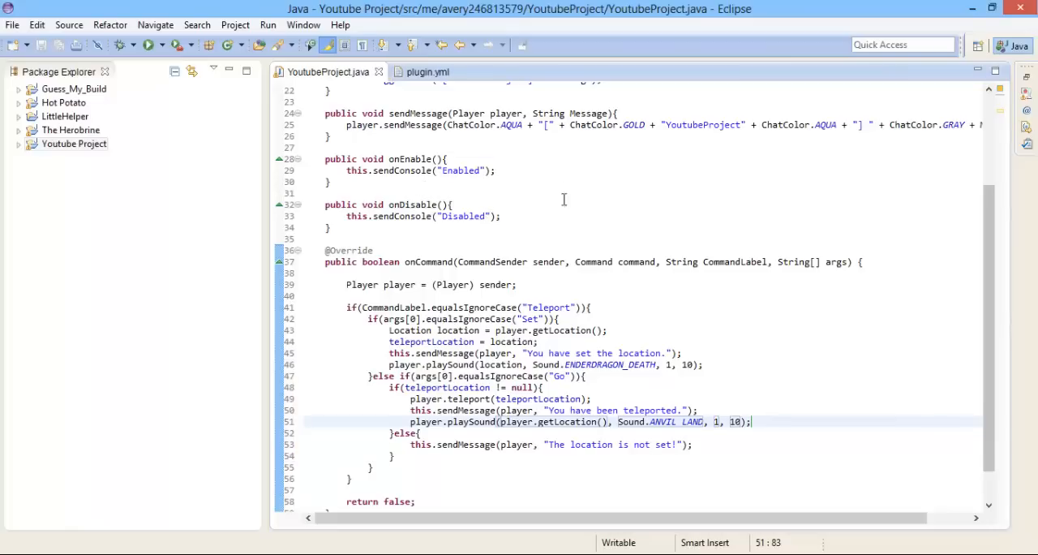
pyautogui.moveTo(681, 349)
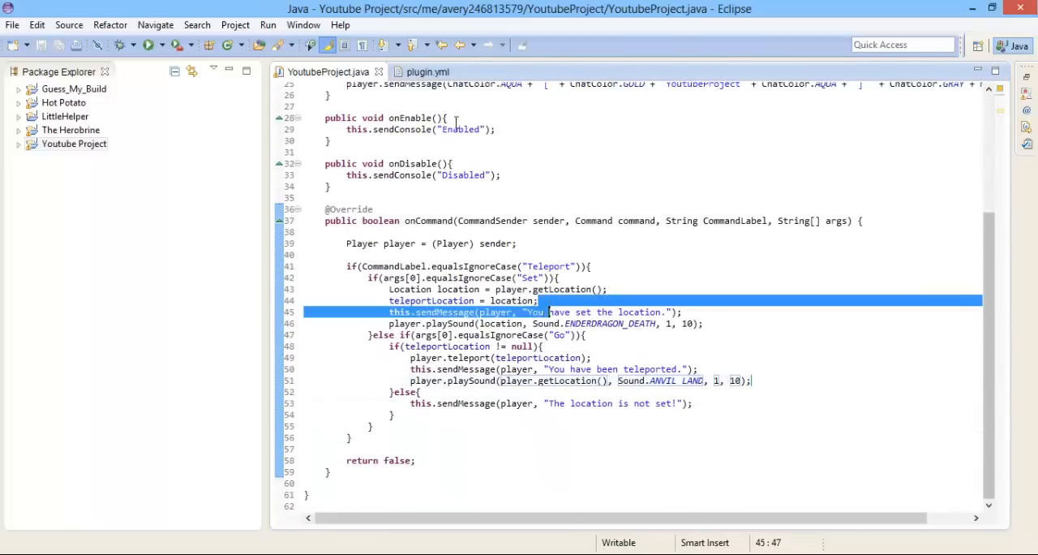
# In plugin.yml, duplicate the command block and rename the first entry to Teleport.
pyautogui.click(425, 72)
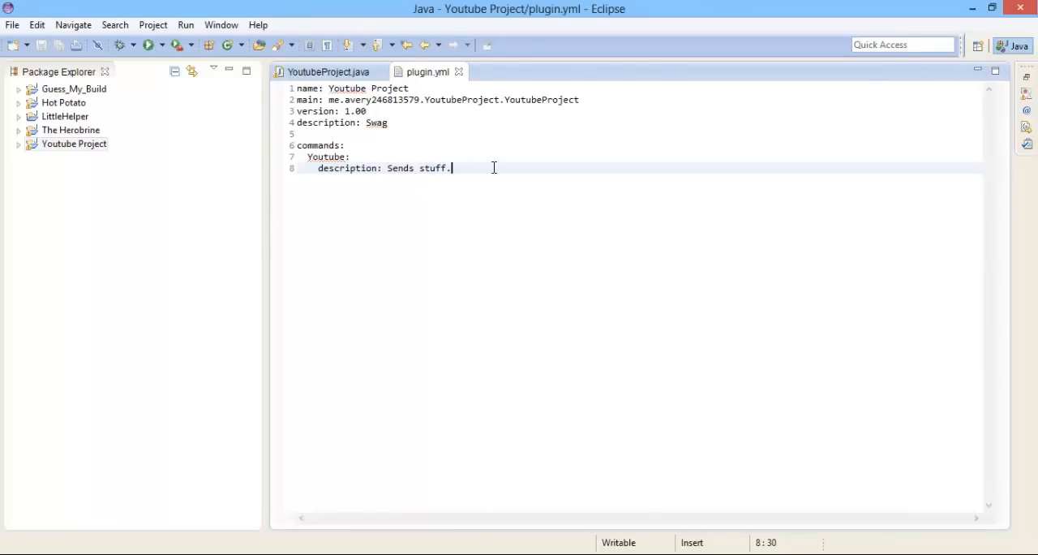
pyautogui.doubleClick(363, 168)
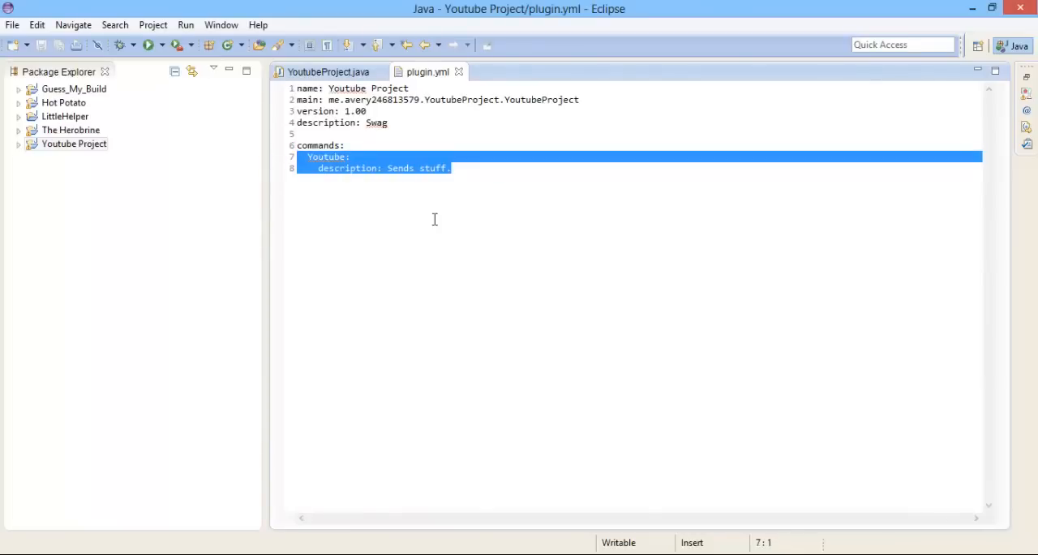
pyautogui.click(451, 168)
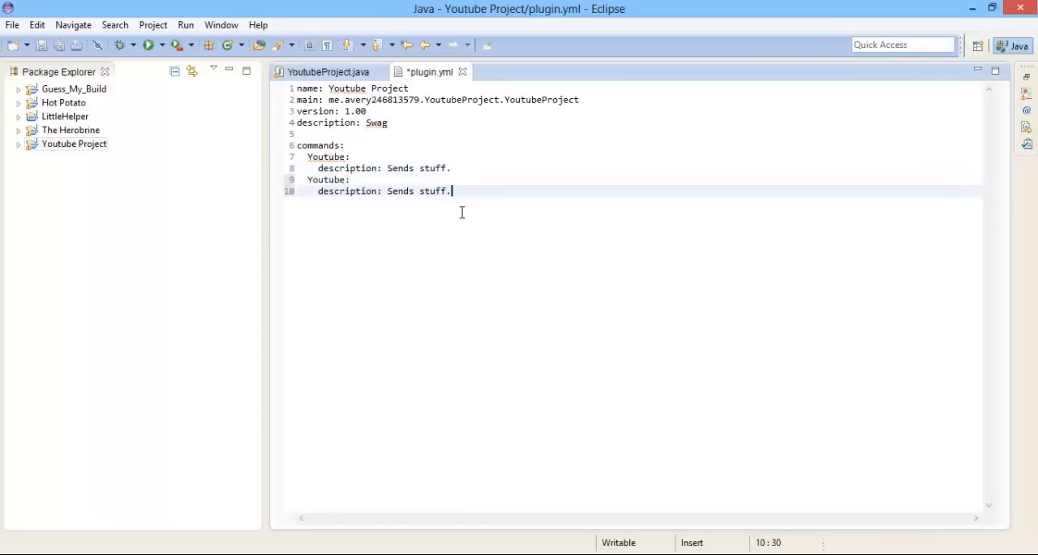
pyautogui.doubleClick(325, 157)
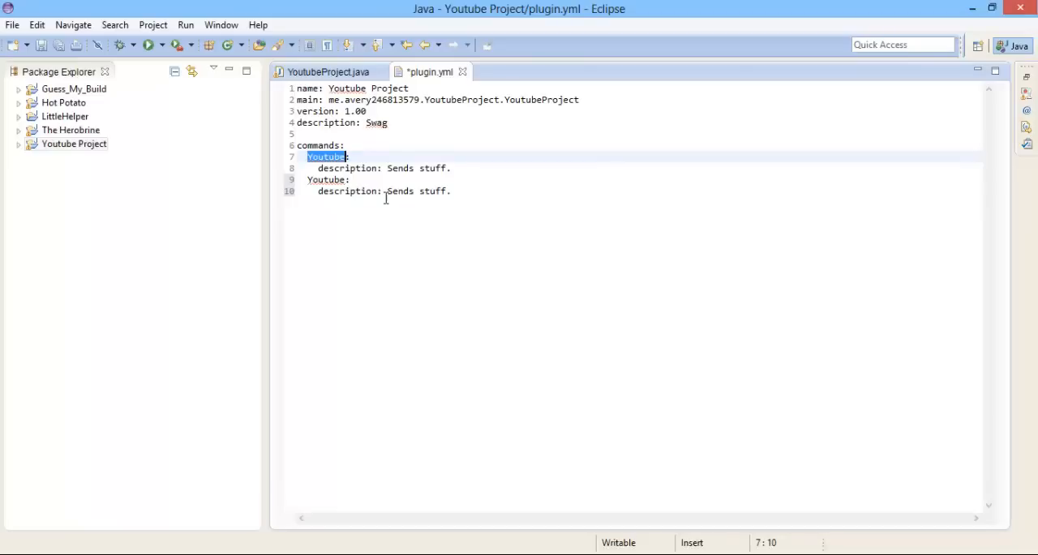
pyautogui.write('Teleport')
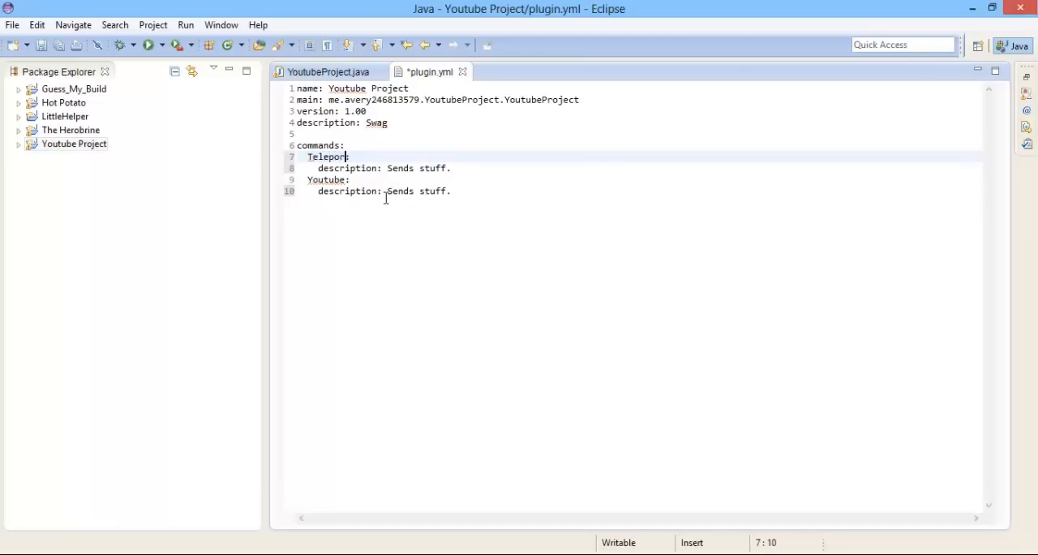
pyautogui.press('BackSpace')
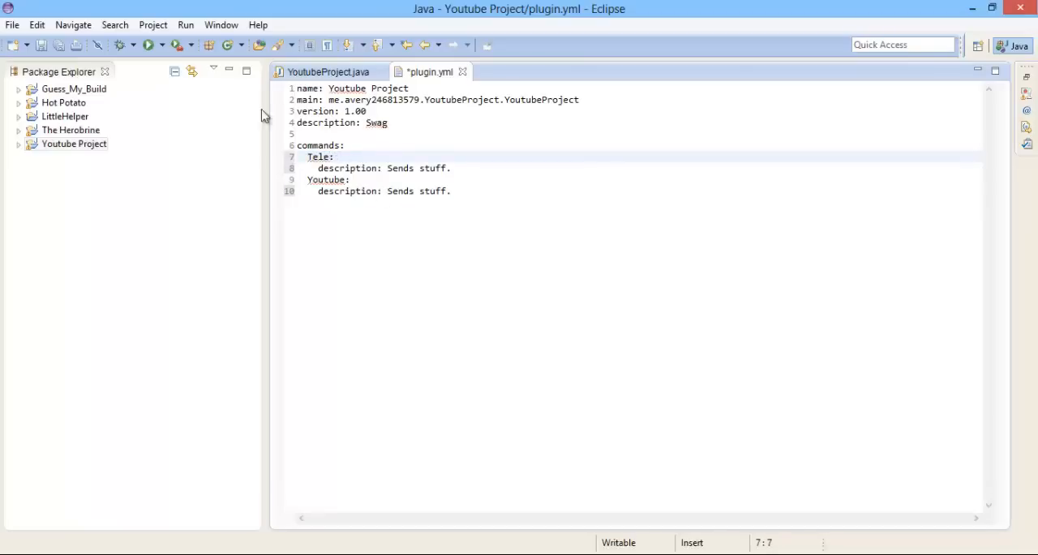
# Remove the leftover Youtube entry, set the description to "Teleports you." and save.
pyautogui.click(324, 71)
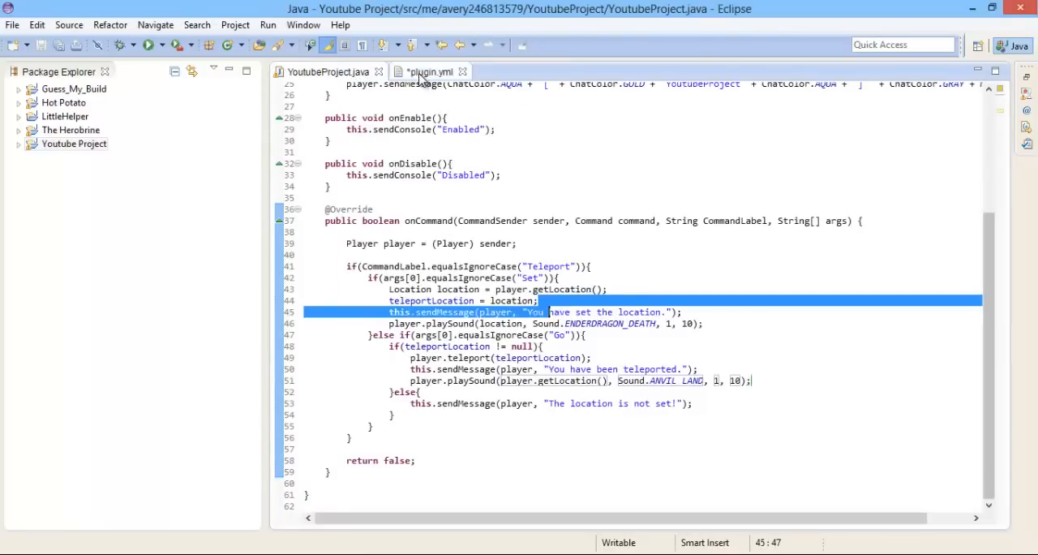
pyautogui.click(430, 71)
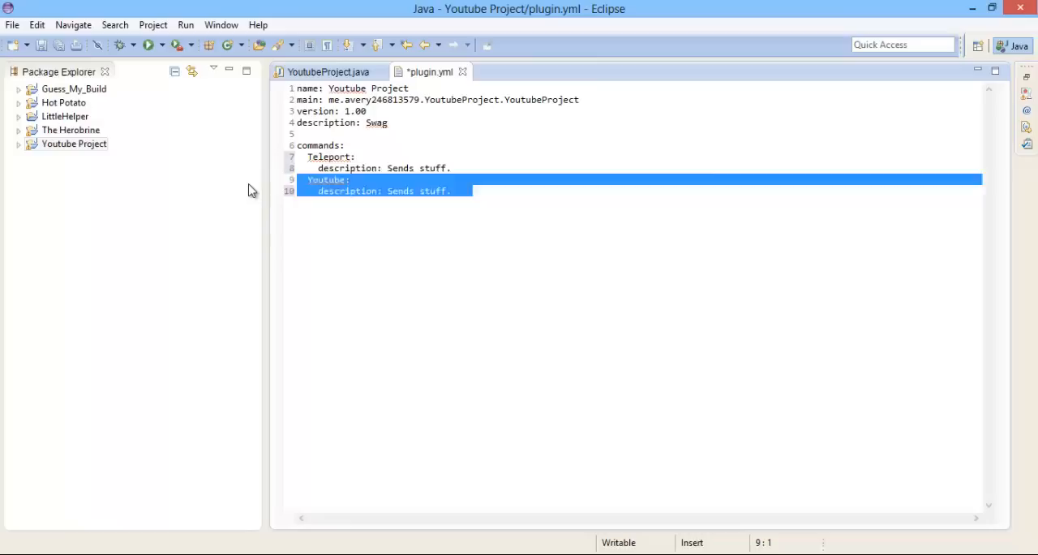
pyautogui.press('Delete')
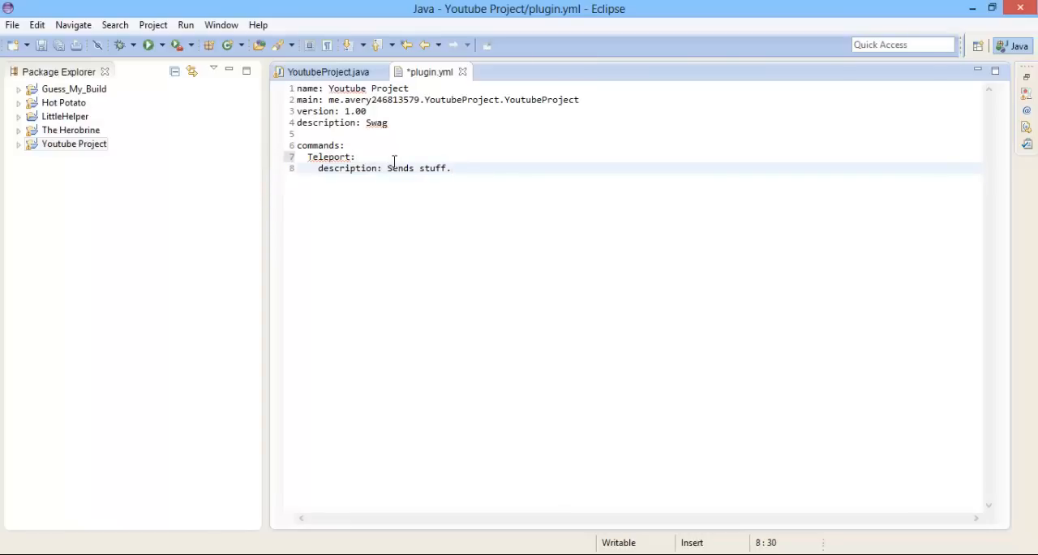
pyautogui.doubleClick(399, 169)
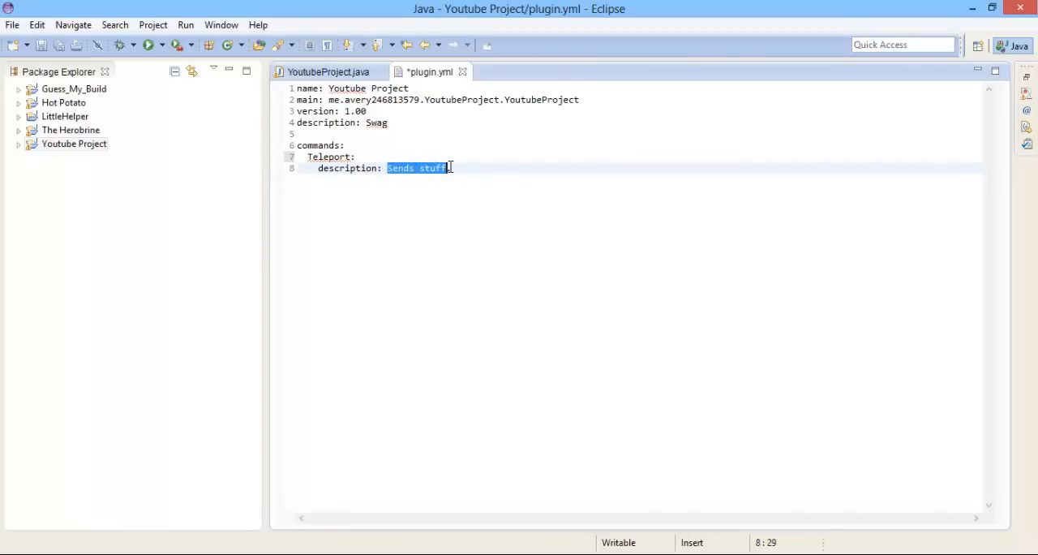
pyautogui.write('Telep')
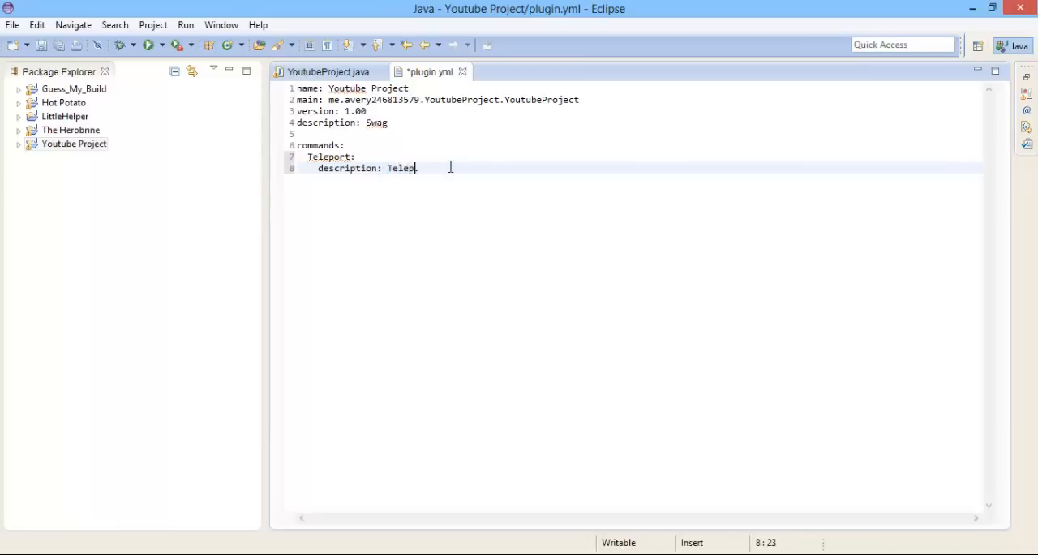
pyautogui.write('orts you.')
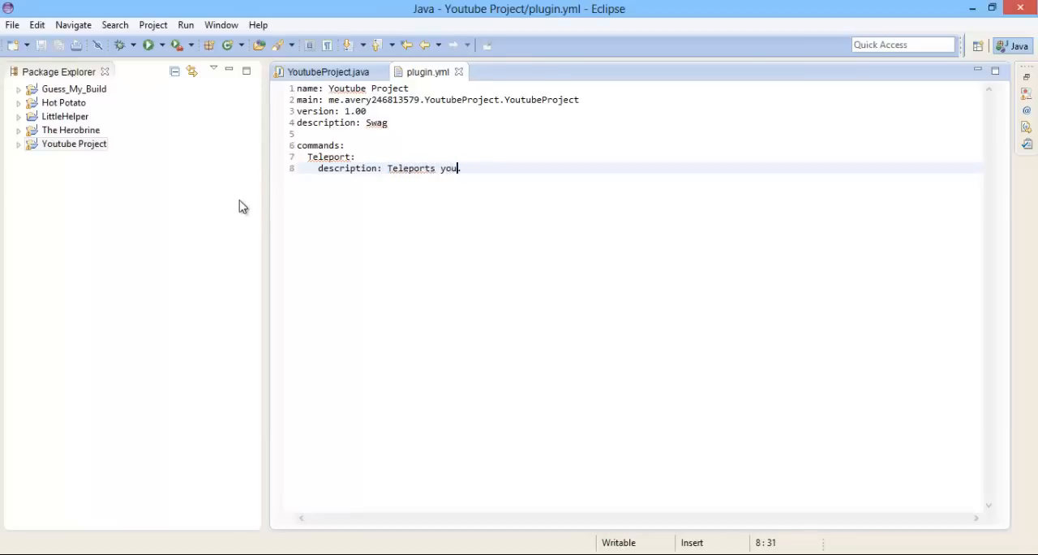
pyautogui.rightClick(63, 103)
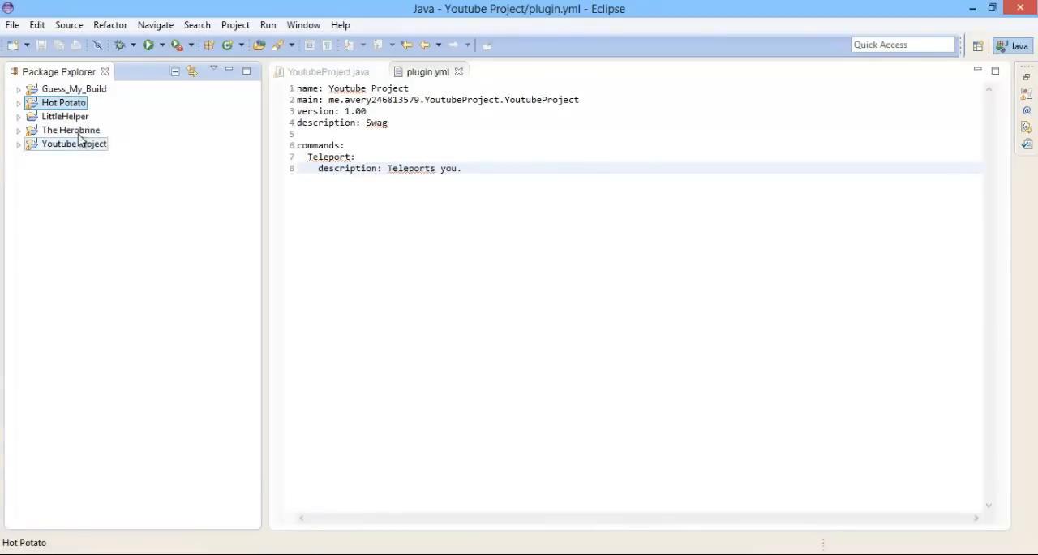
# Export Youtube Project as YoutubeProject.jar to the desktop, accepting the warnings.
pyautogui.rightClick(75, 144)
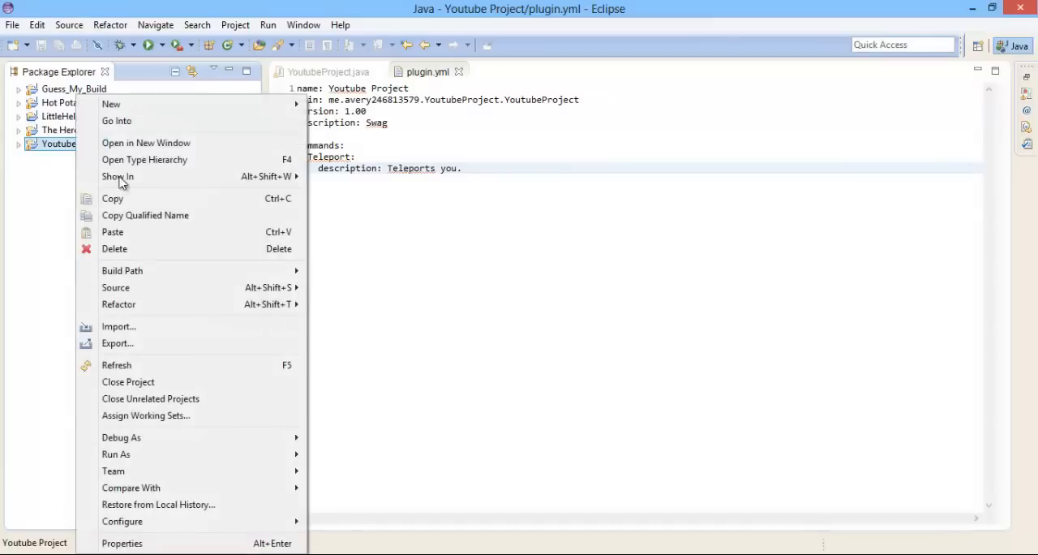
pyautogui.click(117, 344)
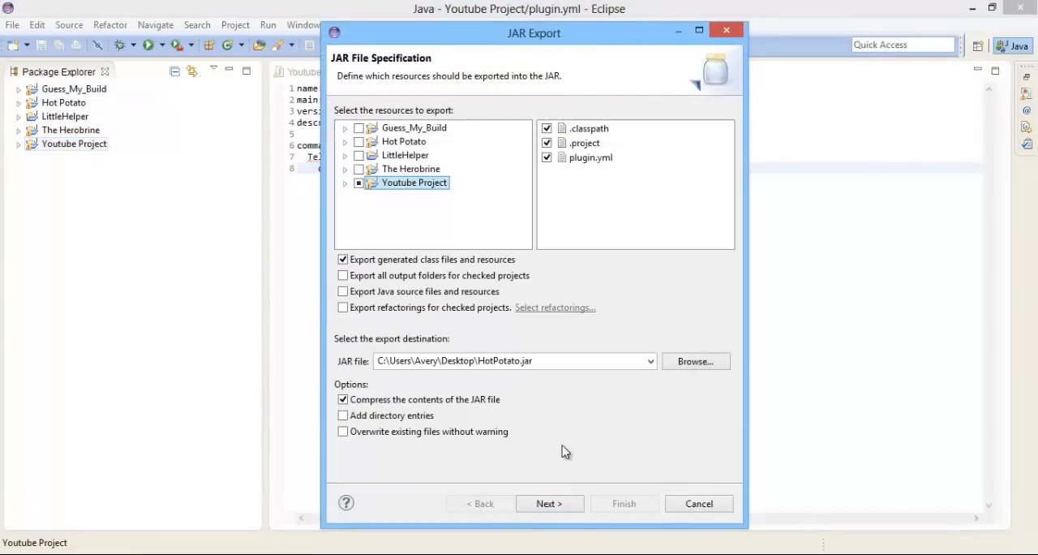
pyautogui.click(511, 360)
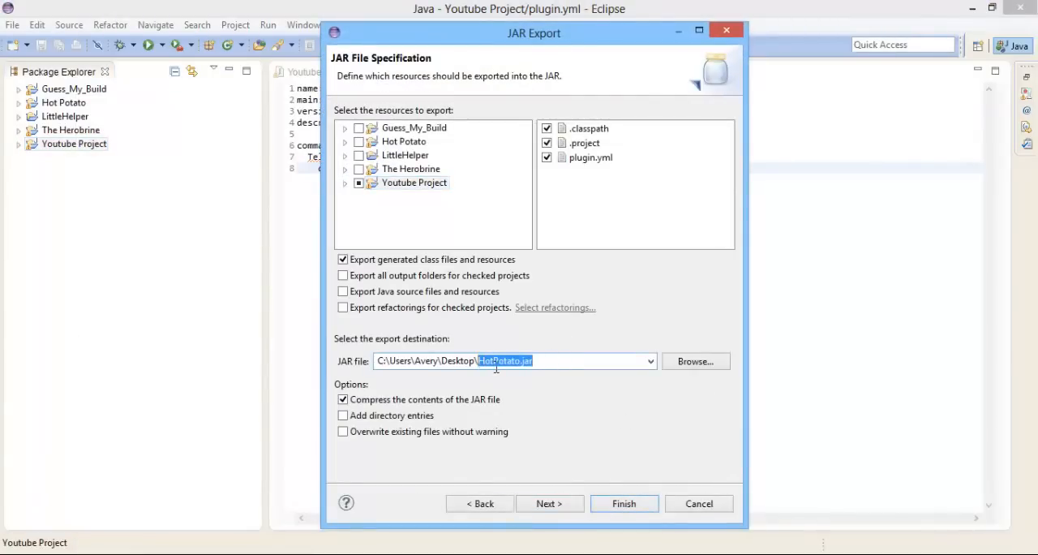
pyautogui.write('YoutubeProjec')
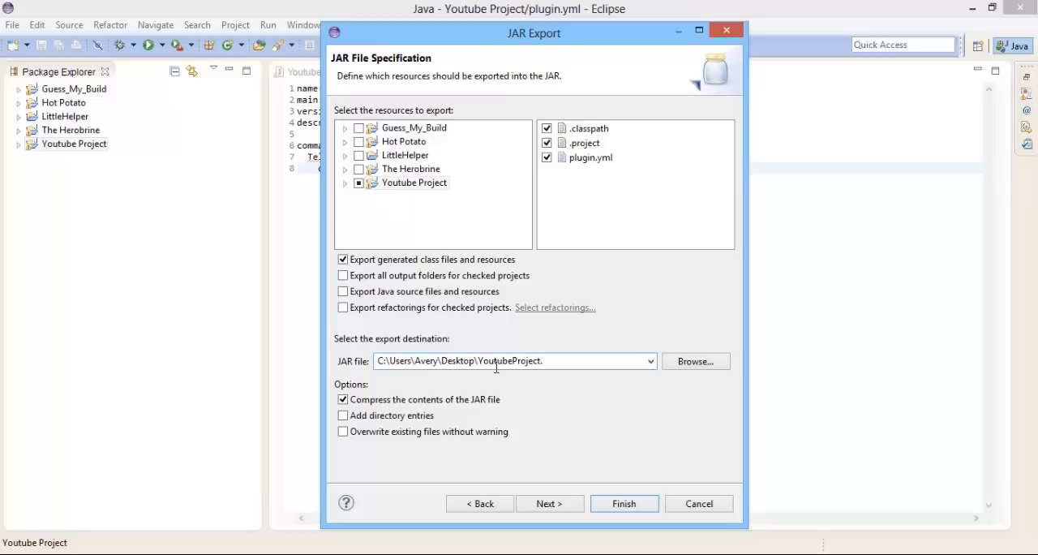
pyautogui.write('.jar')
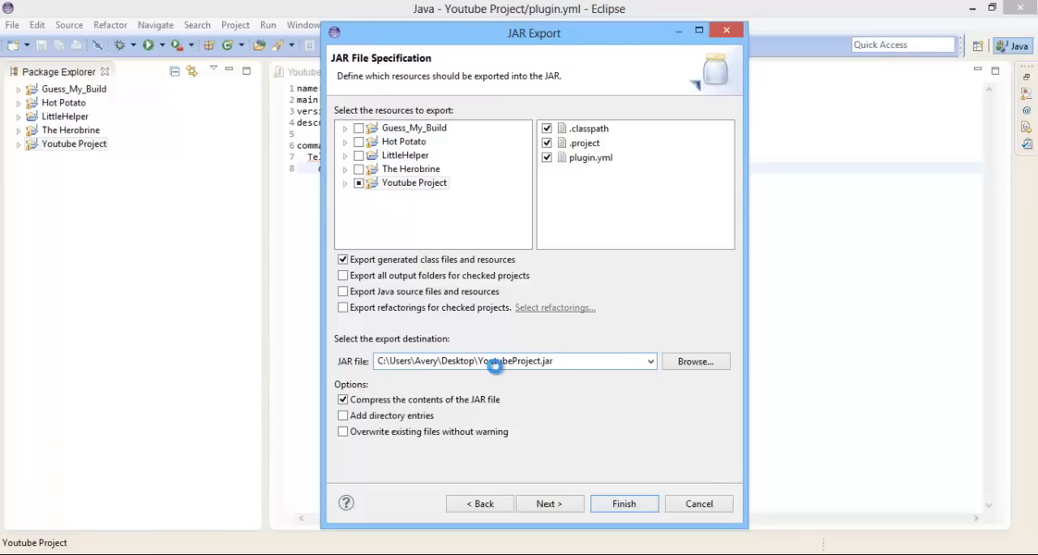
pyautogui.click(623, 503)
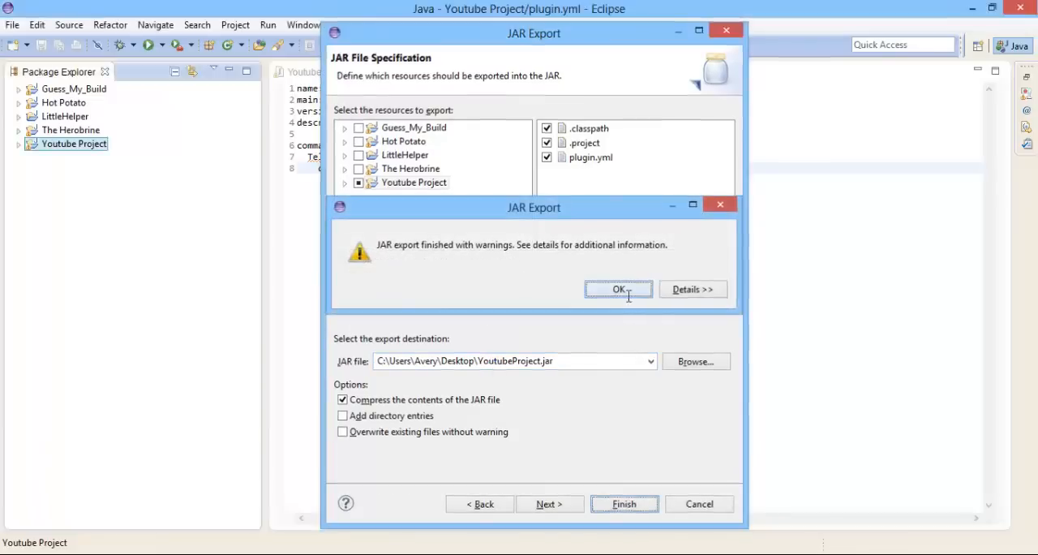
pyautogui.click(618, 288)
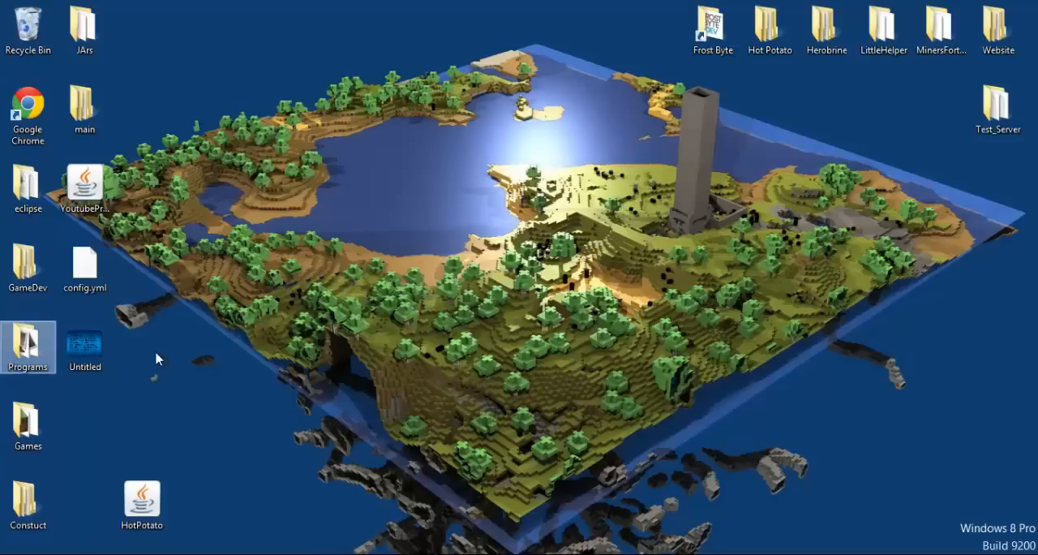
# Open the Test_Server folder on the desktop and launch run.bat to start the server.
pyautogui.moveTo(85, 347); pyautogui.dragTo(142, 39)
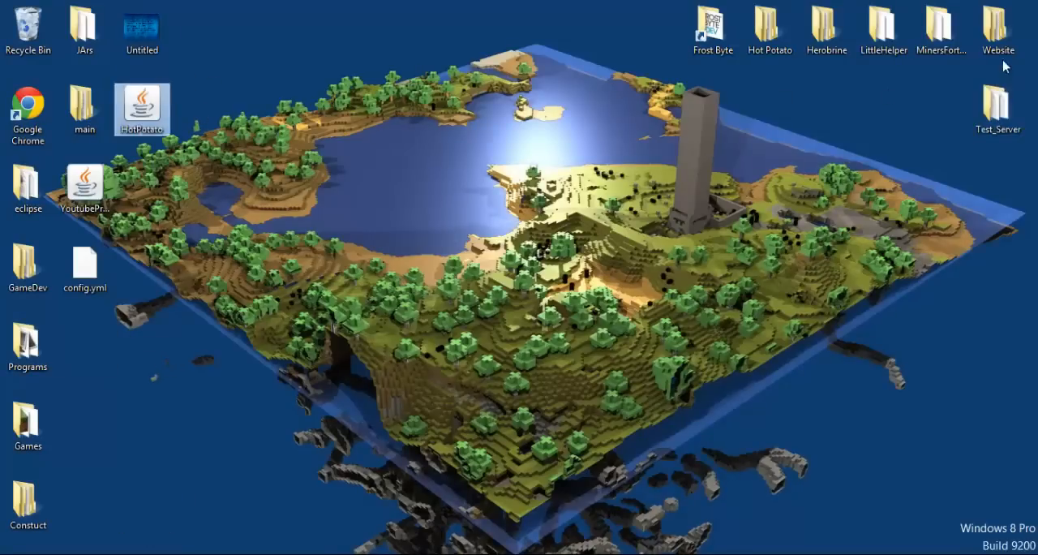
pyautogui.doubleClick(998, 110)
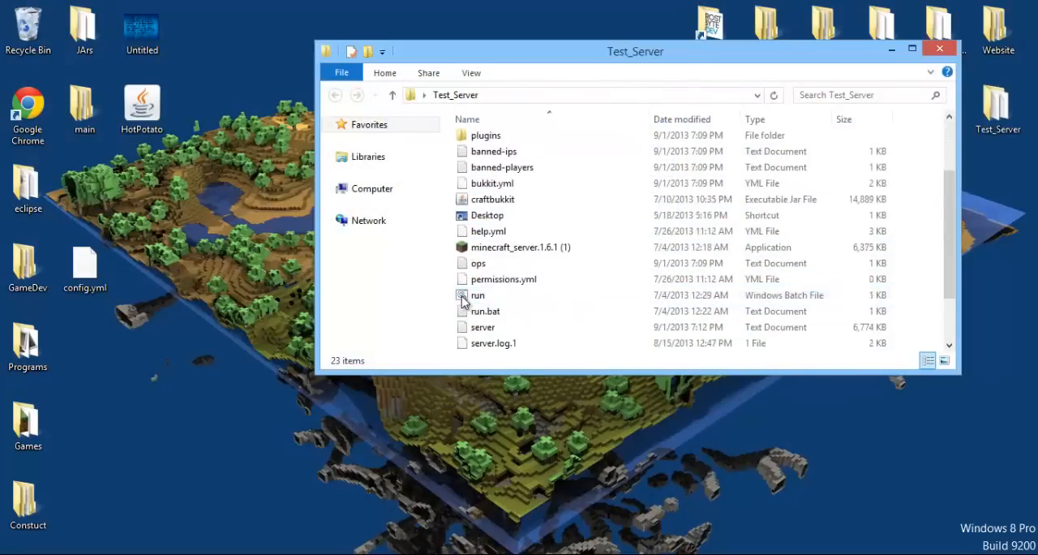
pyautogui.doubleClick(477, 295)
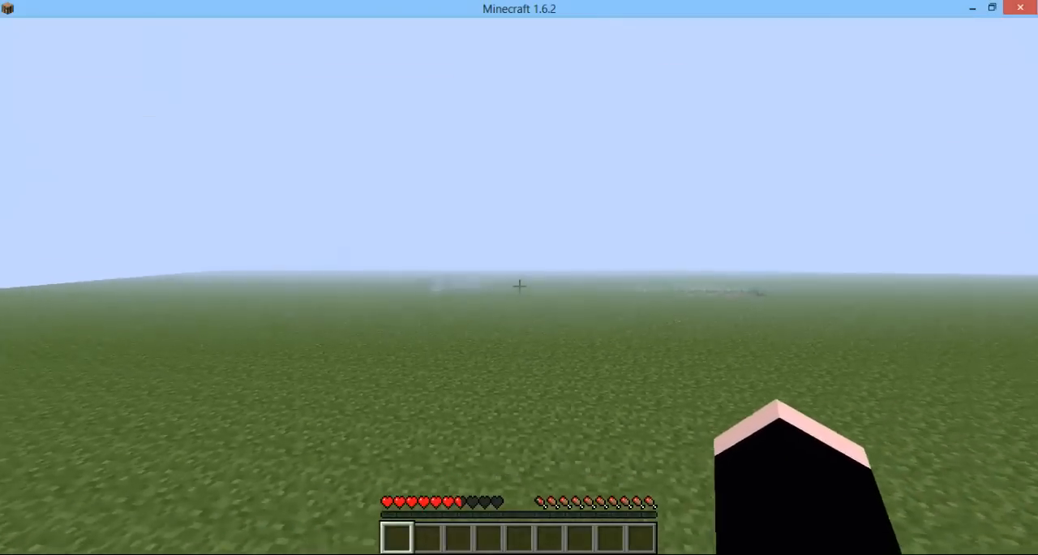
# Run /teleport set to save the location, move away, then run /teleport go to return.
pyautogui.write('/teleport')
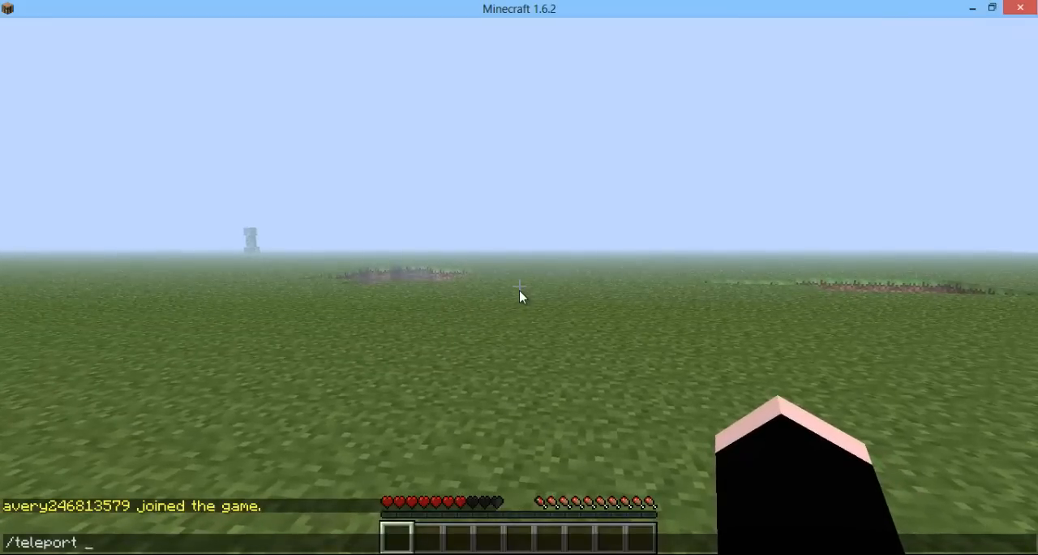
pyautogui.press('enter')
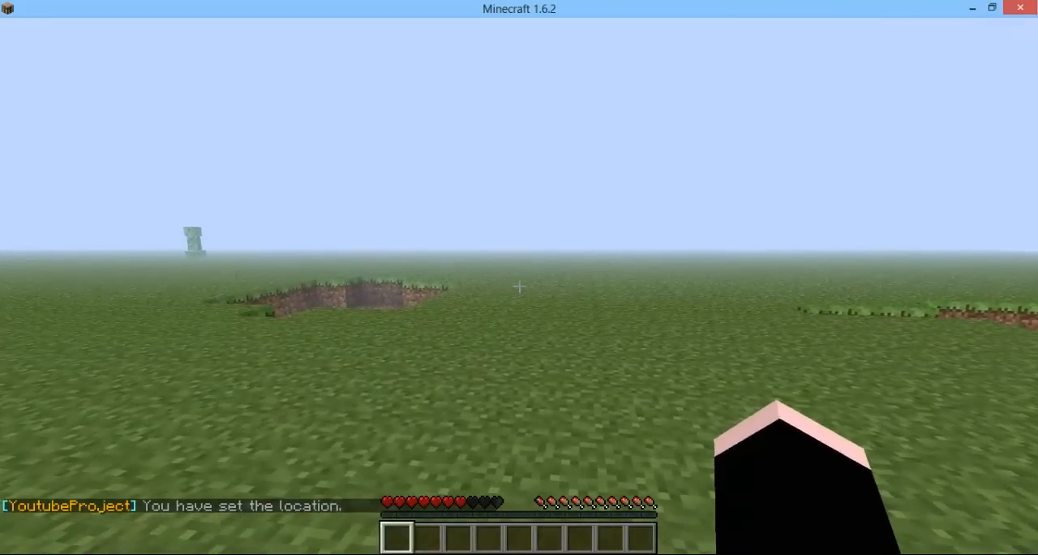
pyautogui.moveTo(519, 286)
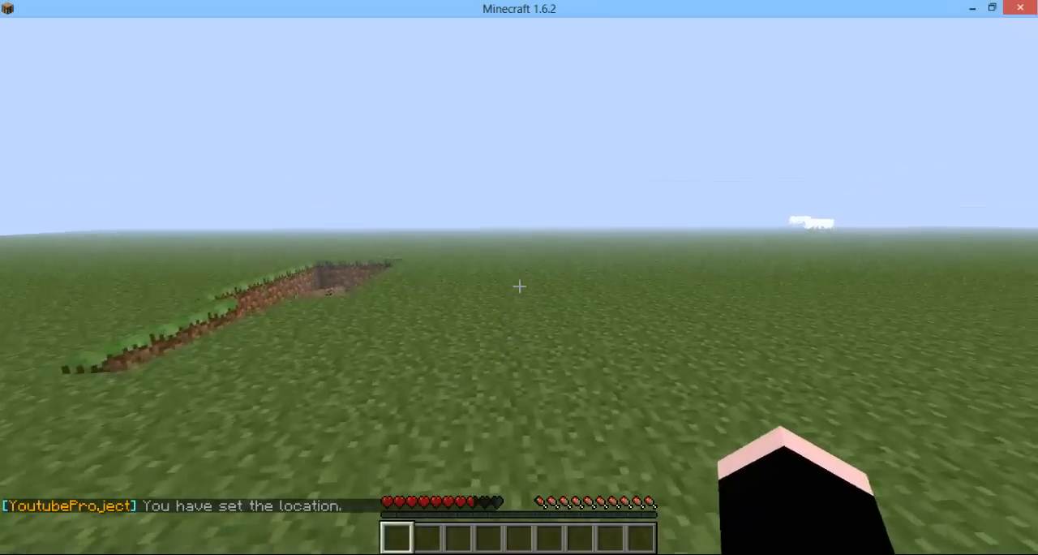
pyautogui.moveTo(520, 284)
pyautogui.write('/teleport go')
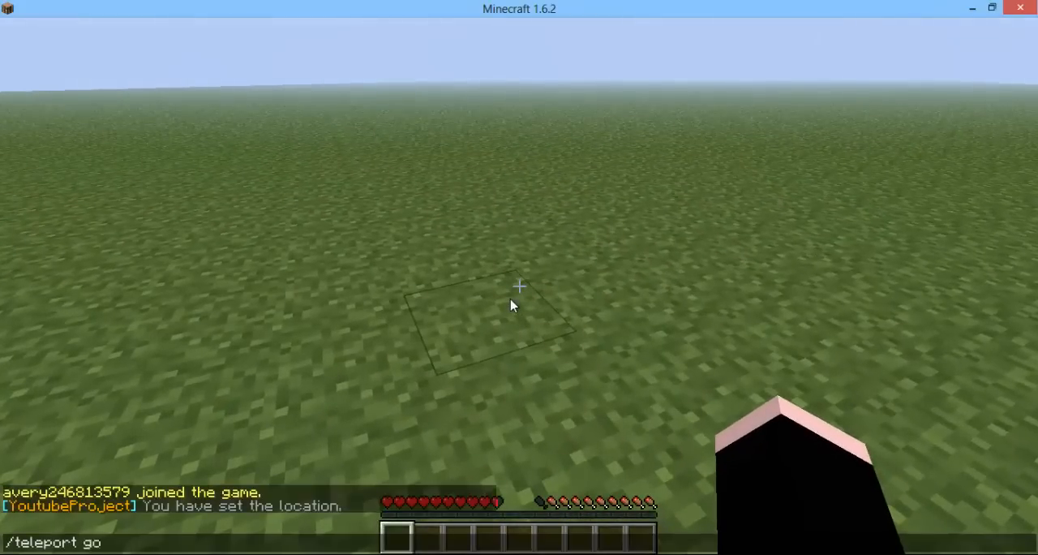
pyautogui.press('enter')
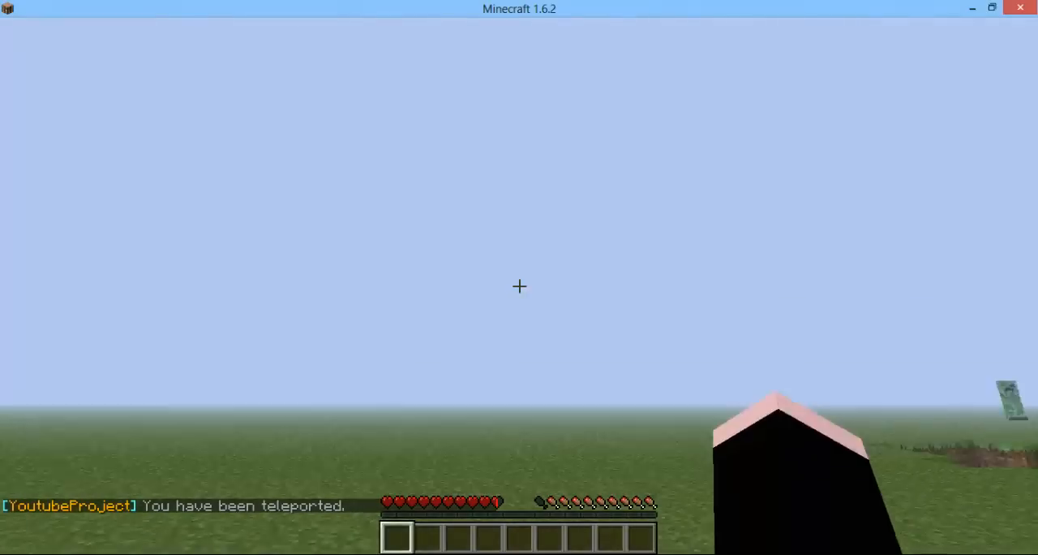
pyautogui.moveTo(519, 285)
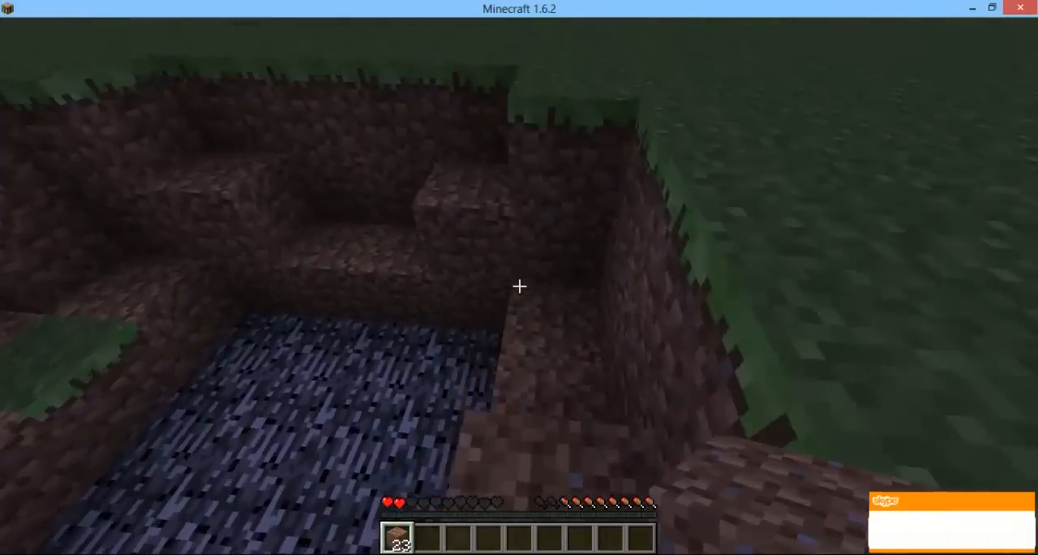
# Pick dirt from the inventory and place a dirt block on the grass.
pyautogui.press('e')
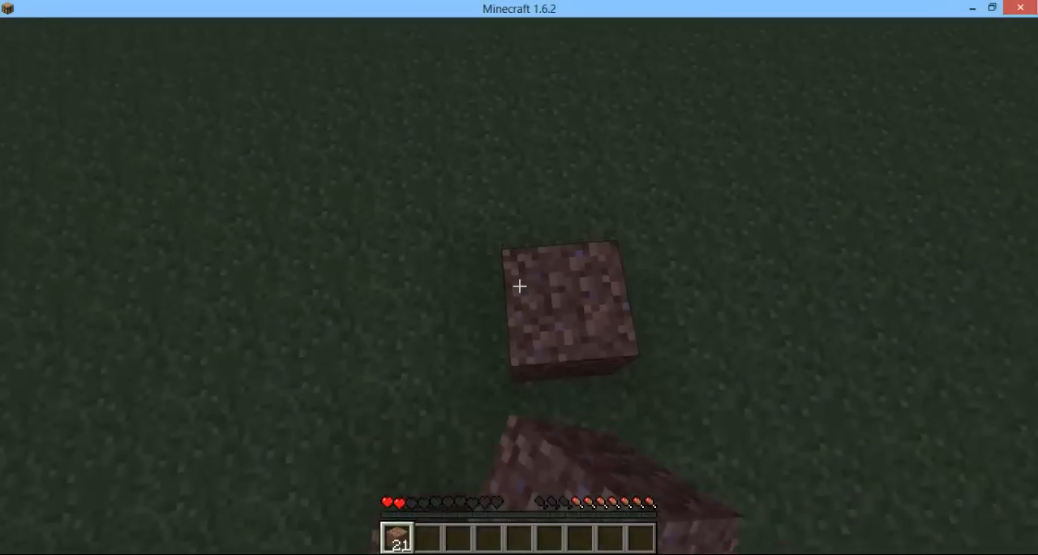
pyautogui.click(519, 285)
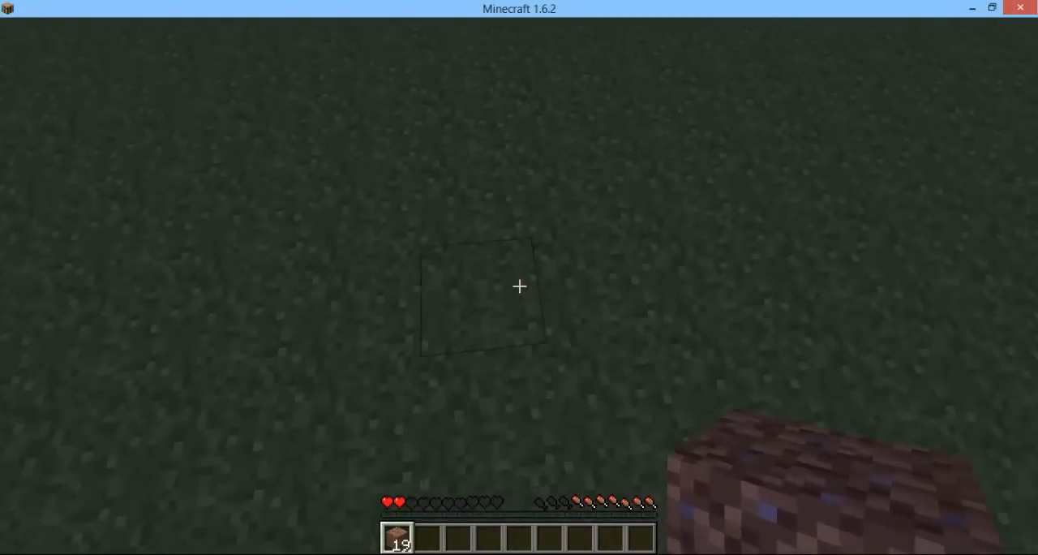